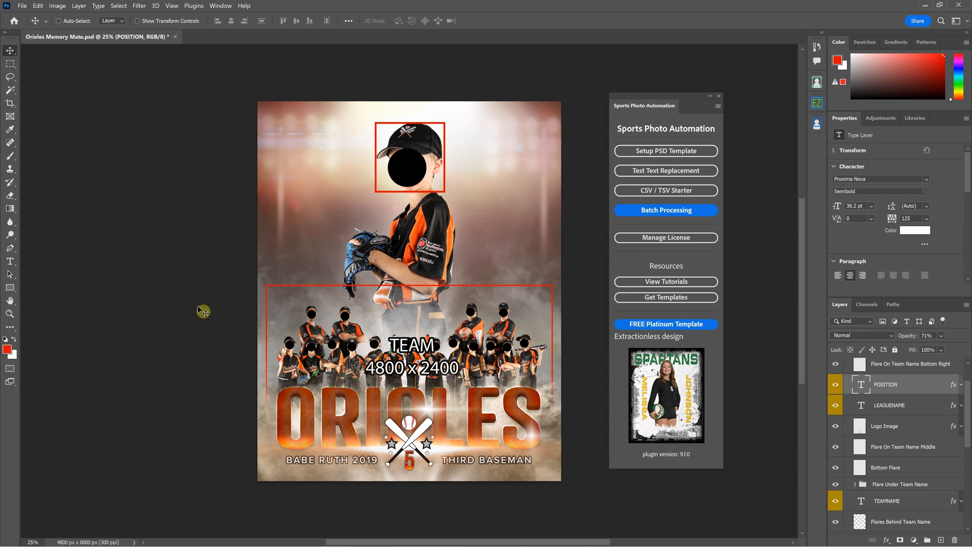
mouse_move(197, 279)
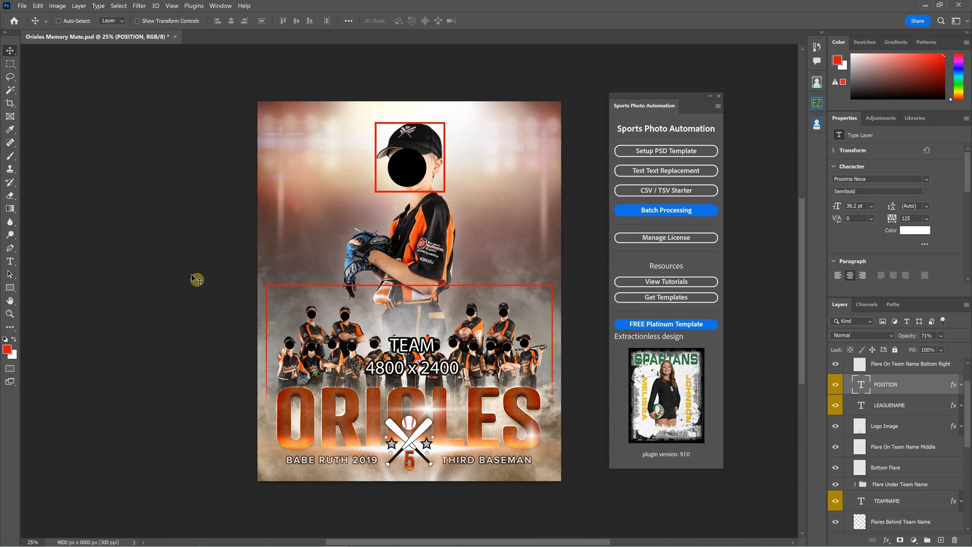
mouse_move(474, 239)
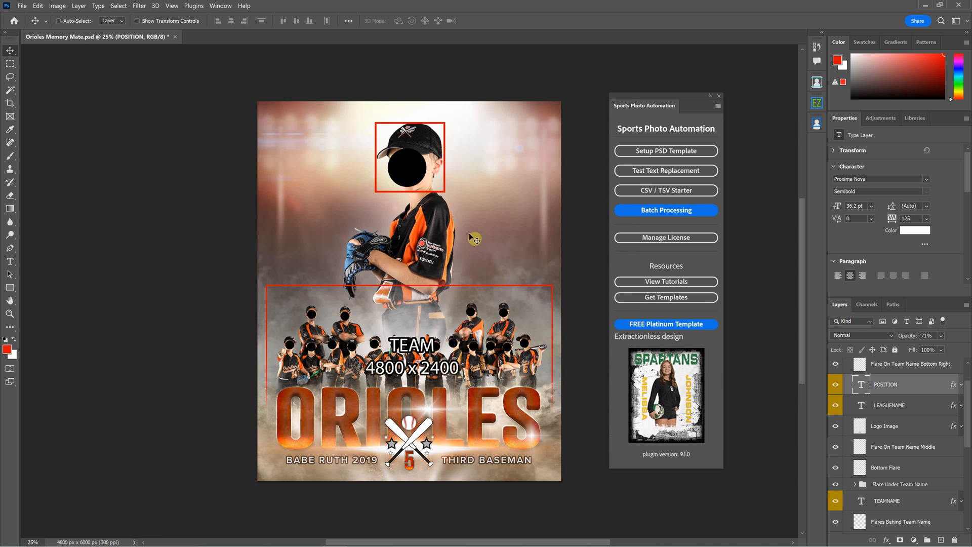
mouse_move(612, 162)
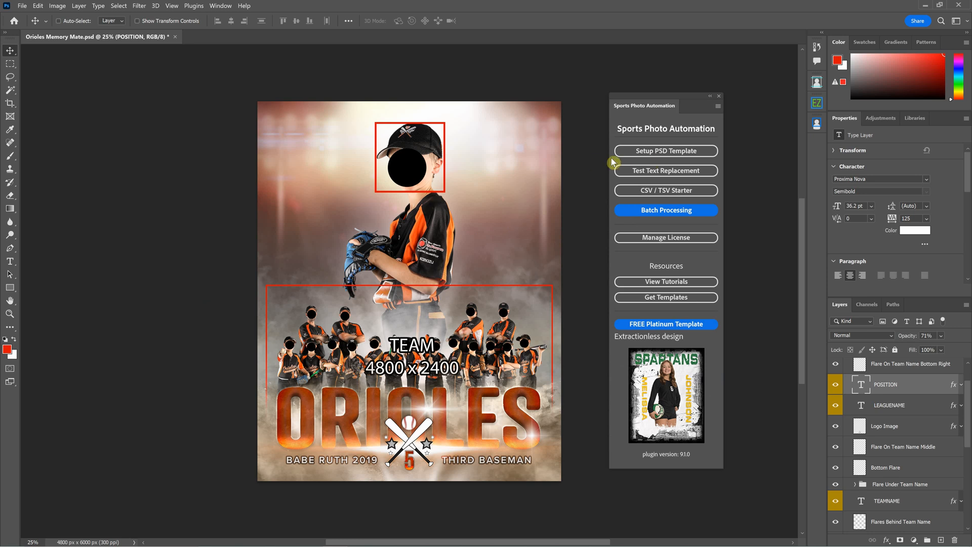
mouse_move(706, 461)
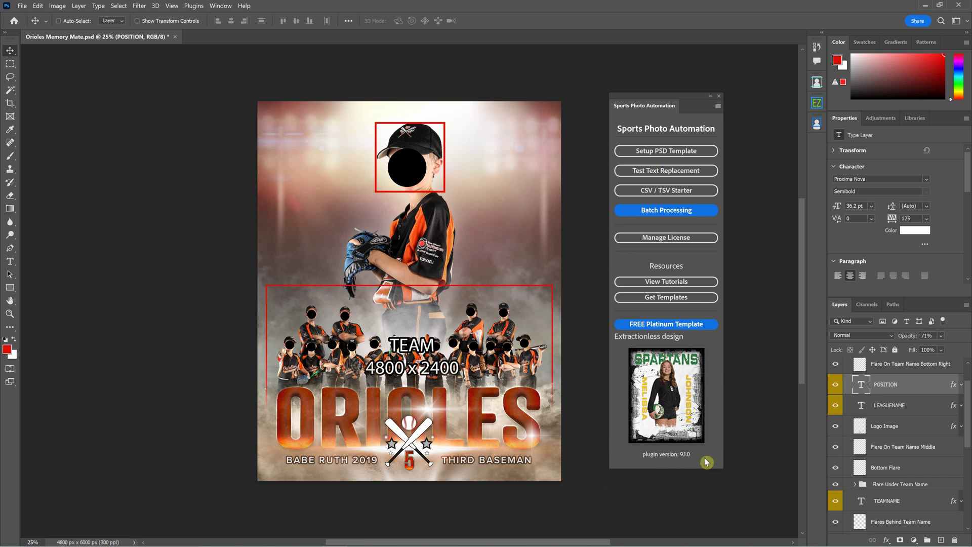
mouse_move(618, 199)
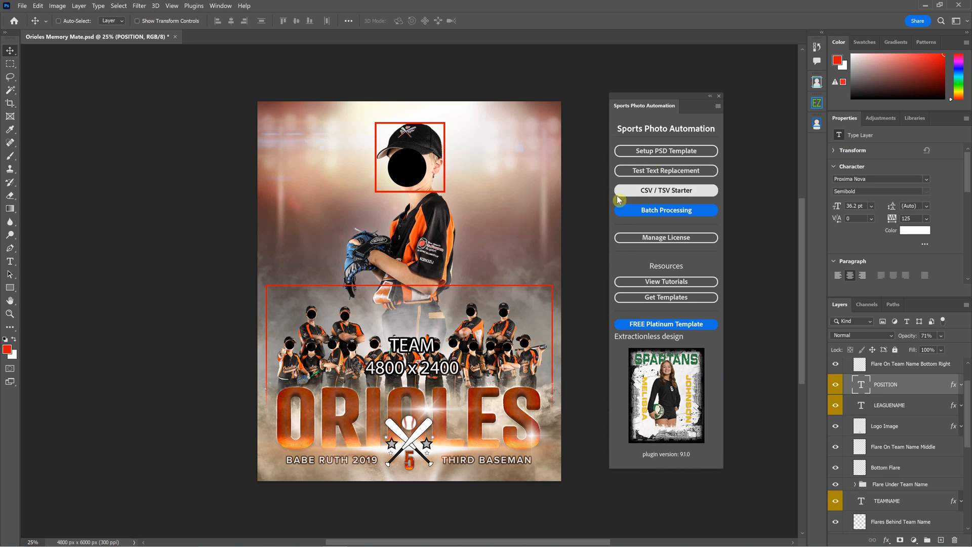
mouse_move(684, 197)
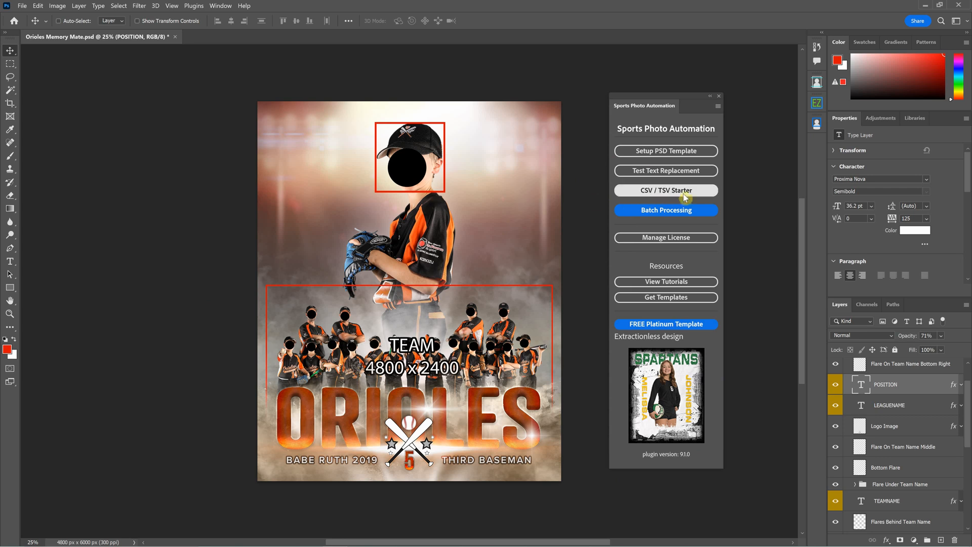
Step: Launch CSV / TSV Starter from the Sports Photo Automation panel and switch to the spreadsheet
click(665, 190)
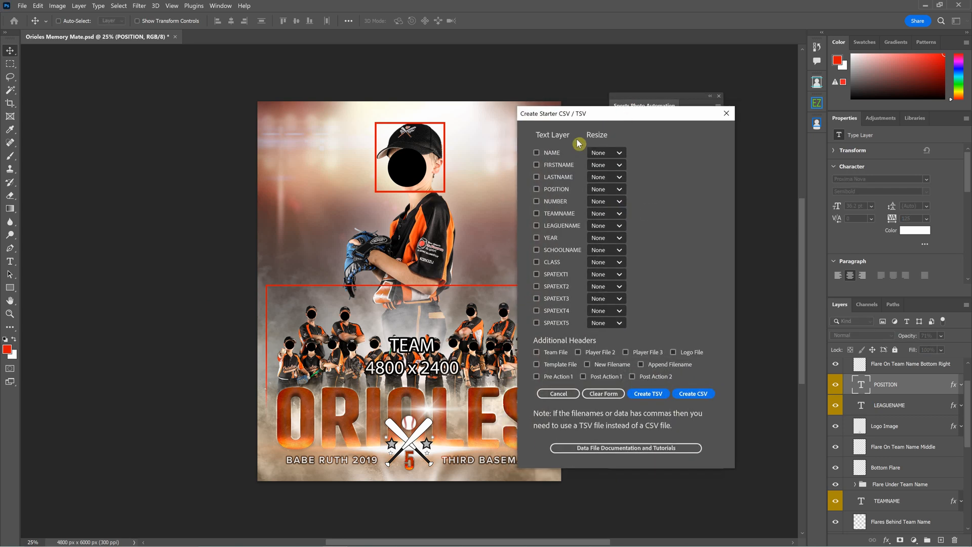
key(alt+tab)
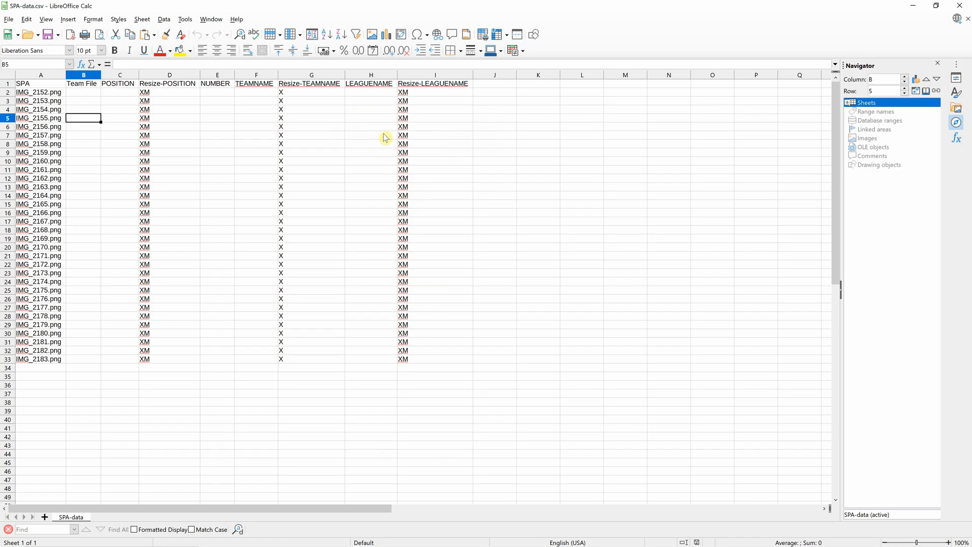
mouse_move(326, 154)
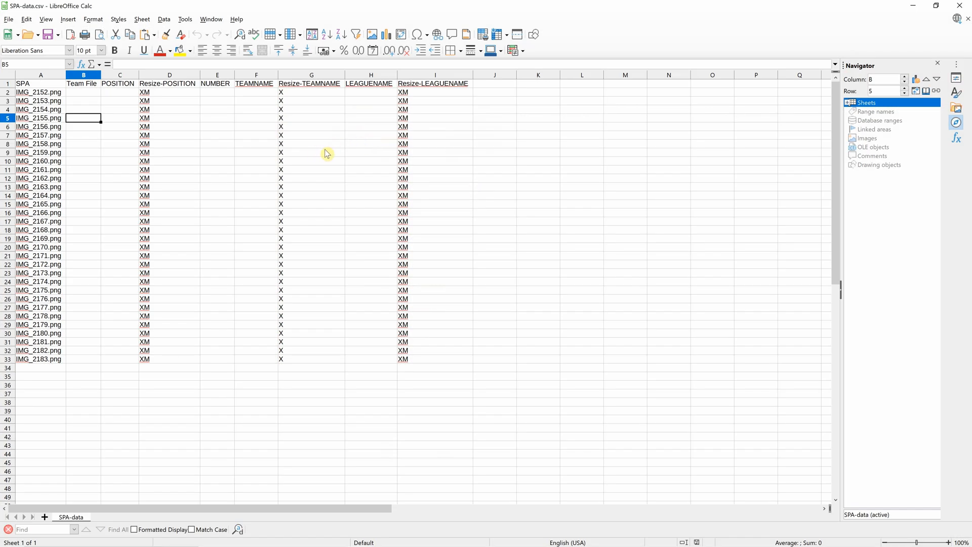
mouse_move(50, 91)
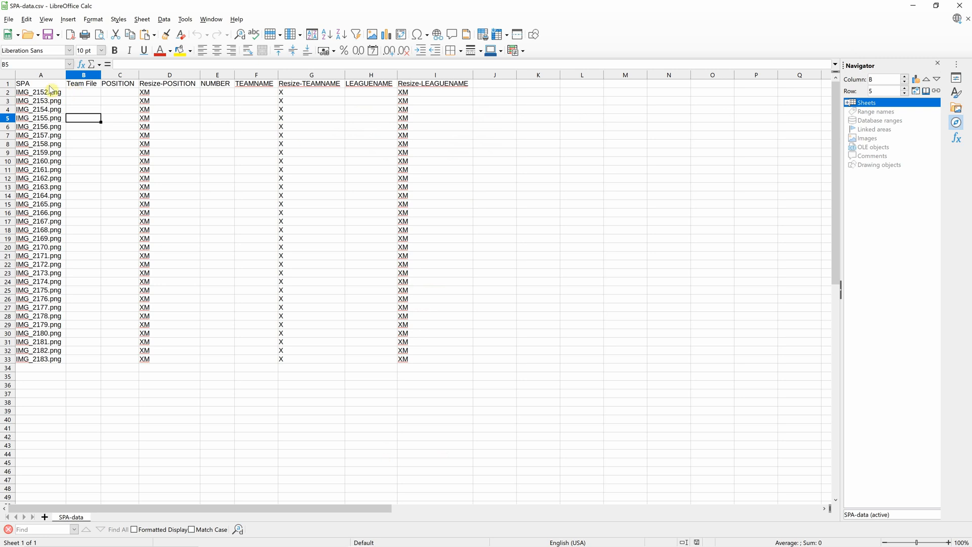
click(41, 92)
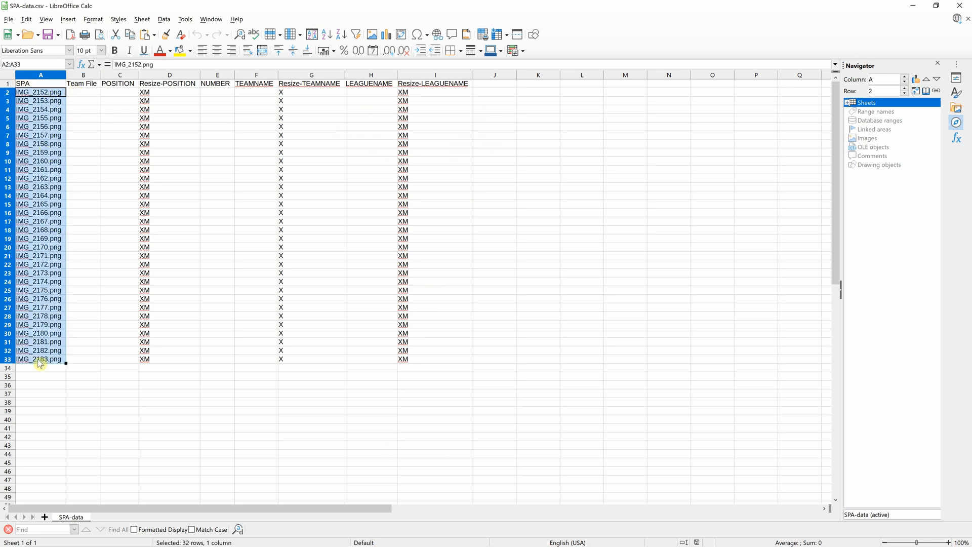
click(22, 83)
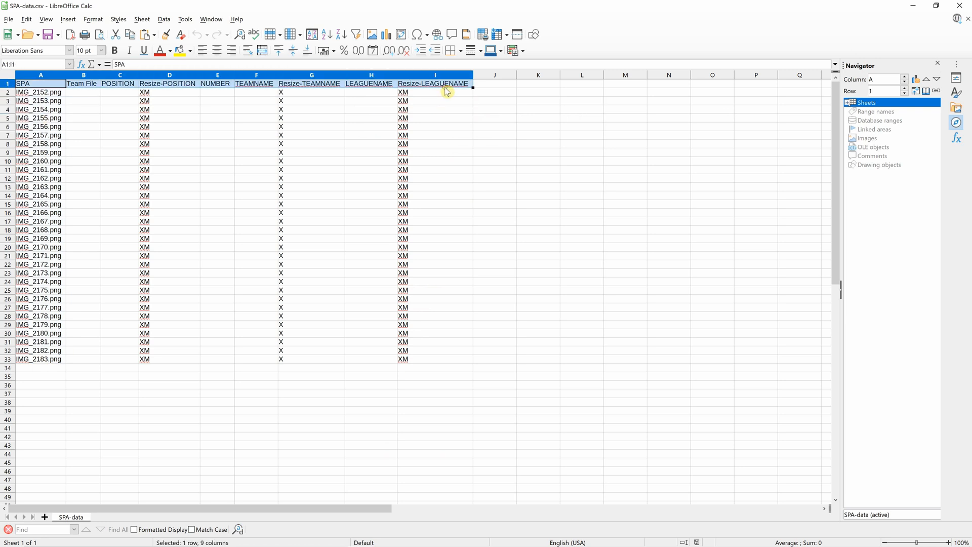
mouse_move(465, 97)
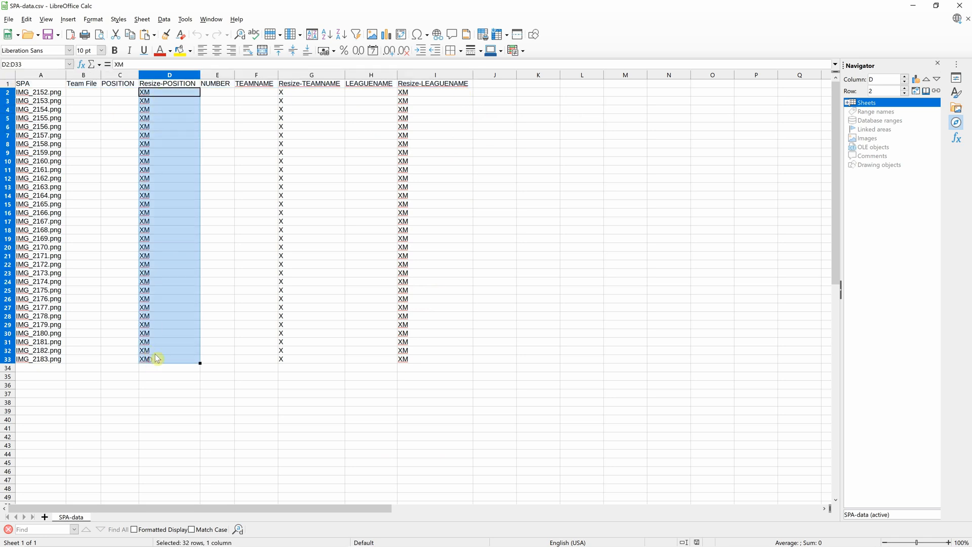
click(311, 91)
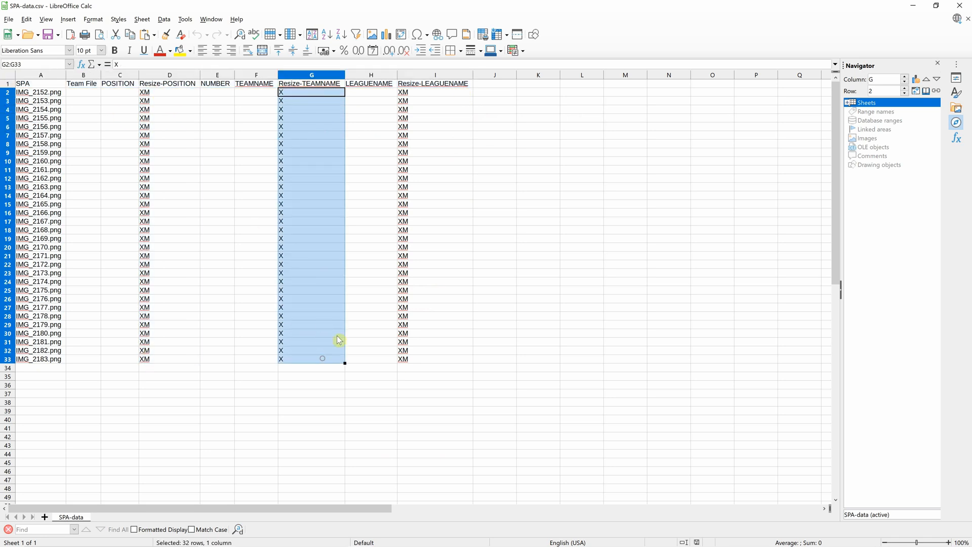
click(418, 91)
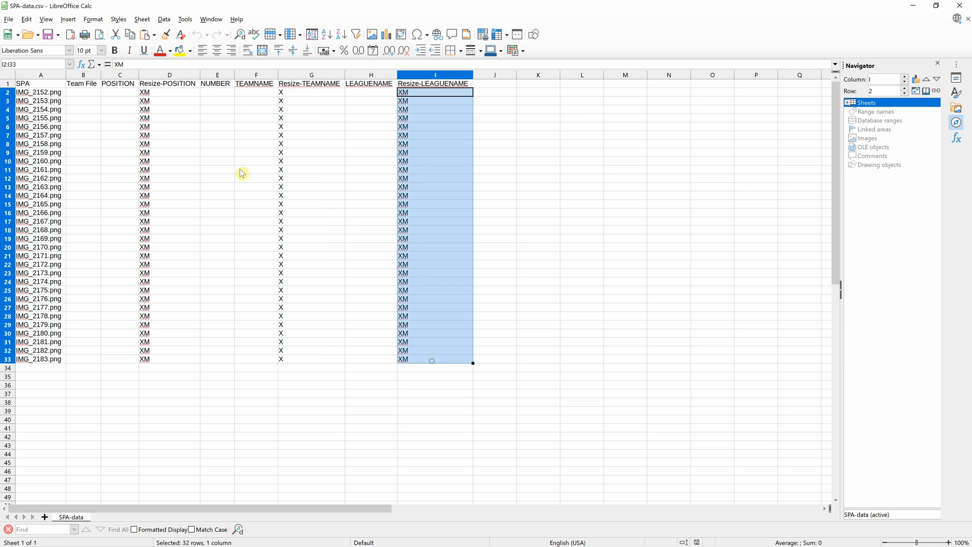
click(119, 101)
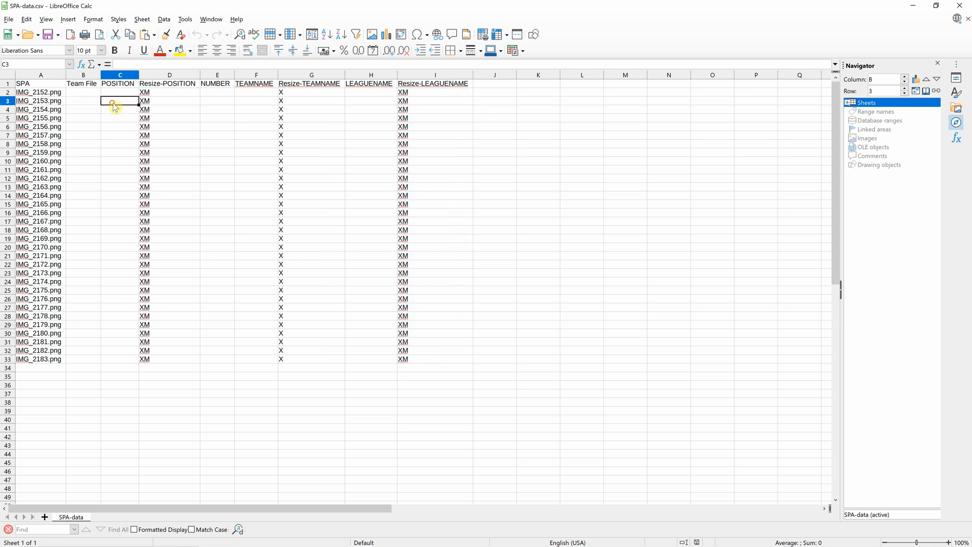
mouse_move(124, 124)
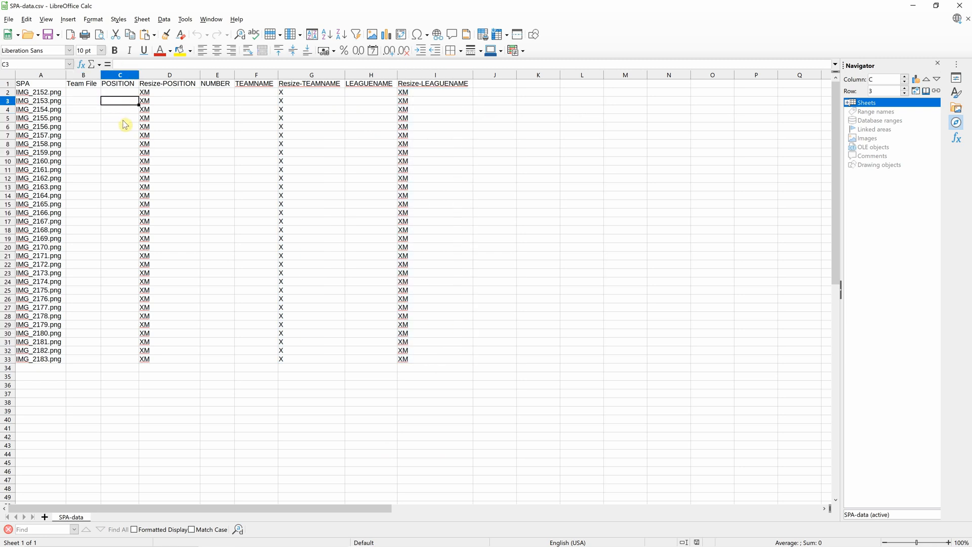
mouse_move(133, 84)
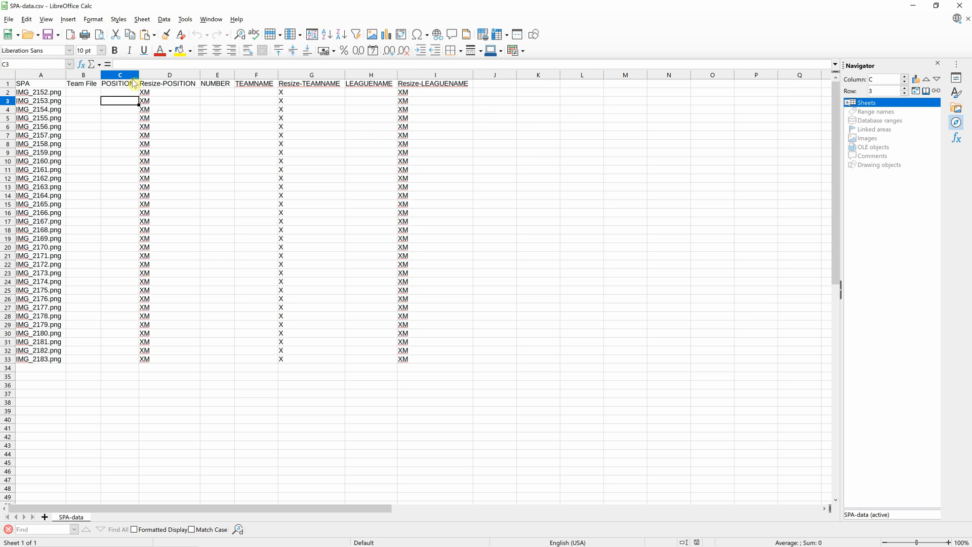
mouse_move(199, 180)
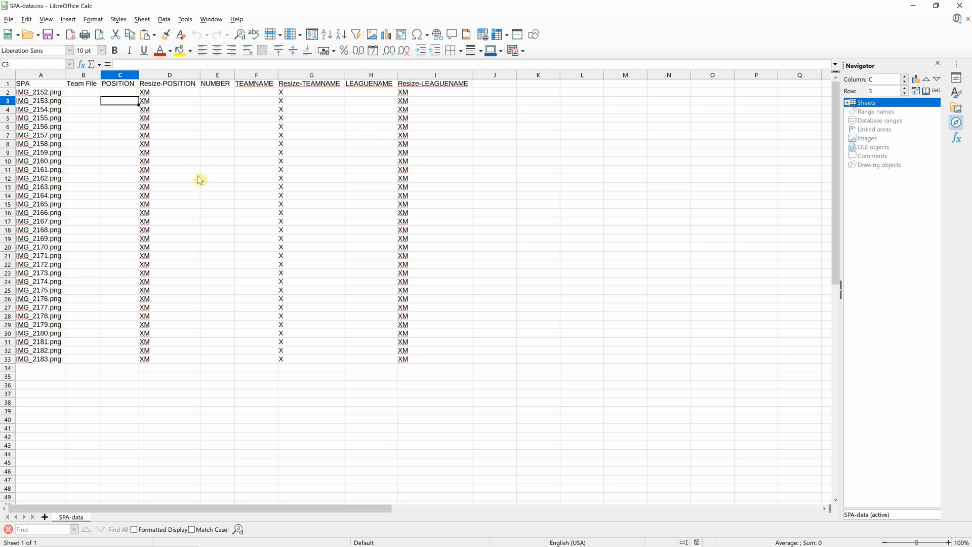
mouse_move(43, 114)
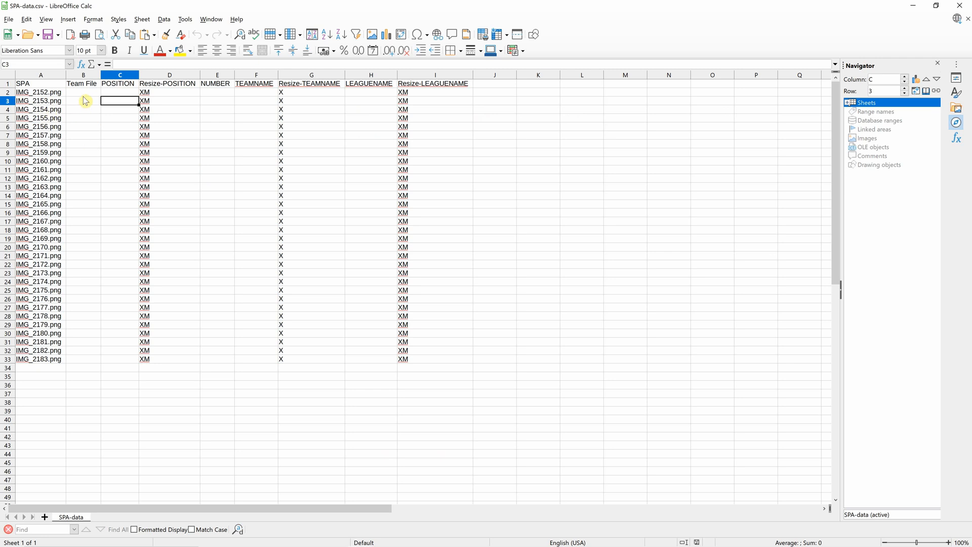
Step: Select a cell in the Team File column of the SPA-data sheet
click(83, 101)
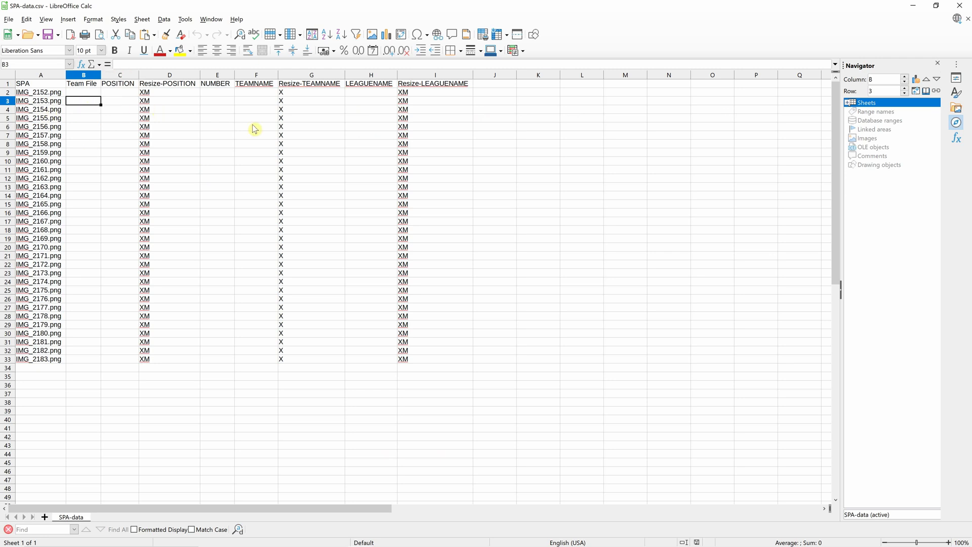
mouse_move(46, 91)
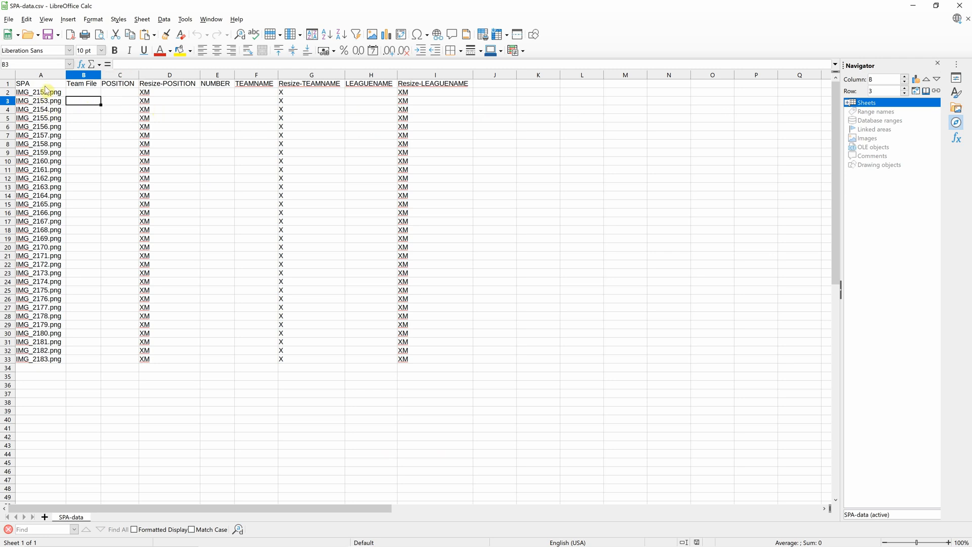
mouse_move(58, 83)
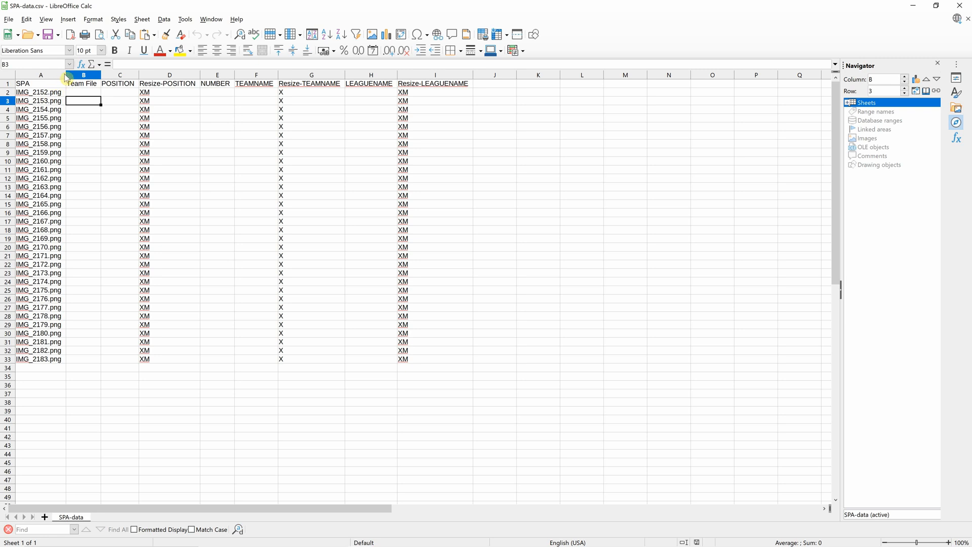
mouse_move(90, 122)
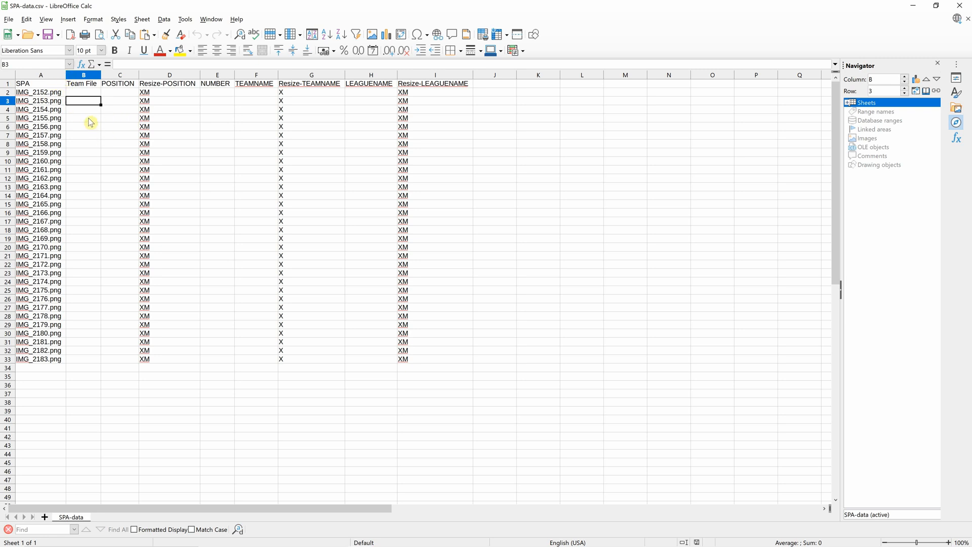
mouse_move(39, 126)
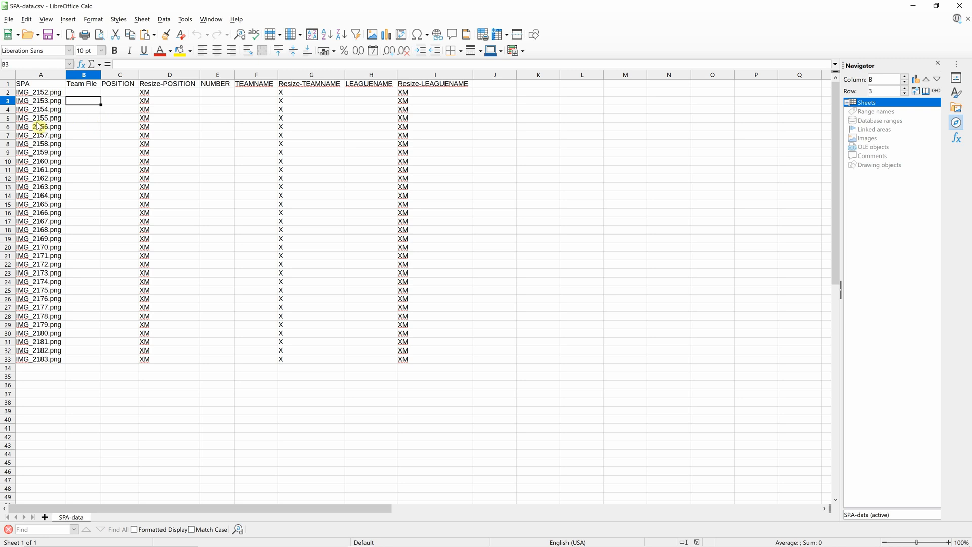
mouse_move(46, 152)
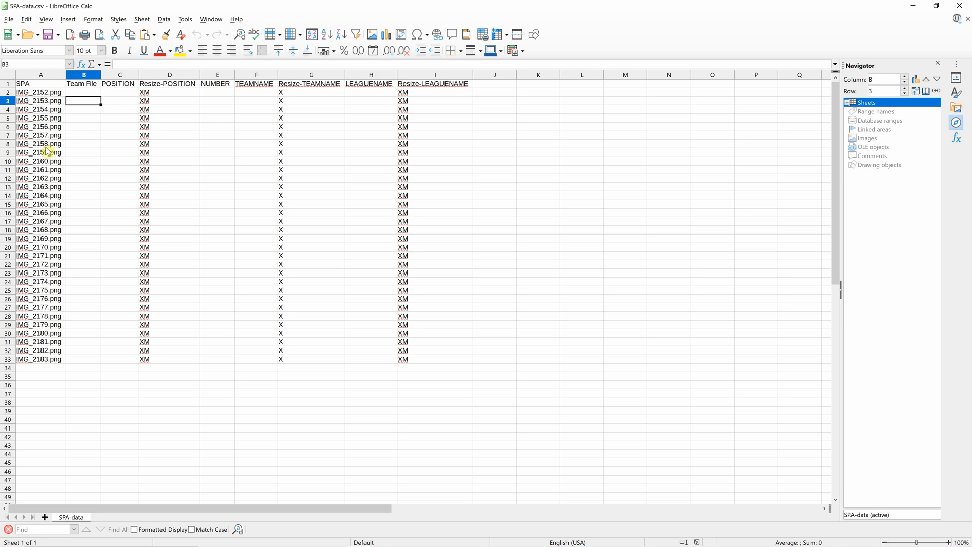
mouse_move(317, 124)
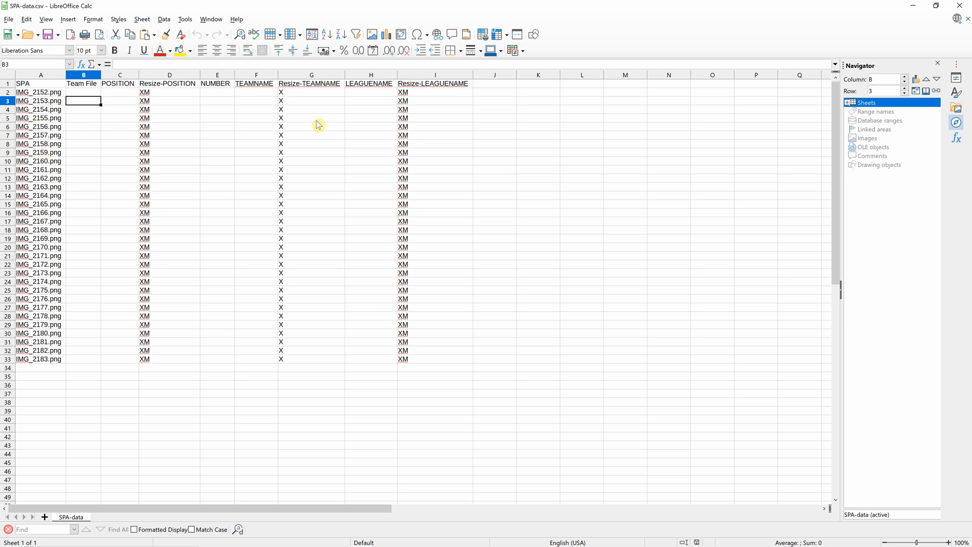
mouse_move(304, 111)
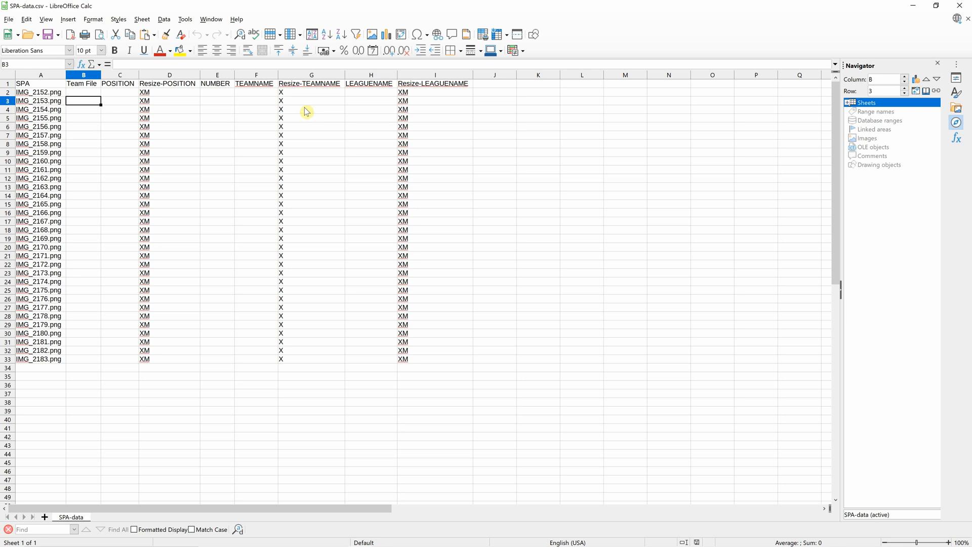
mouse_move(55, 92)
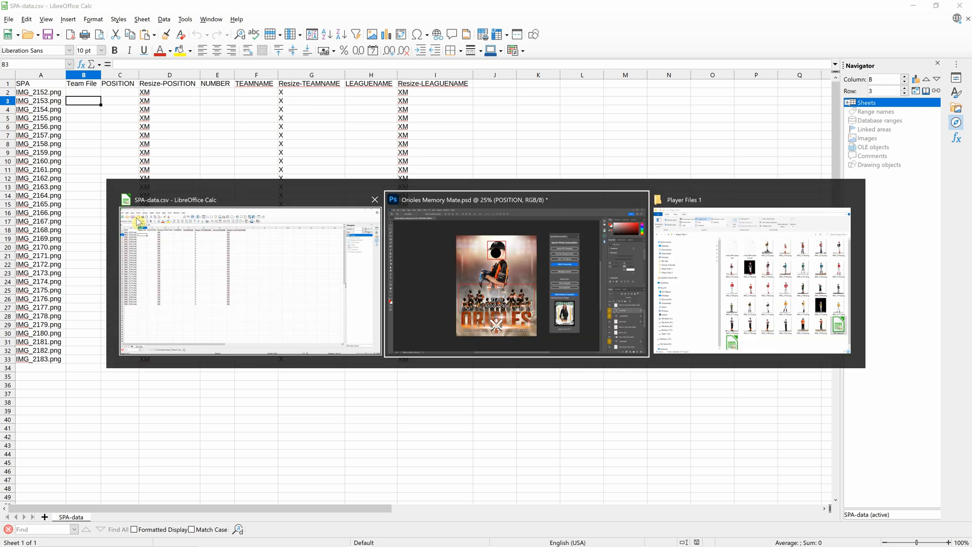
Step: Switch back to the Orioles document in Photoshop
click(515, 276)
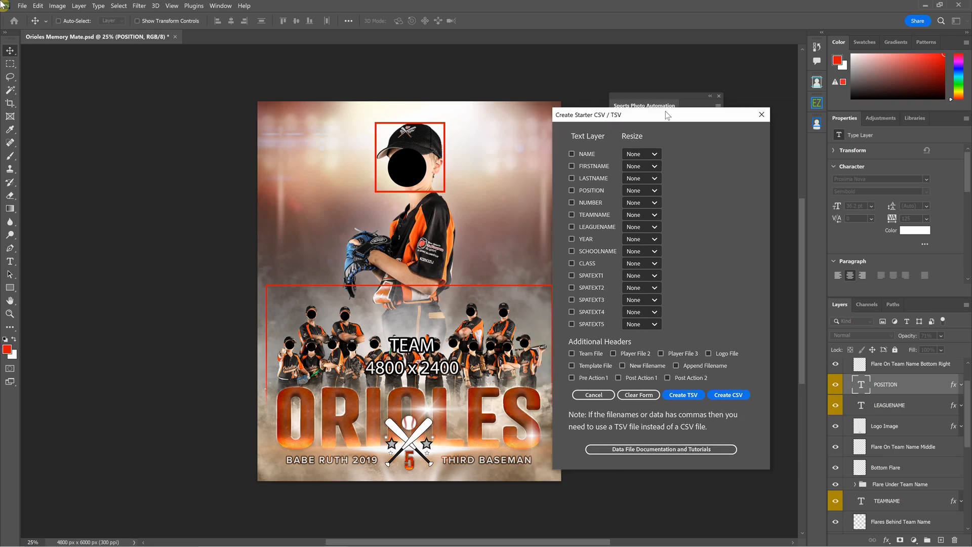
mouse_move(592, 235)
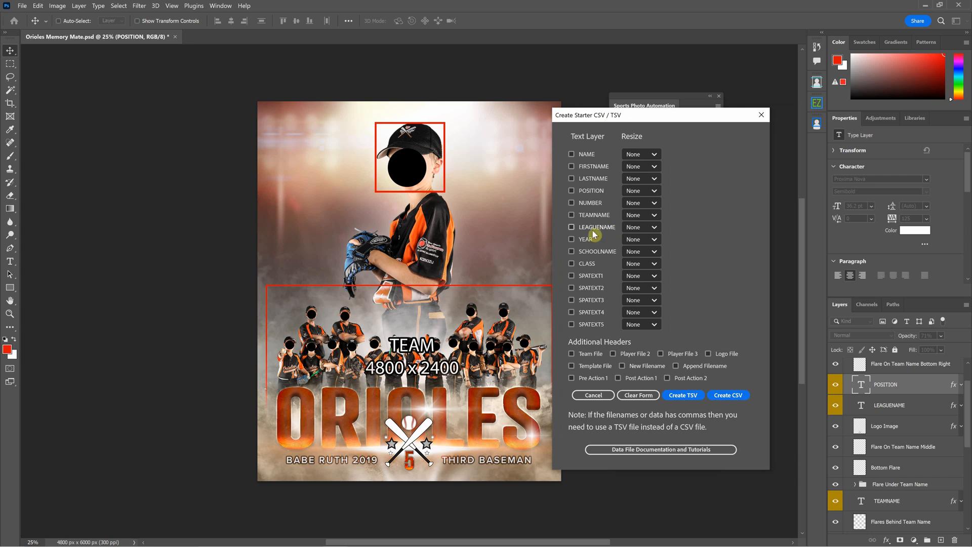
mouse_move(610, 227)
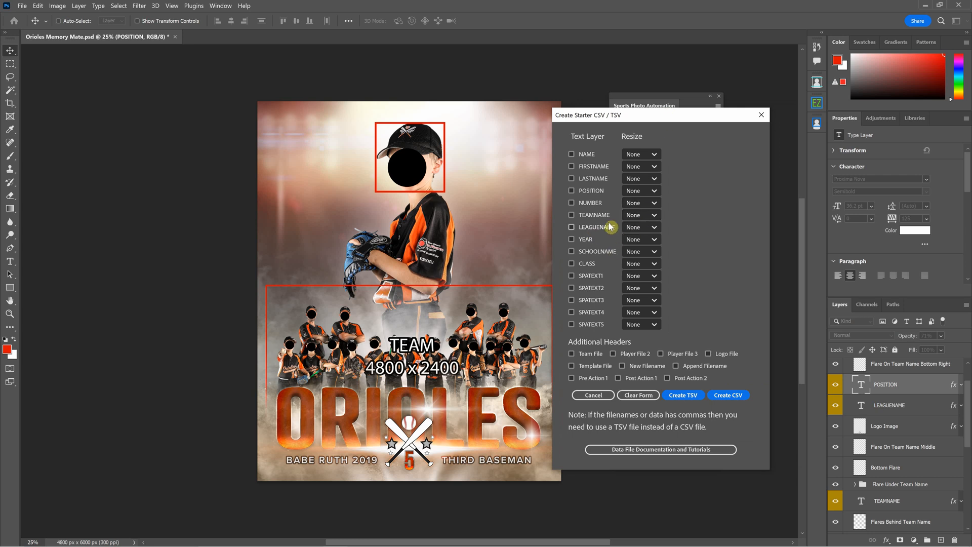
mouse_move(604, 238)
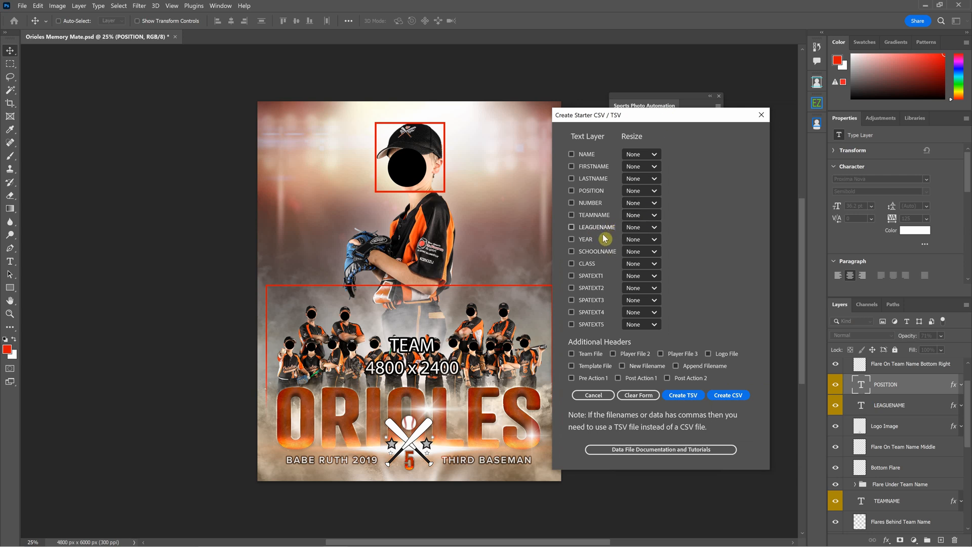
mouse_move(604, 180)
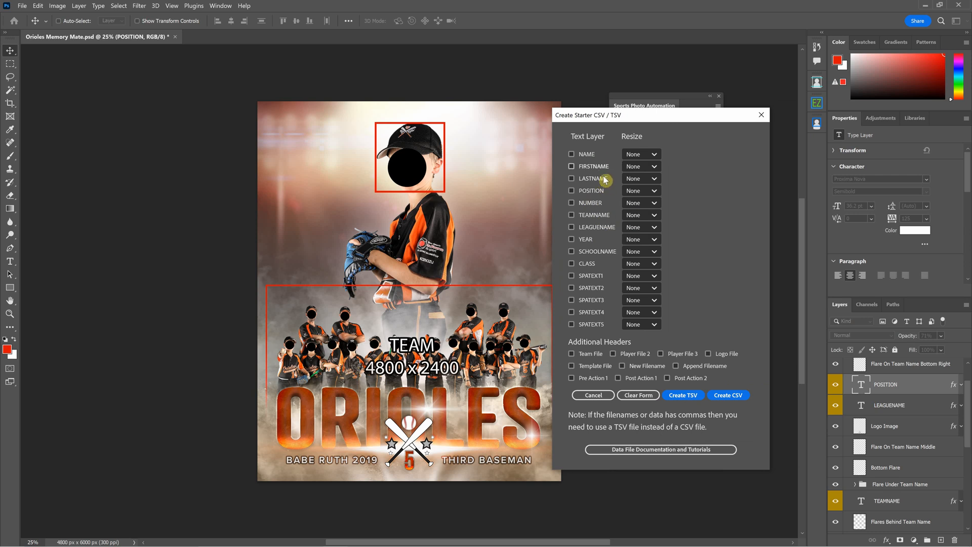
mouse_move(718, 207)
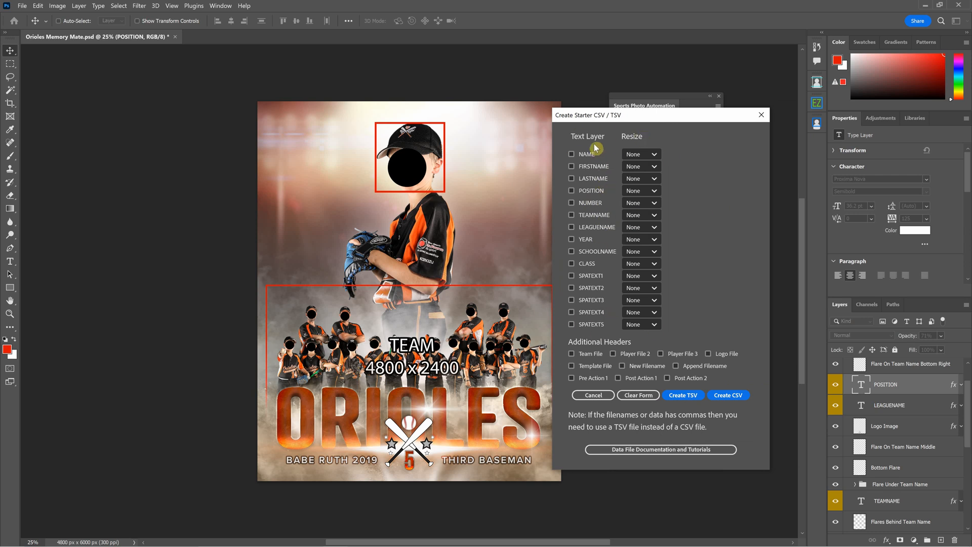
mouse_move(594, 329)
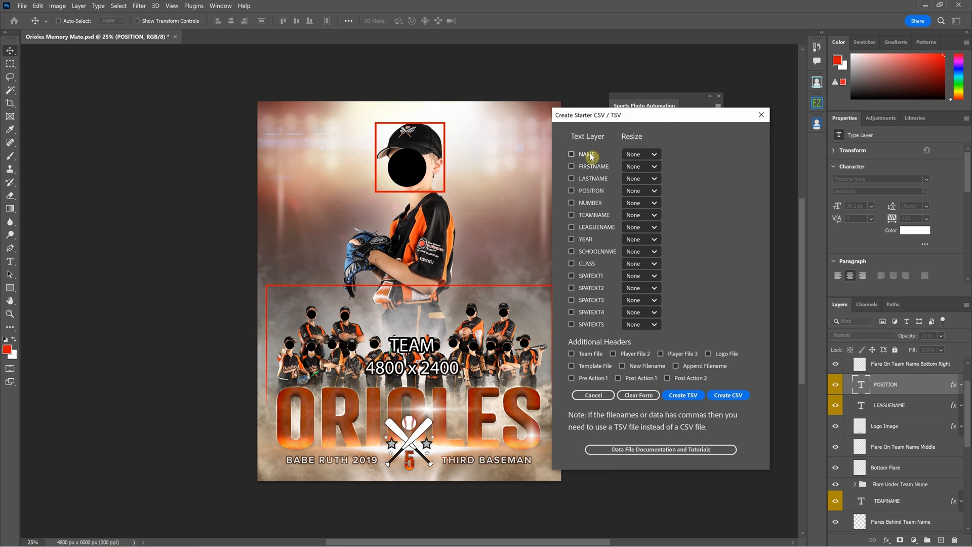
mouse_move(602, 260)
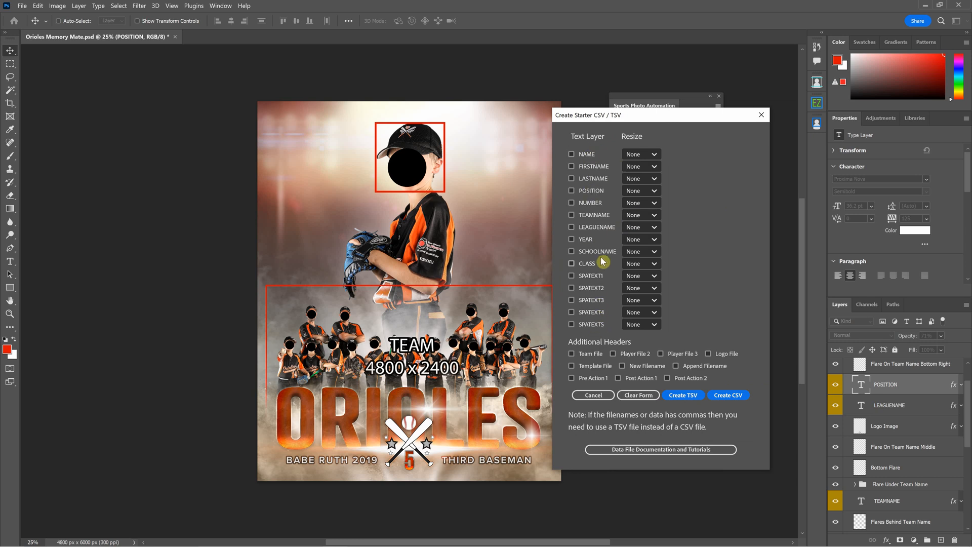
mouse_move(599, 191)
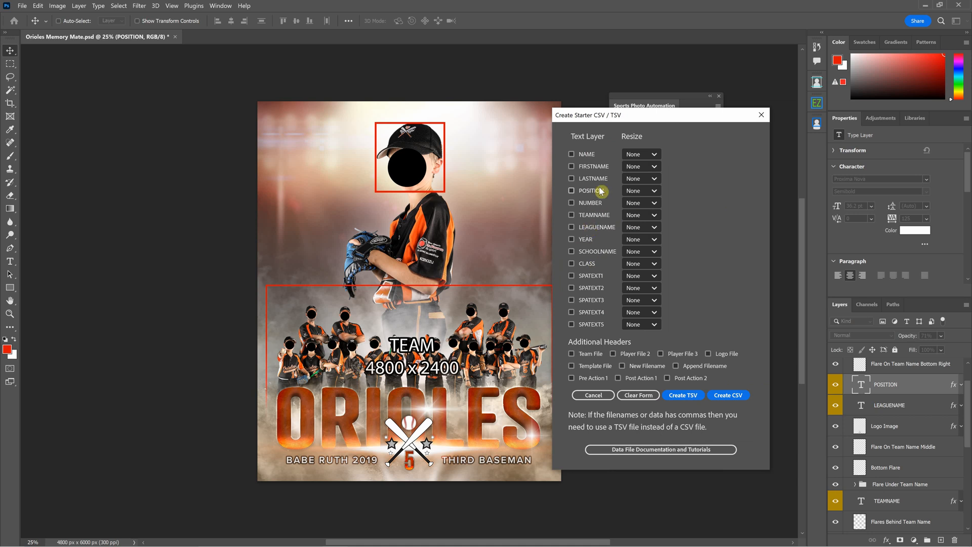
mouse_move(592, 163)
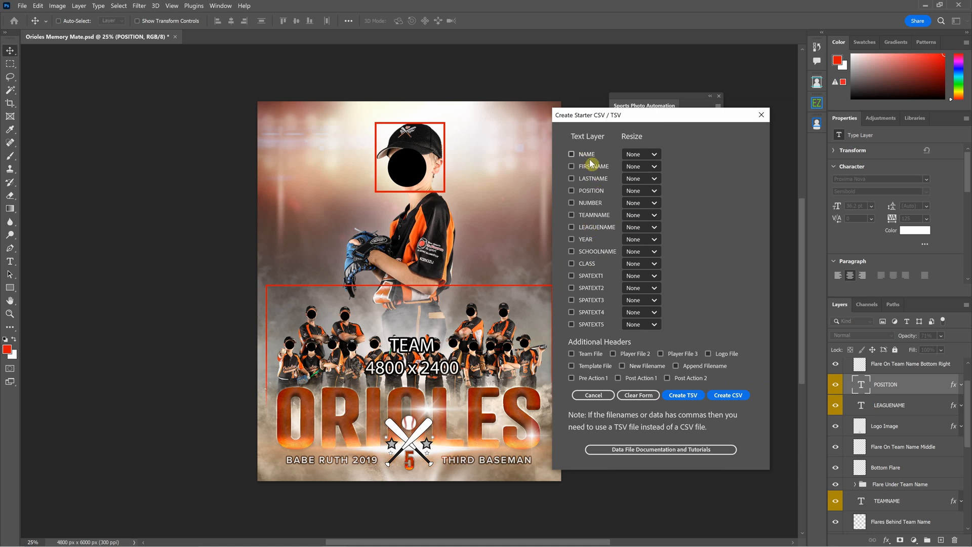
mouse_move(598, 293)
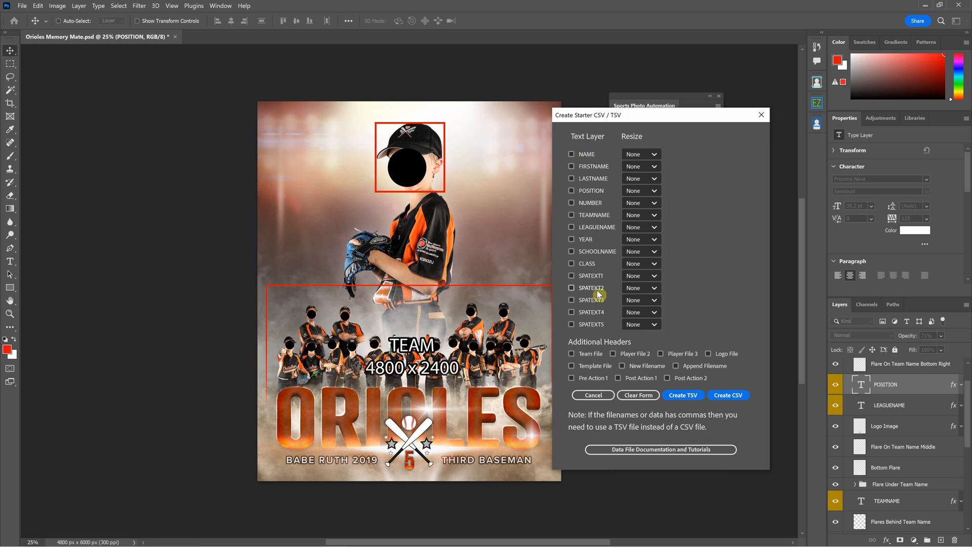
mouse_move(621, 229)
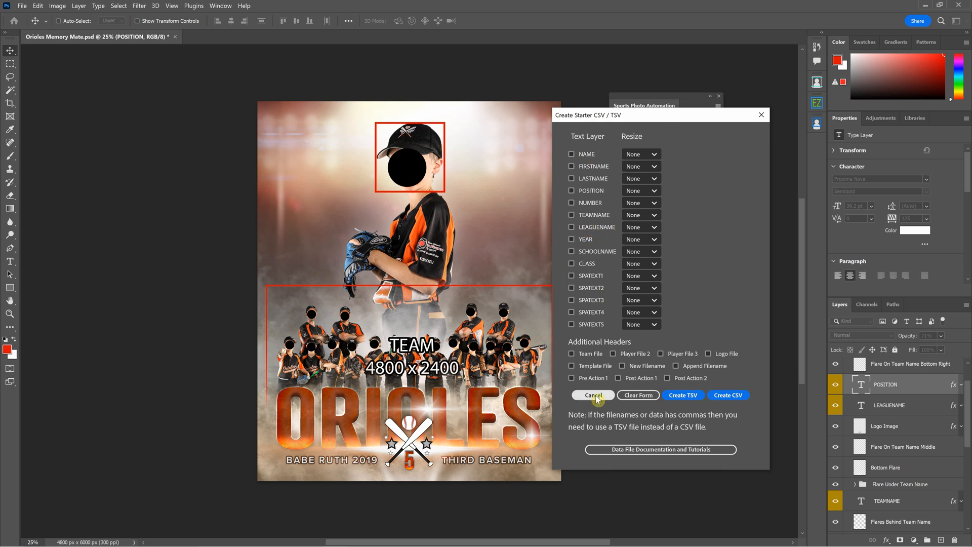
Step: Cancel the starter form, then rename the TEAMNAME layer to 'Team Name' and back to TEAMNAME
click(592, 395)
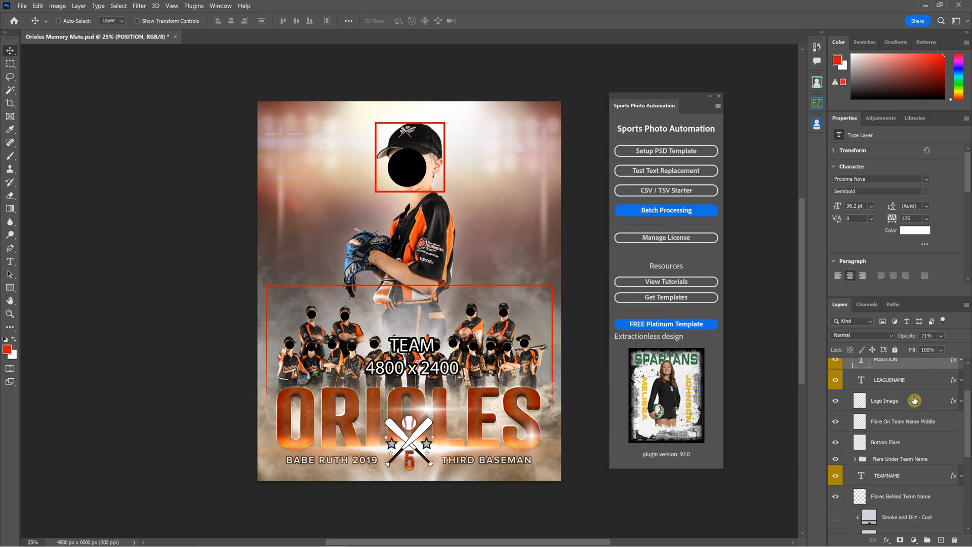
scroll(down, 3)
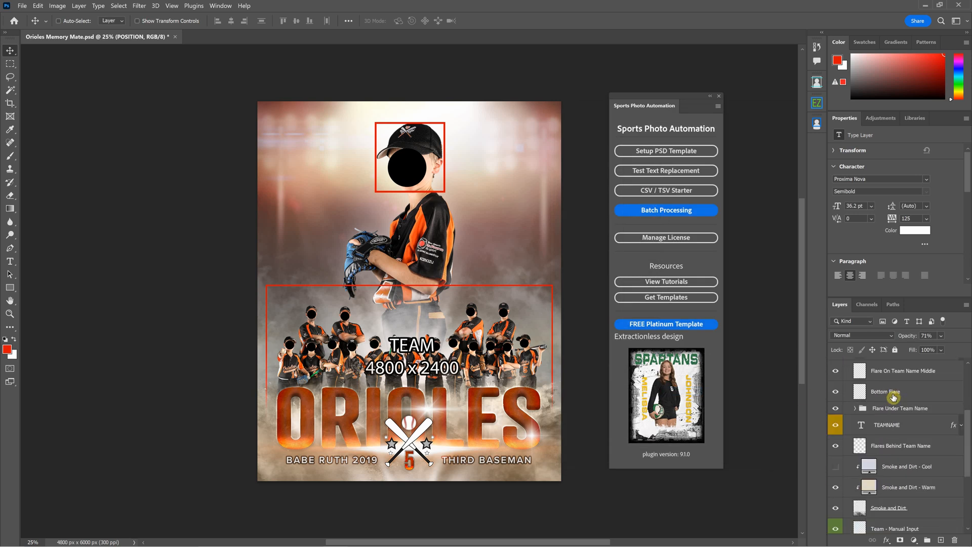
click(887, 425)
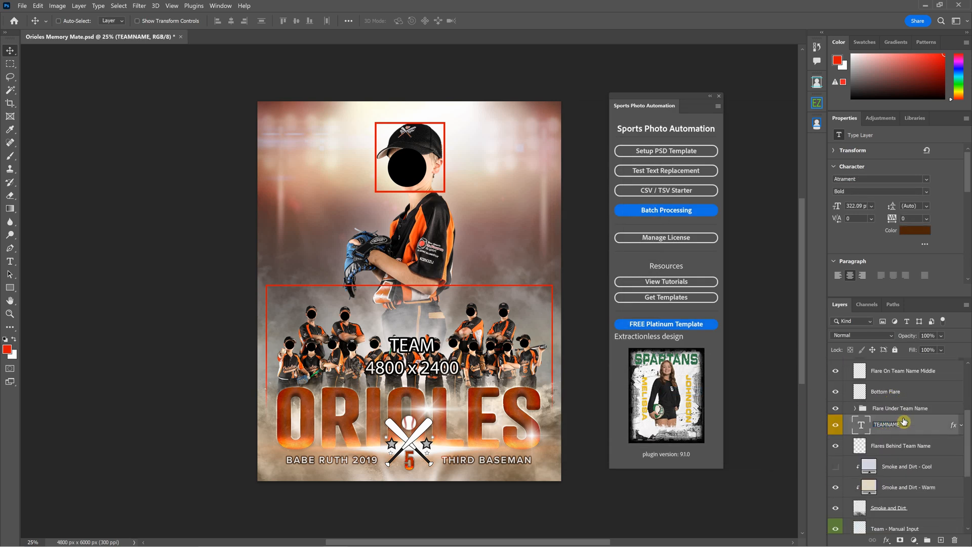
double_click(887, 424)
text(Team Name)
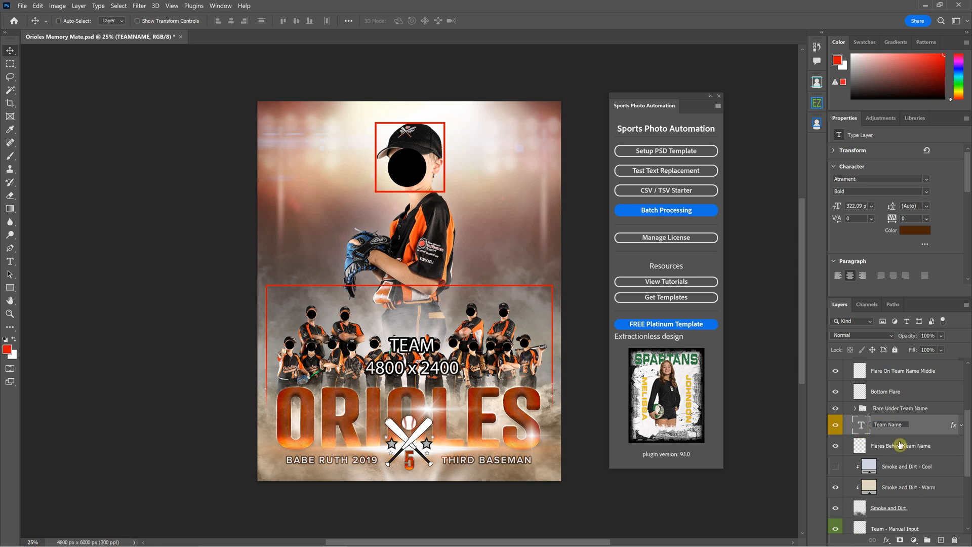
click(889, 424)
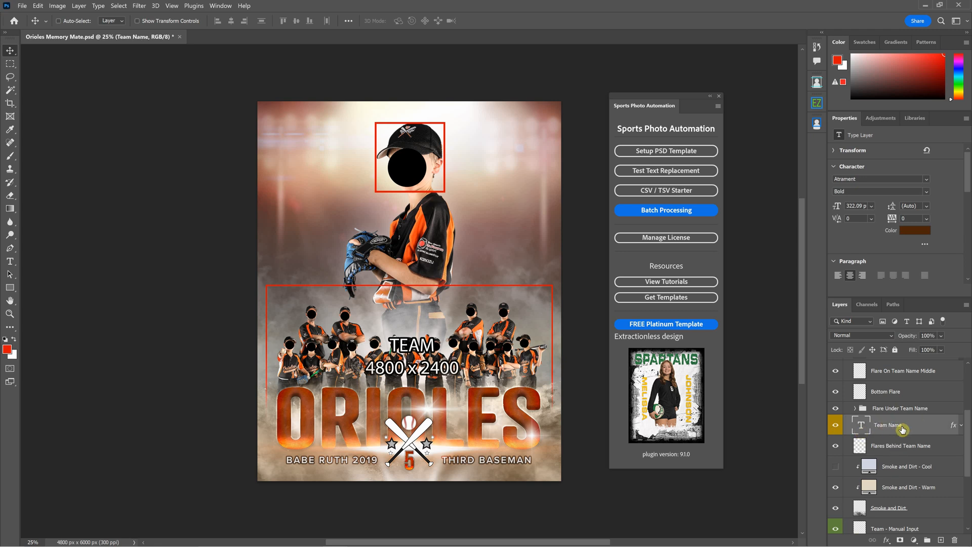
mouse_move(873, 439)
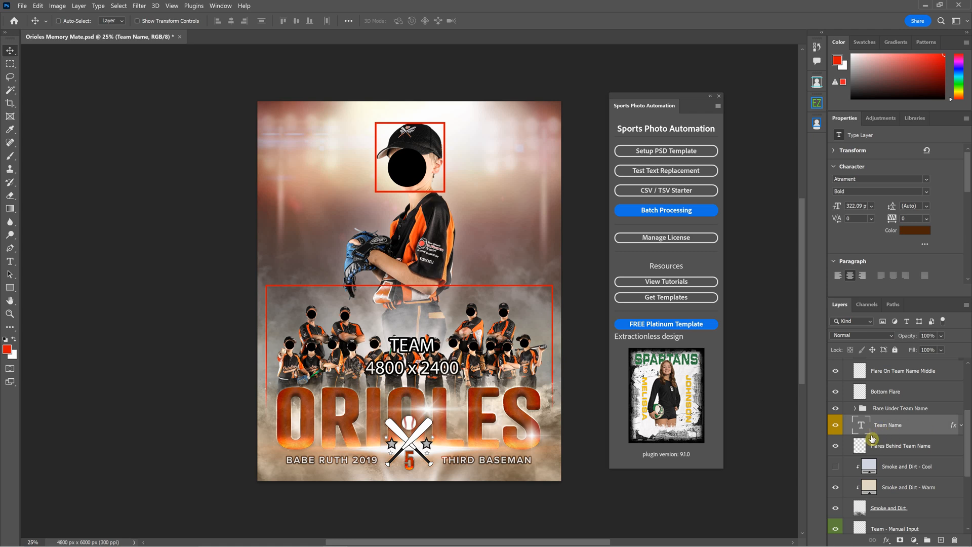
double_click(888, 424)
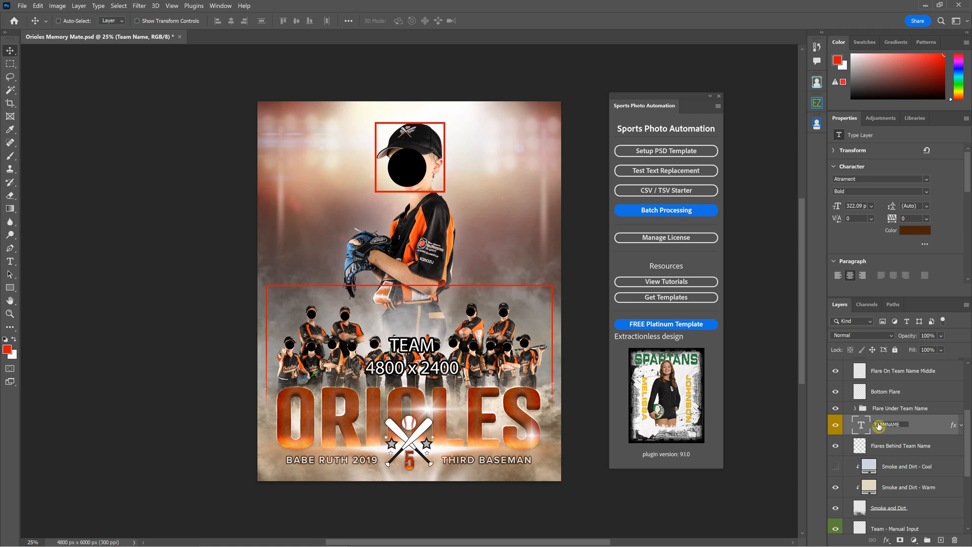
click(899, 408)
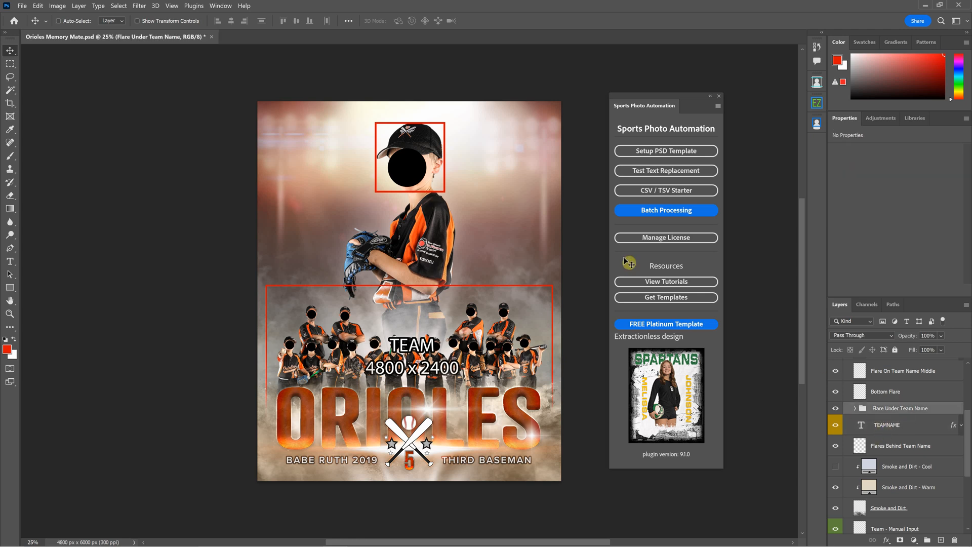
click(665, 190)
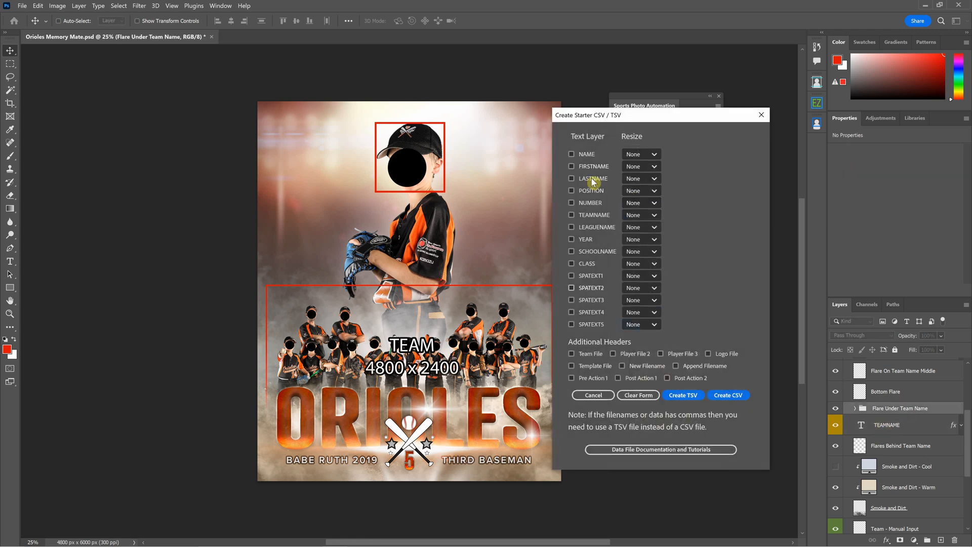
mouse_move(593, 395)
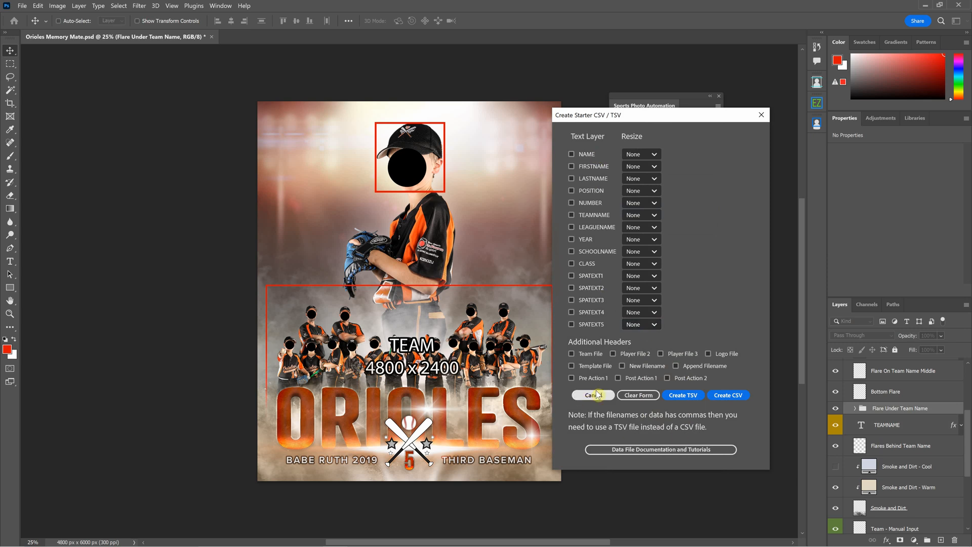
click(591, 395)
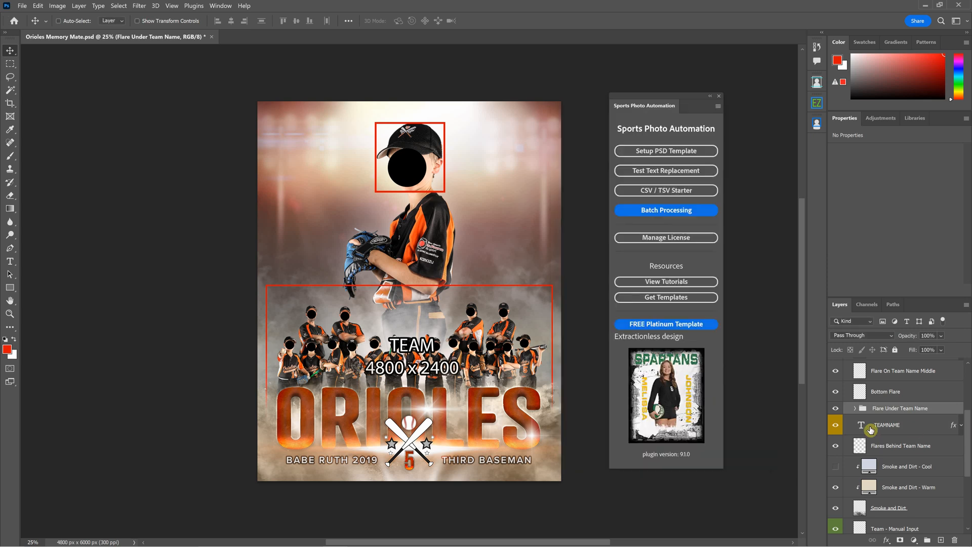
scroll(down, 3)
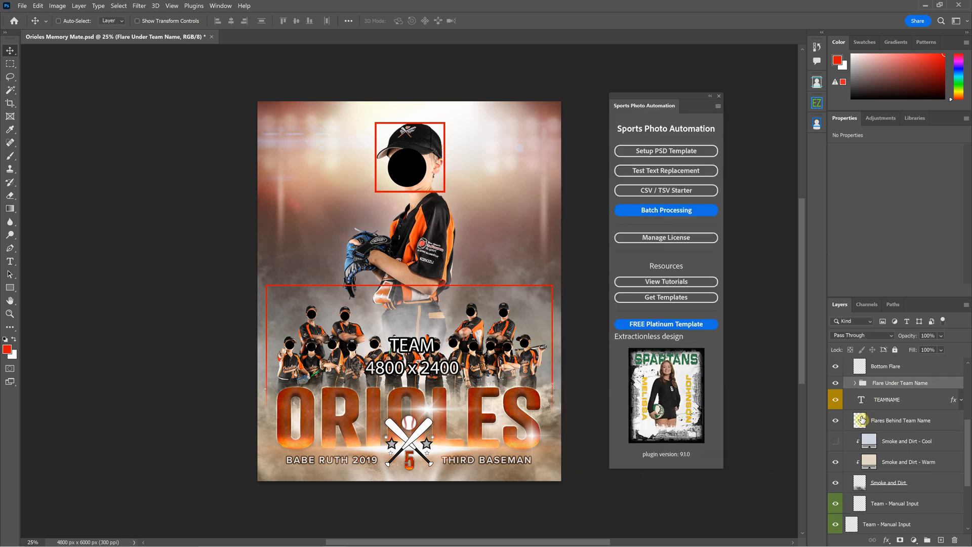
mouse_move(936, 401)
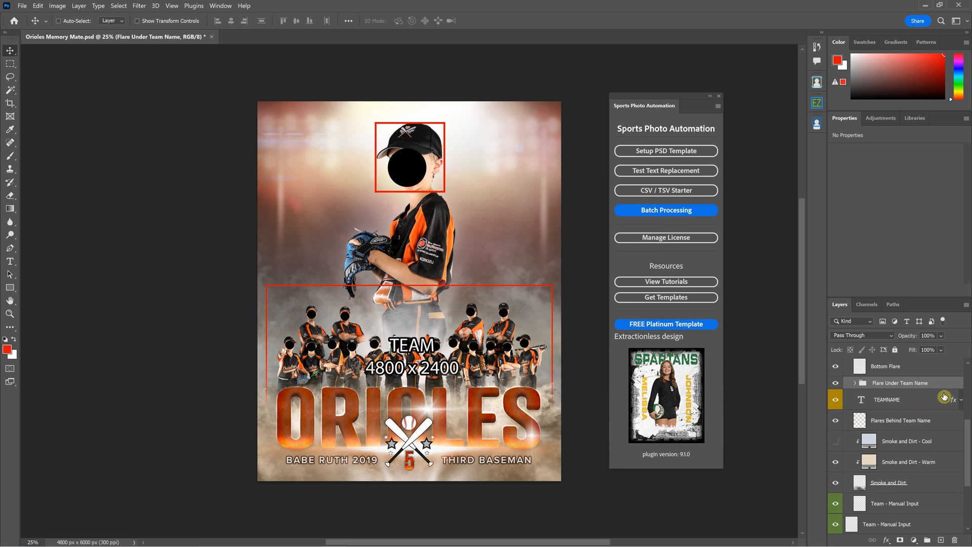
Step: Convert the TEAMNAME layer to point text via its context menu
right_click(886, 399)
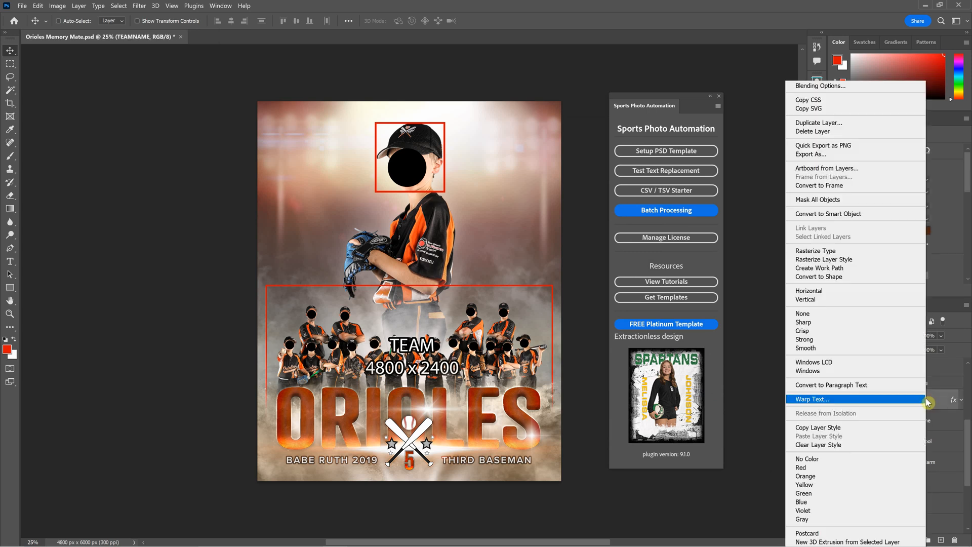
mouse_move(831, 384)
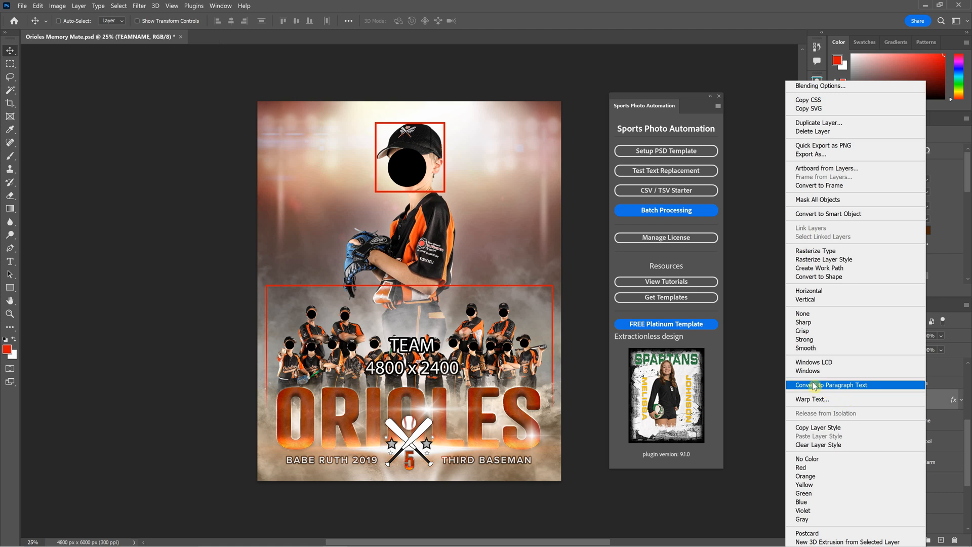
mouse_move(818, 395)
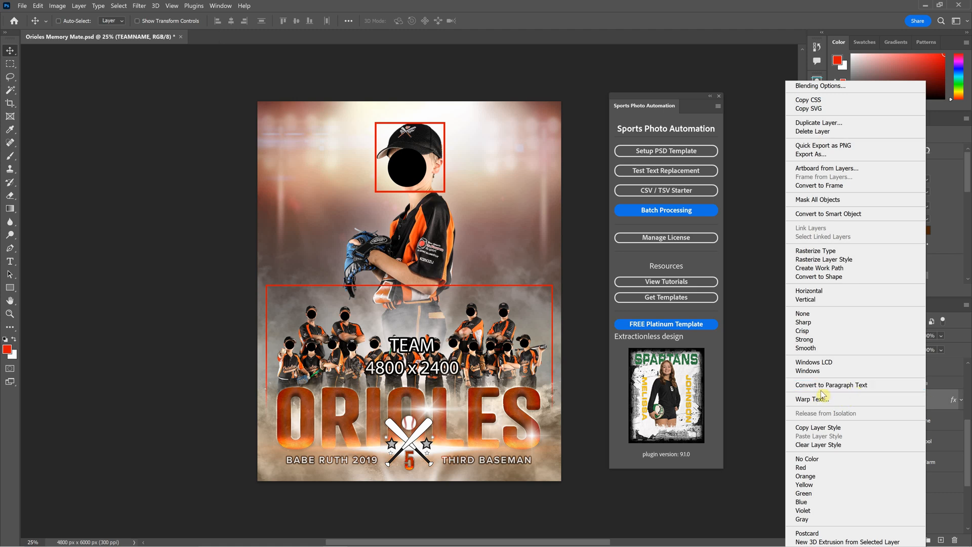
mouse_move(831, 384)
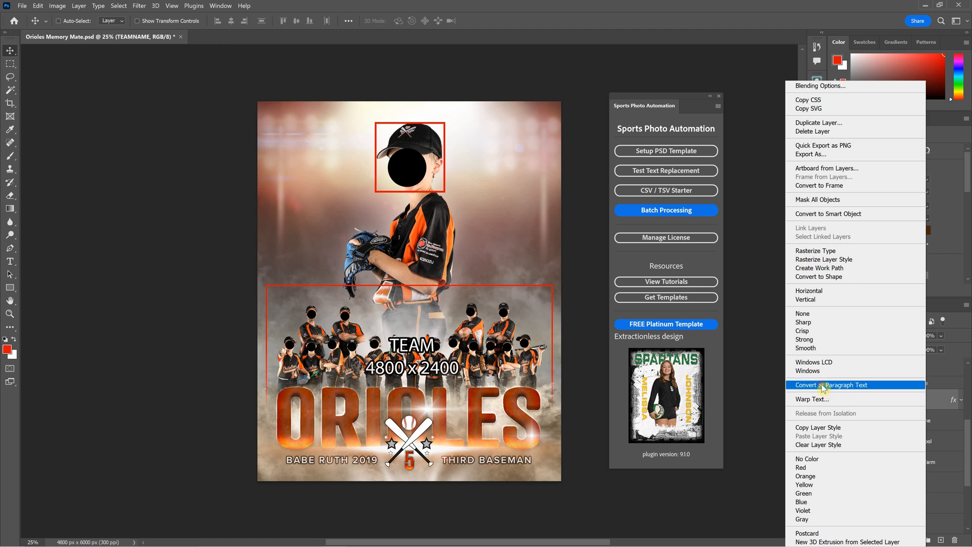
mouse_move(891, 398)
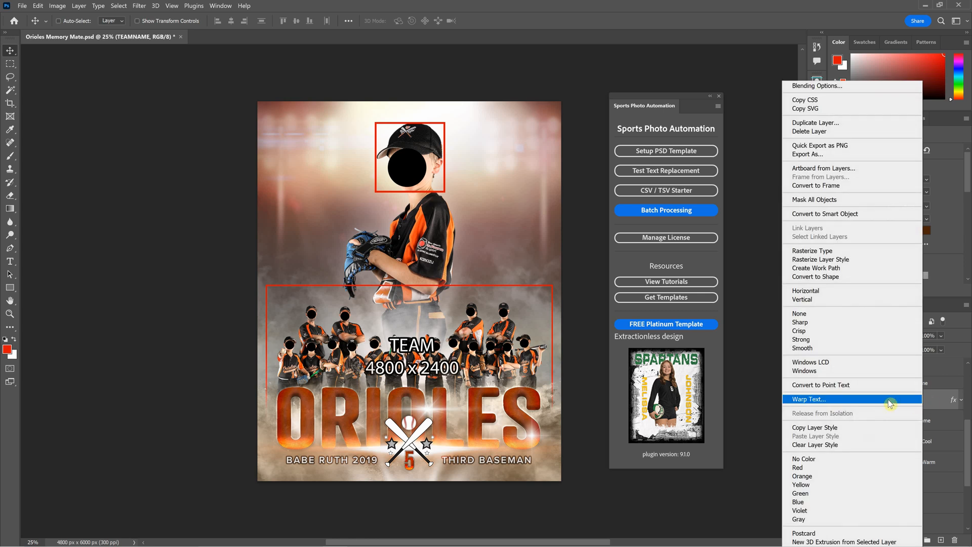
mouse_move(836, 384)
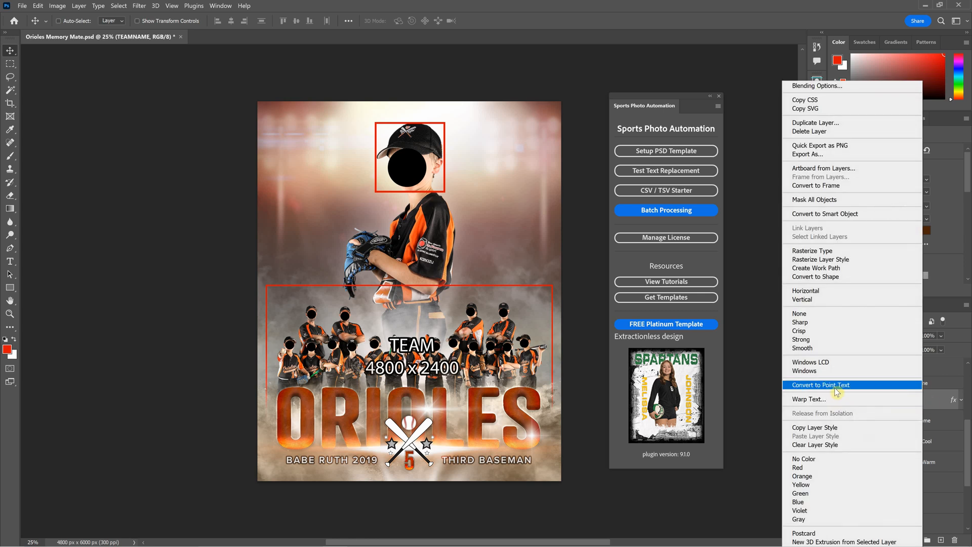
click(819, 384)
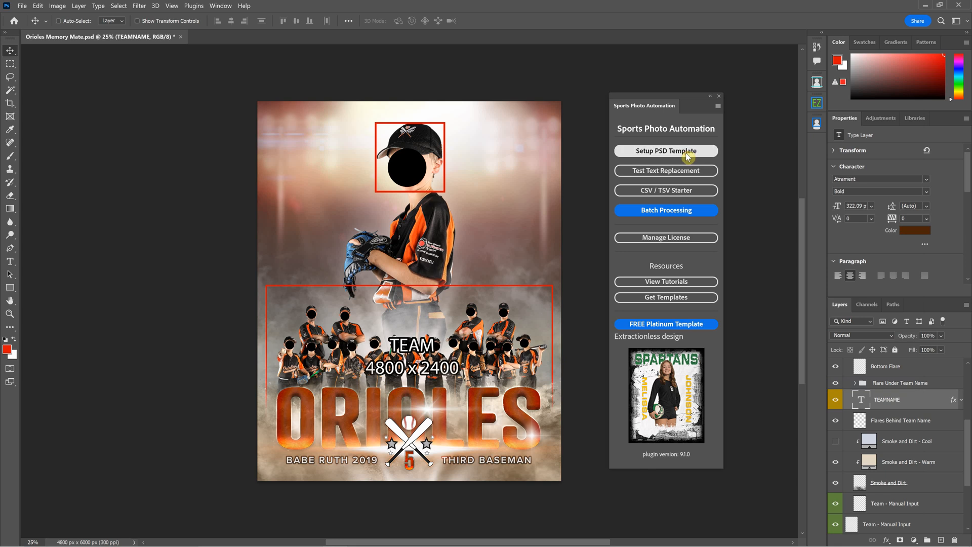
Step: Run Setup PSD Template's Convert SPA Text To Point and acknowledge the report
click(665, 151)
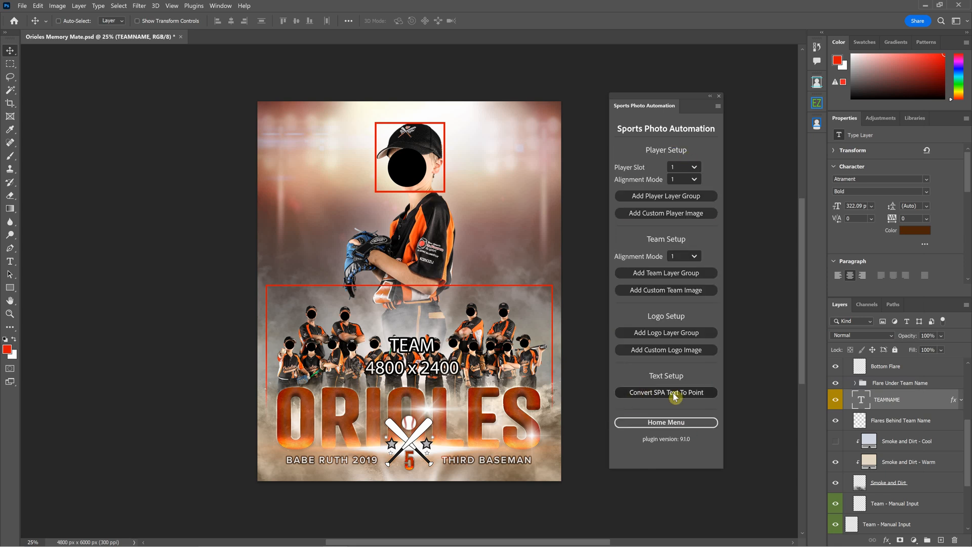
click(665, 392)
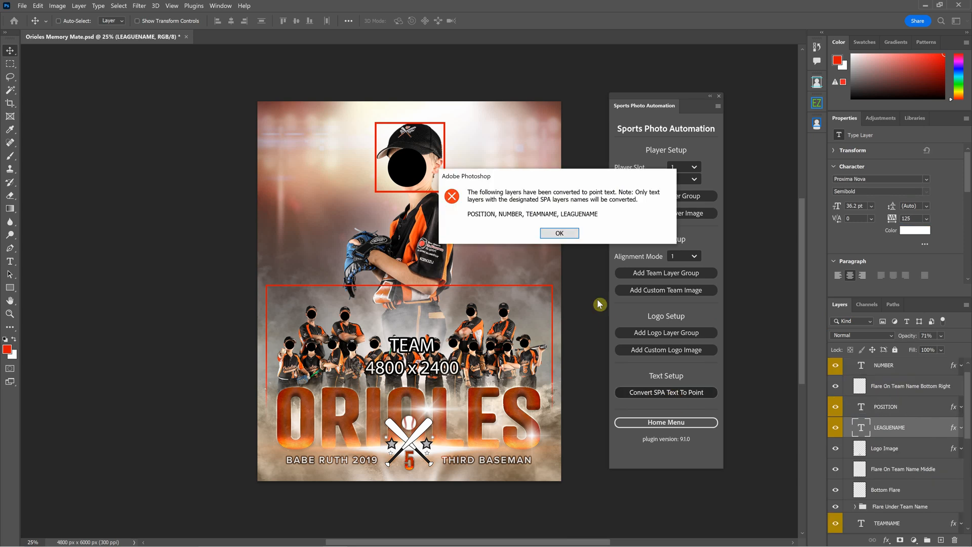
mouse_move(488, 219)
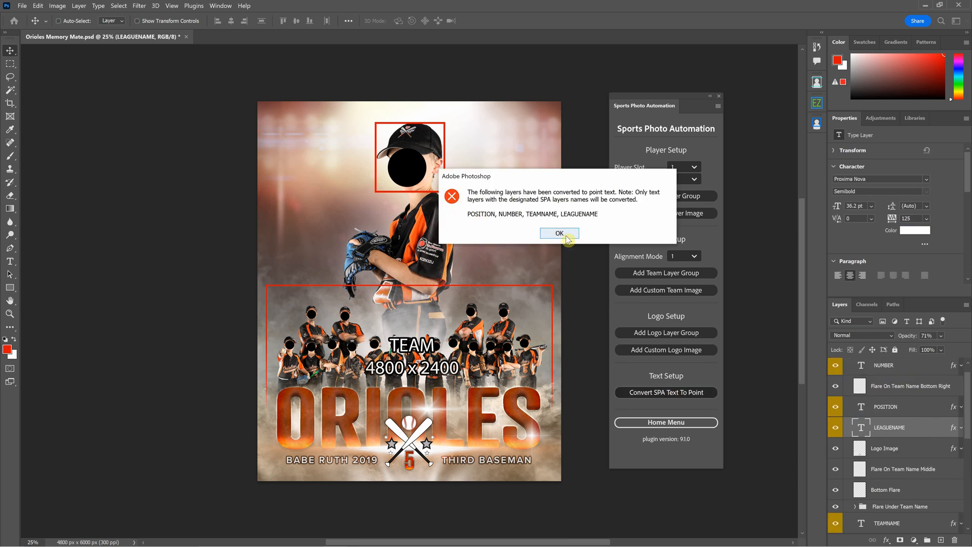
mouse_move(547, 217)
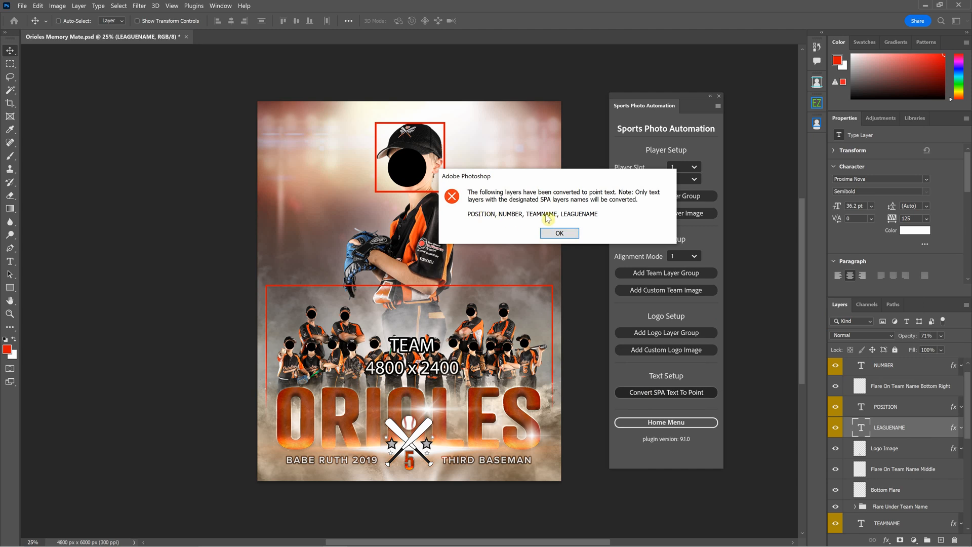
mouse_move(476, 220)
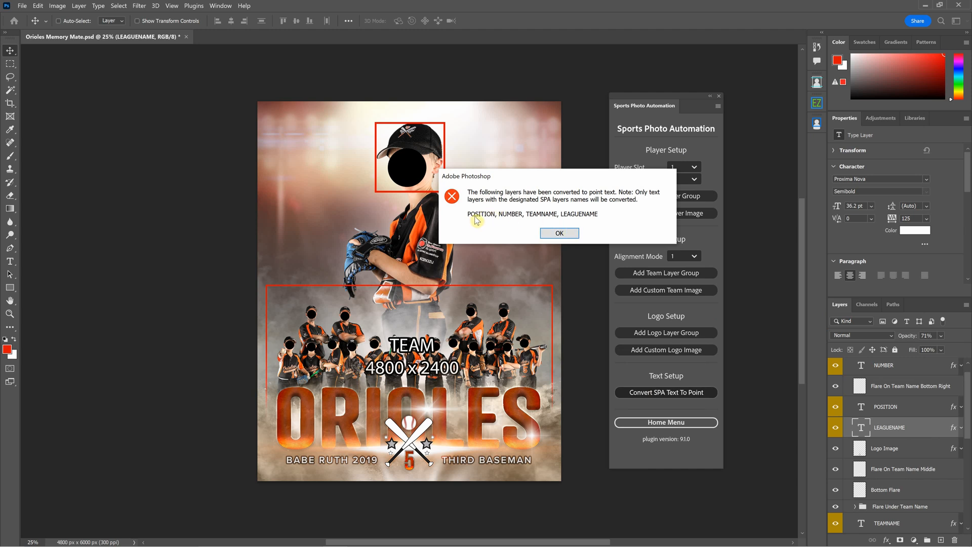
mouse_move(574, 219)
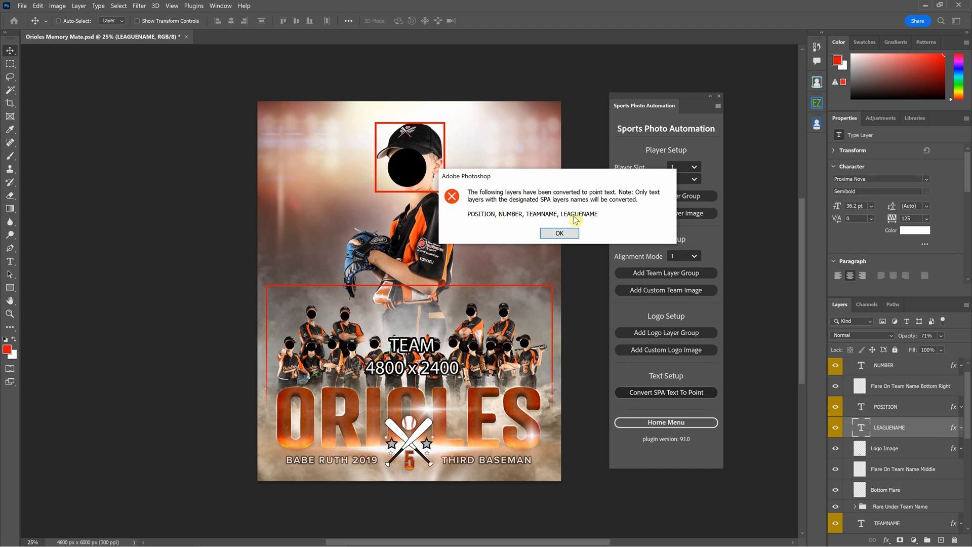
click(559, 233)
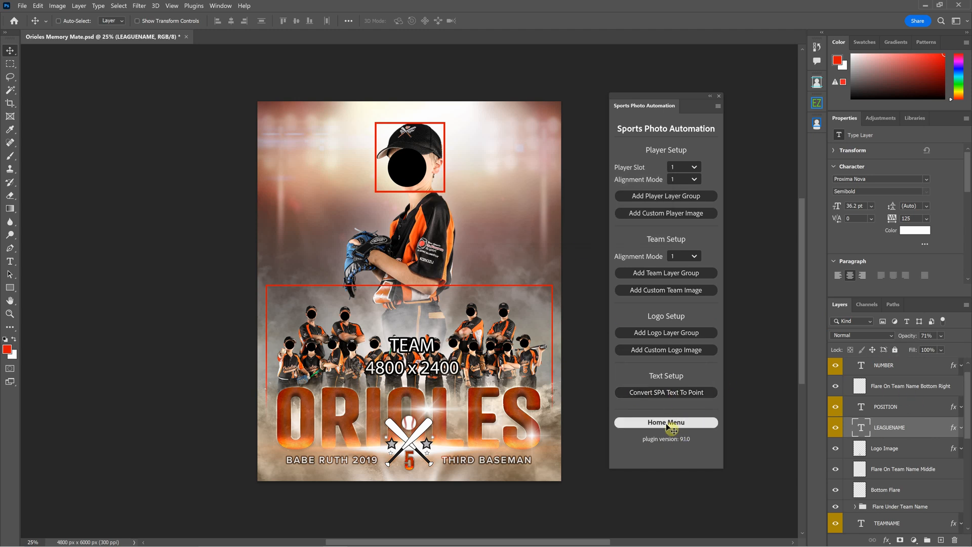
Step: Return the Sports Photo Automation panel to its Home Menu
click(665, 422)
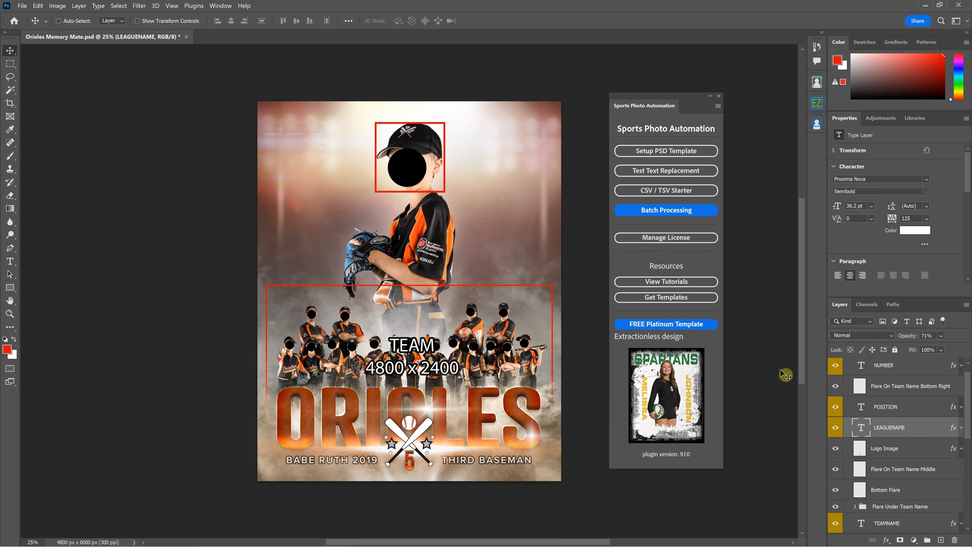
mouse_move(887, 417)
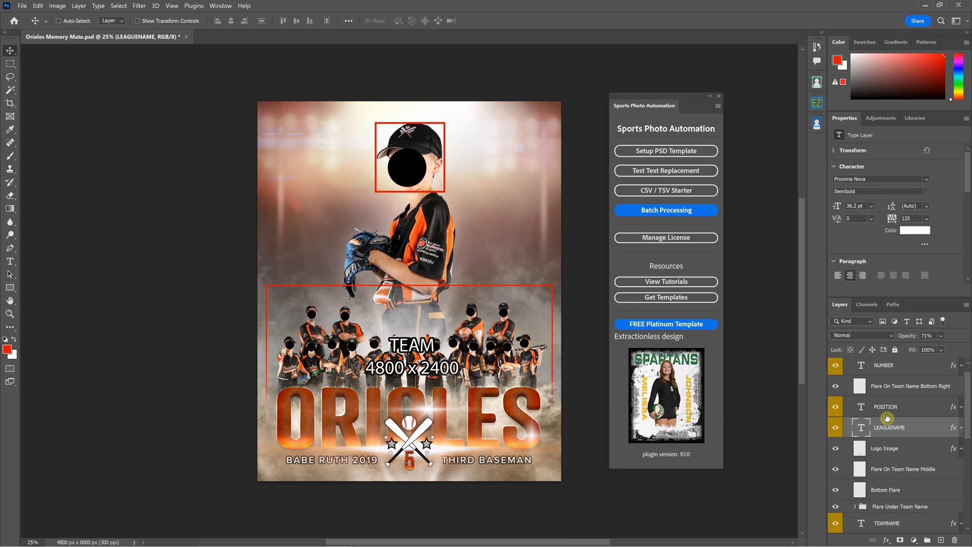
scroll(down, 3)
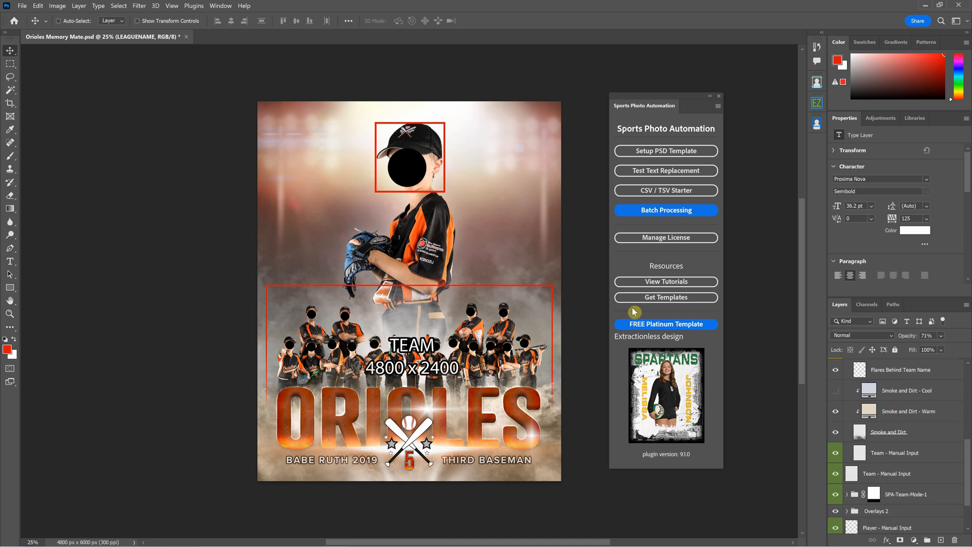
mouse_move(666, 191)
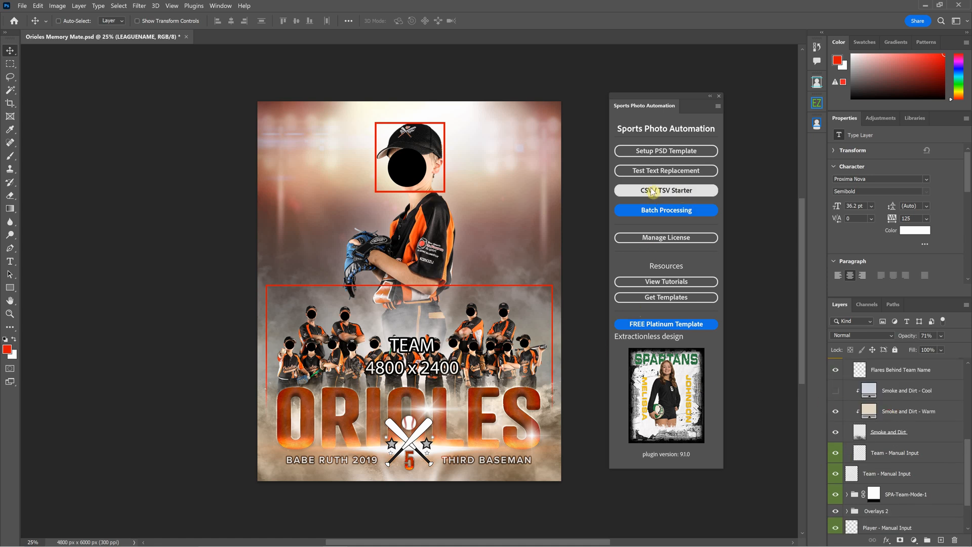
Step: Start a starter CSV/TSV file and tick POSITION and NUMBER as data columns
click(665, 191)
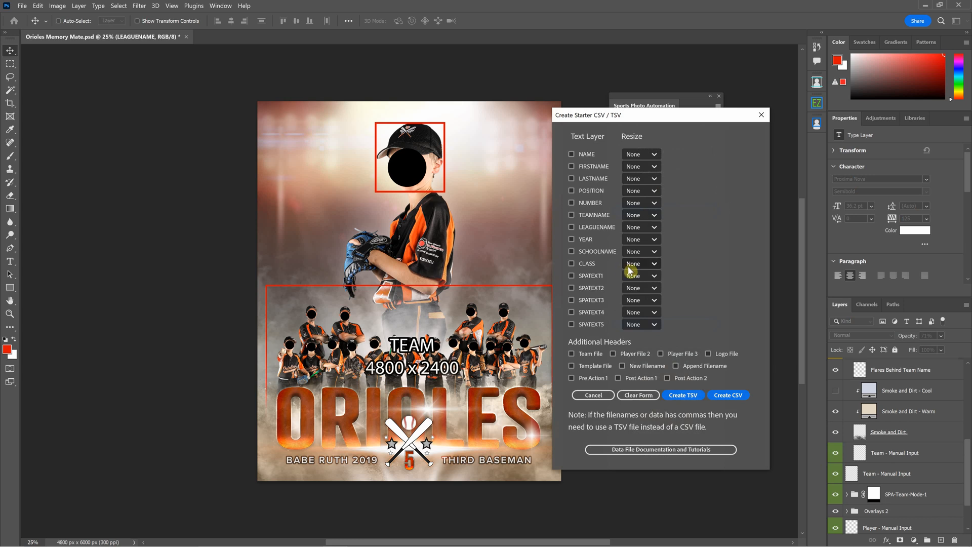
mouse_move(594, 221)
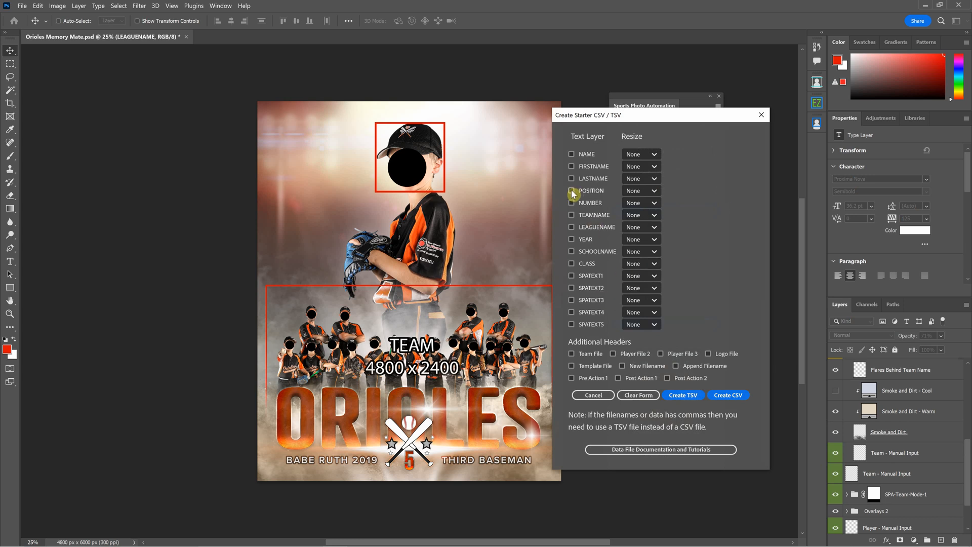
click(571, 203)
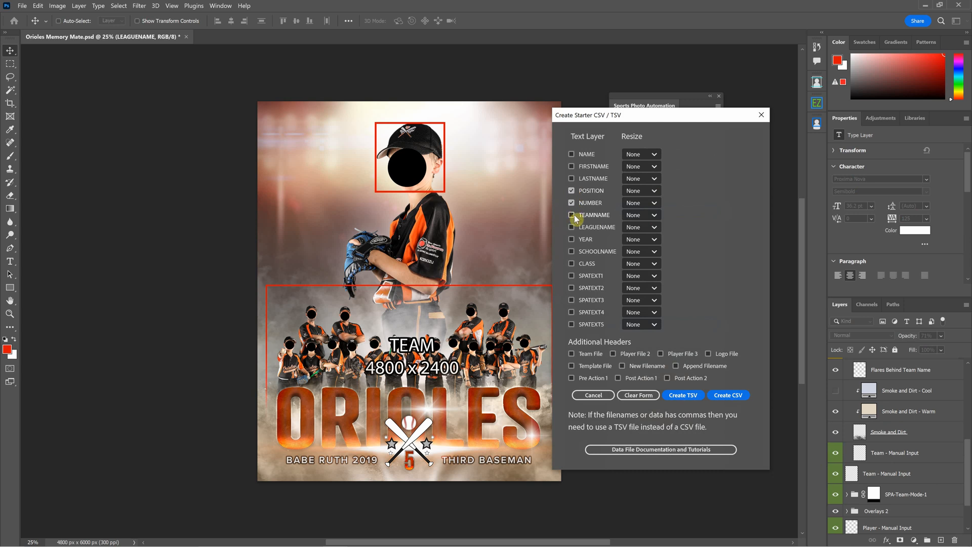
click(571, 215)
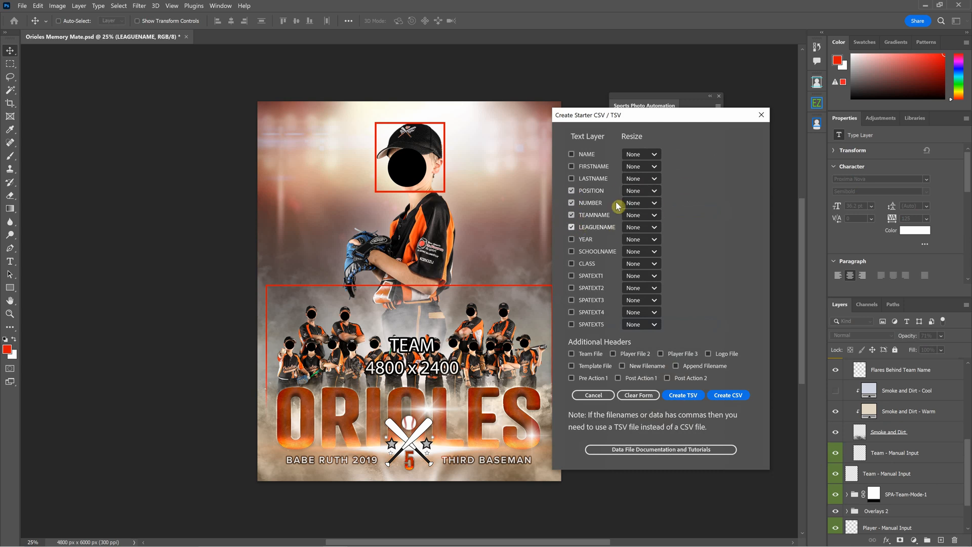
mouse_move(598, 191)
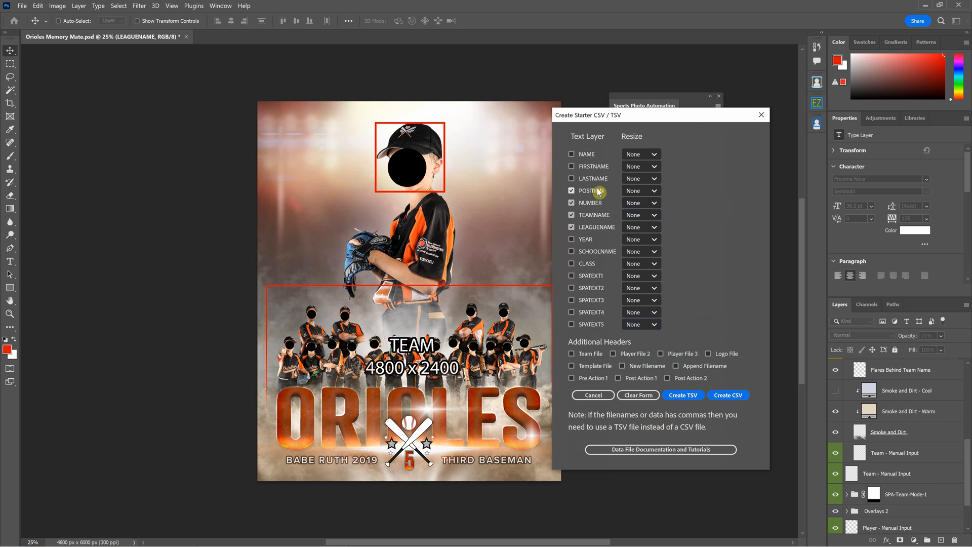
click(571, 202)
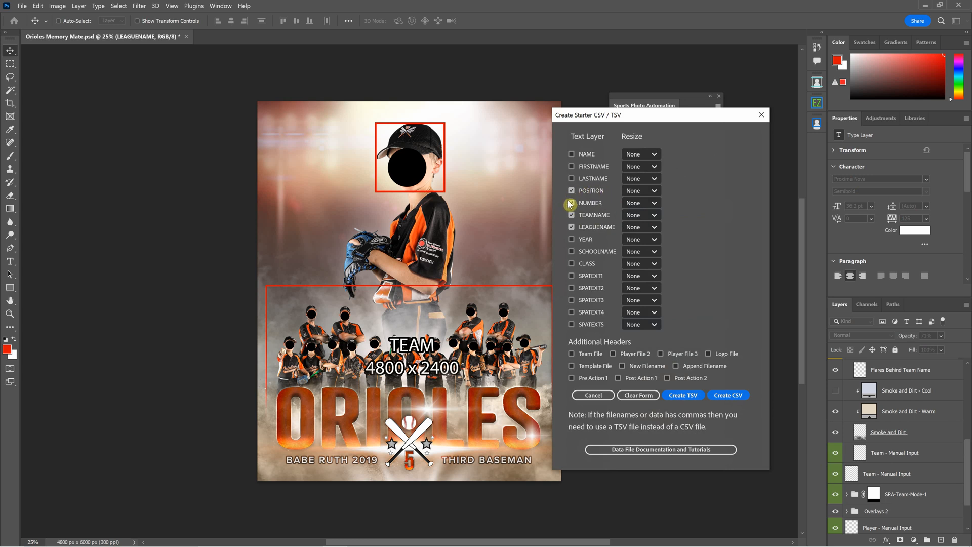
click(570, 202)
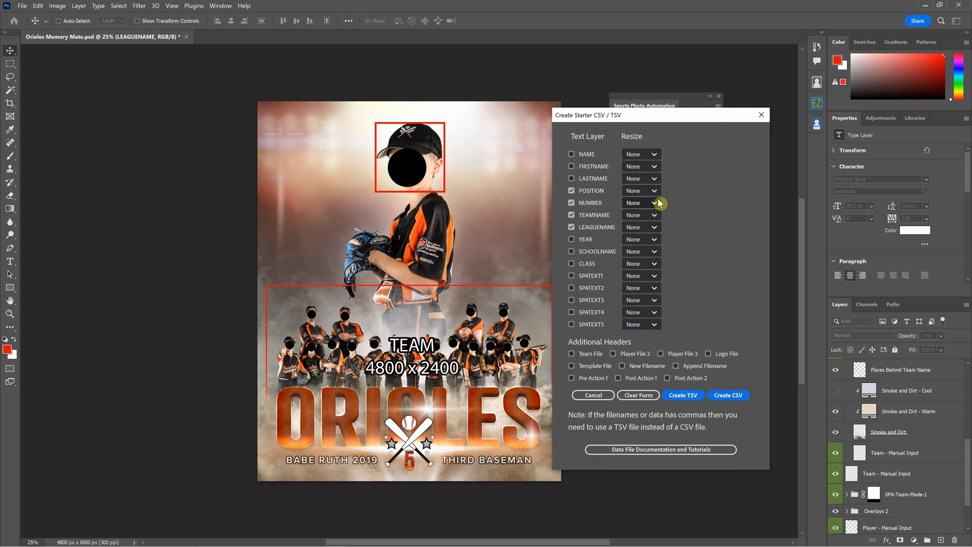
Step: Set resize methods: POSITION XM, TEAMNAME X, LEAGUENAME XM
click(640, 190)
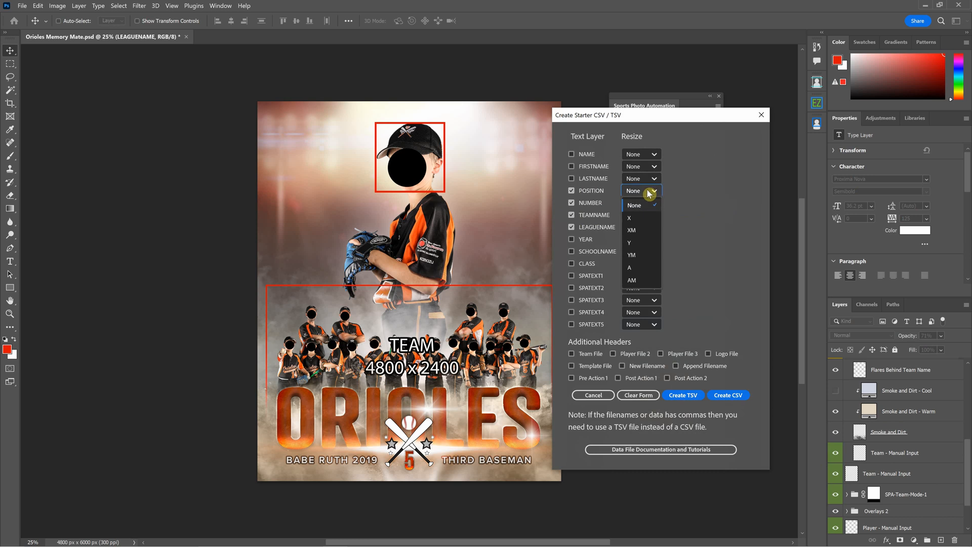
click(631, 229)
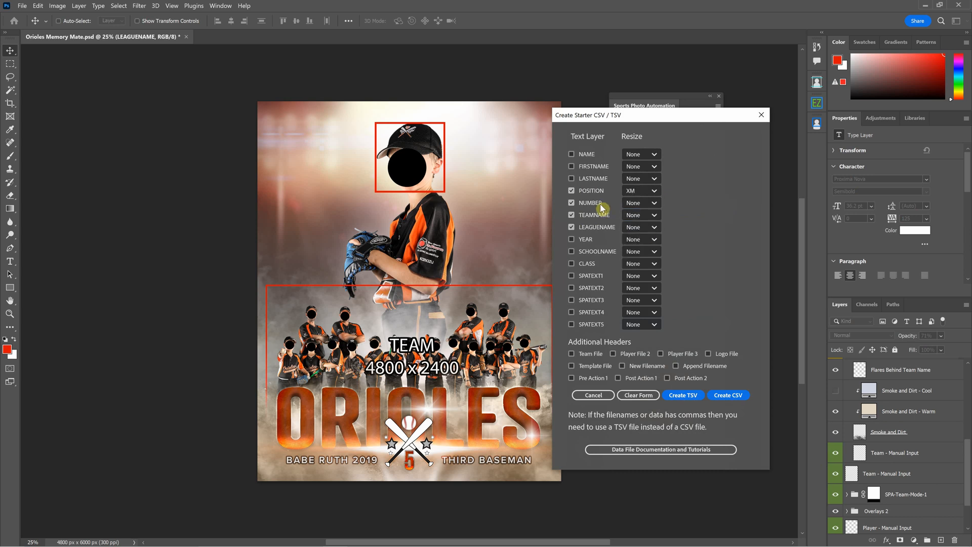
mouse_move(591, 223)
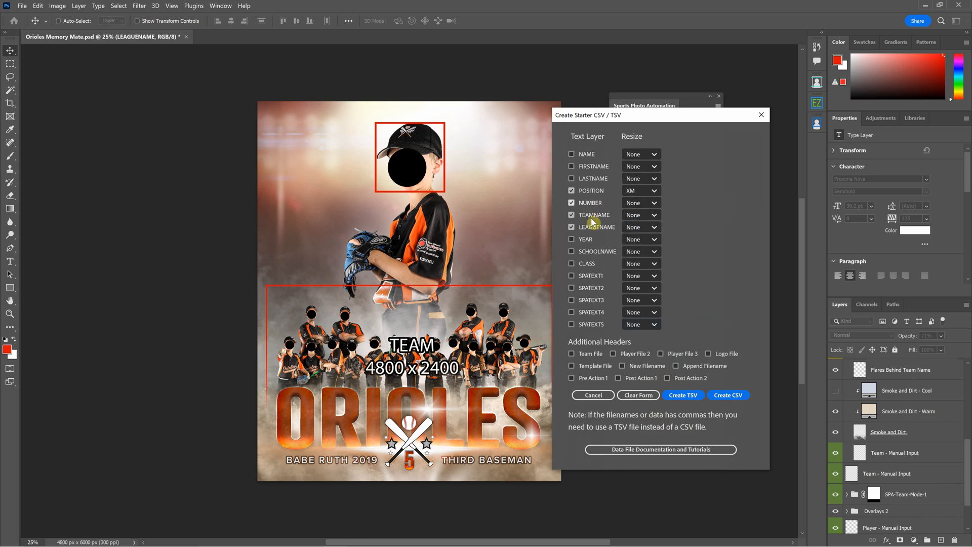
click(640, 214)
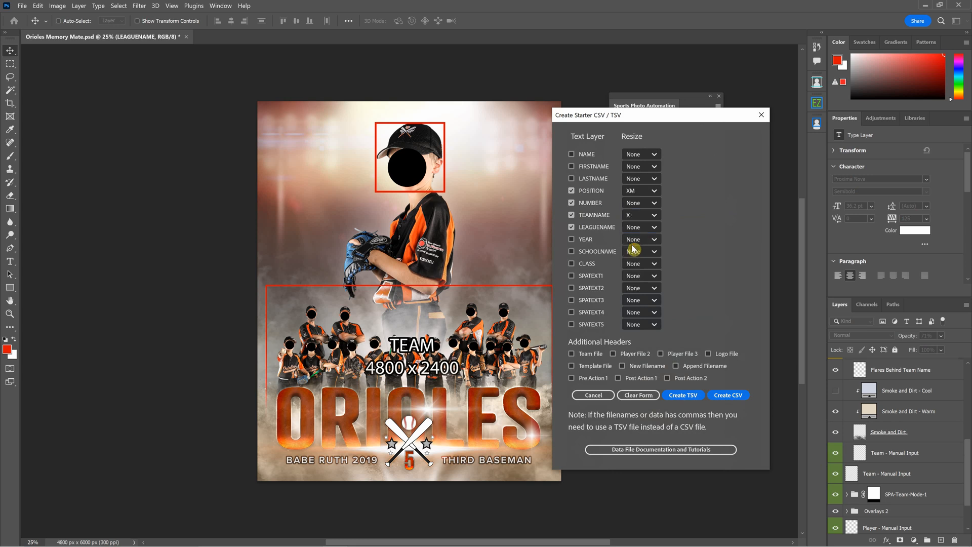
click(640, 226)
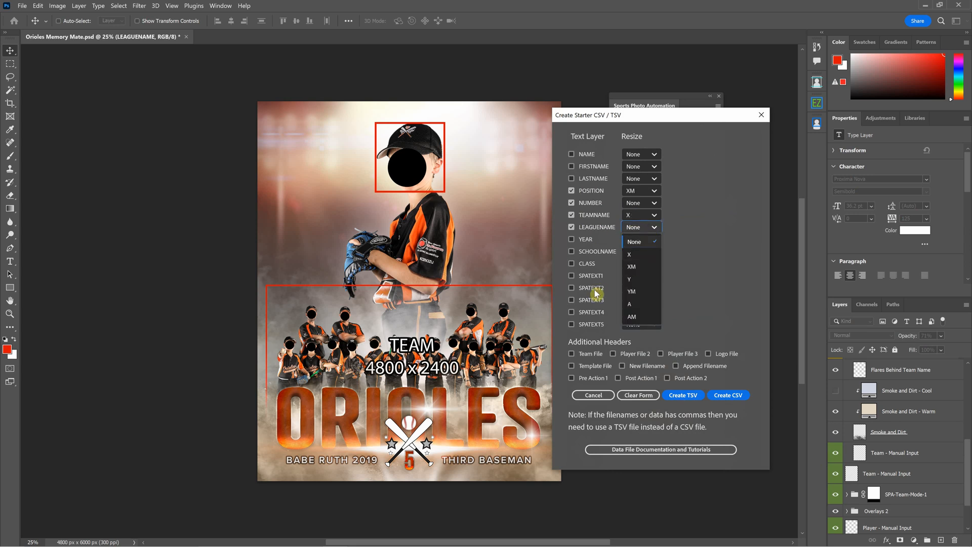
click(631, 251)
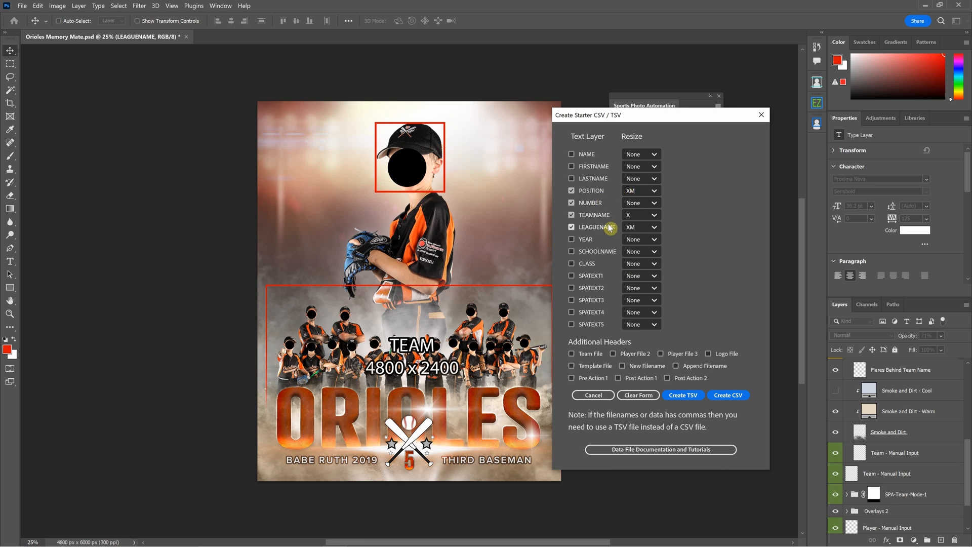
mouse_move(666, 290)
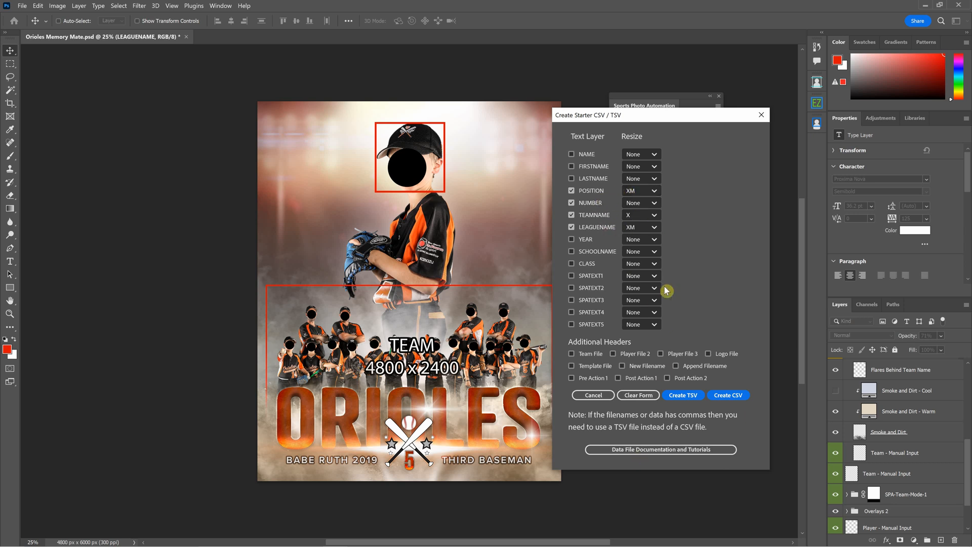
mouse_move(605, 365)
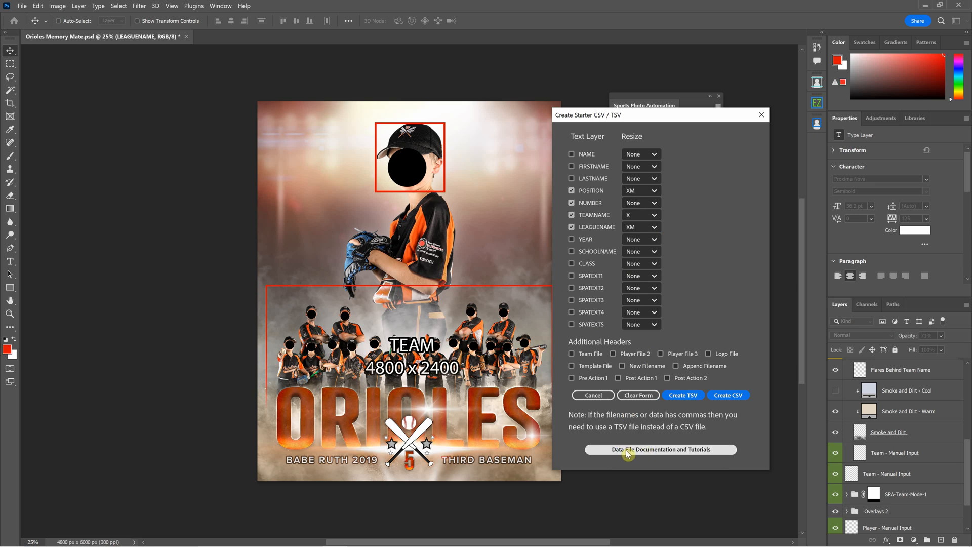
Step: Review the Pixnub CSV Data page's resize methods and Sample CSV section
click(659, 450)
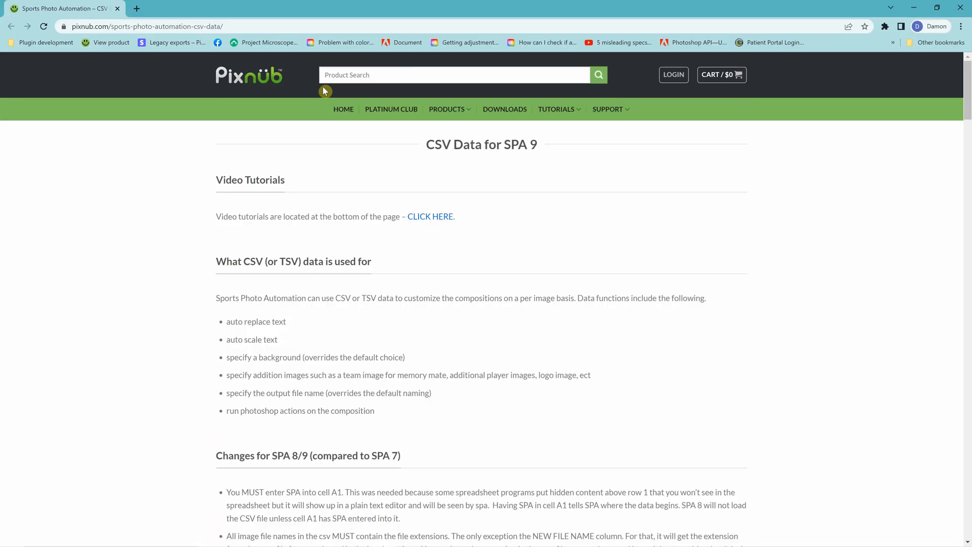
scroll(down, 3)
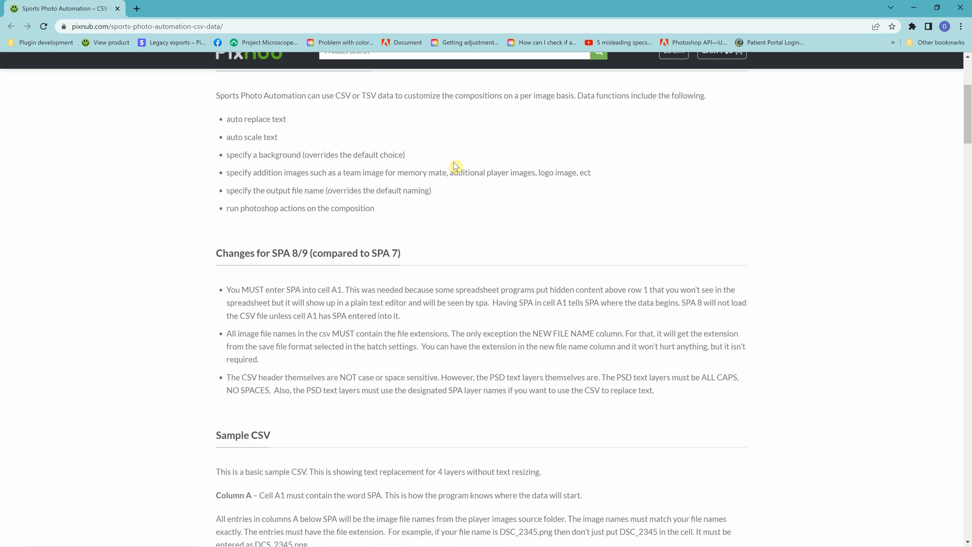
scroll(down, 3)
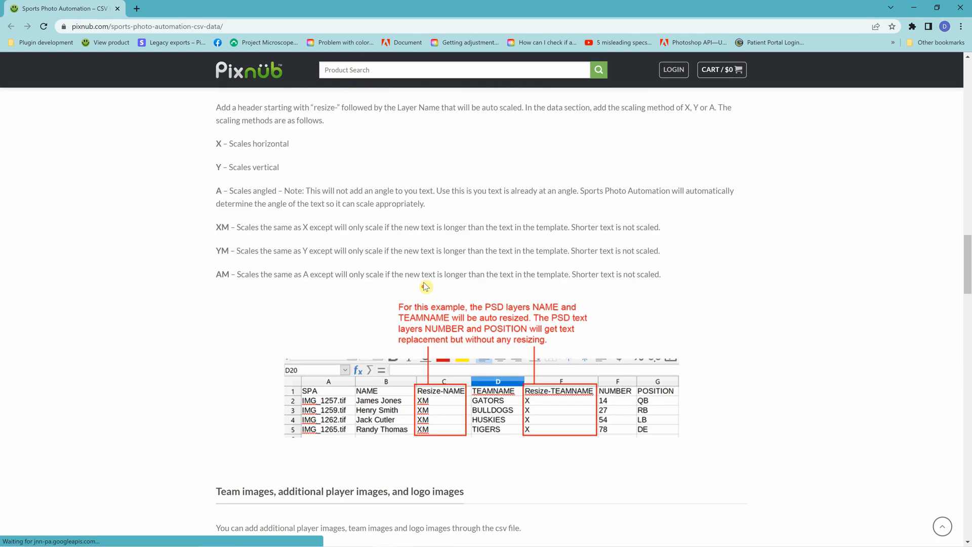
scroll(up, 3)
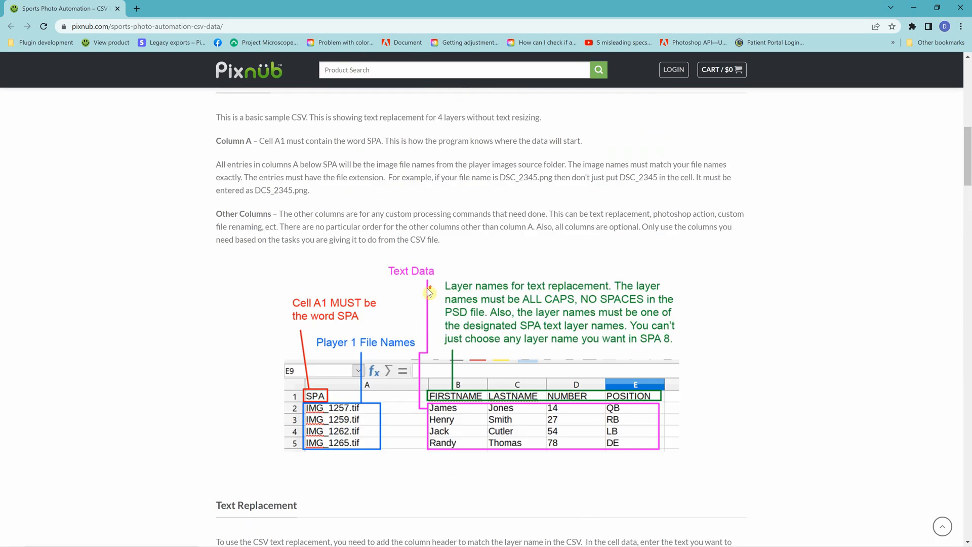
mouse_move(429, 282)
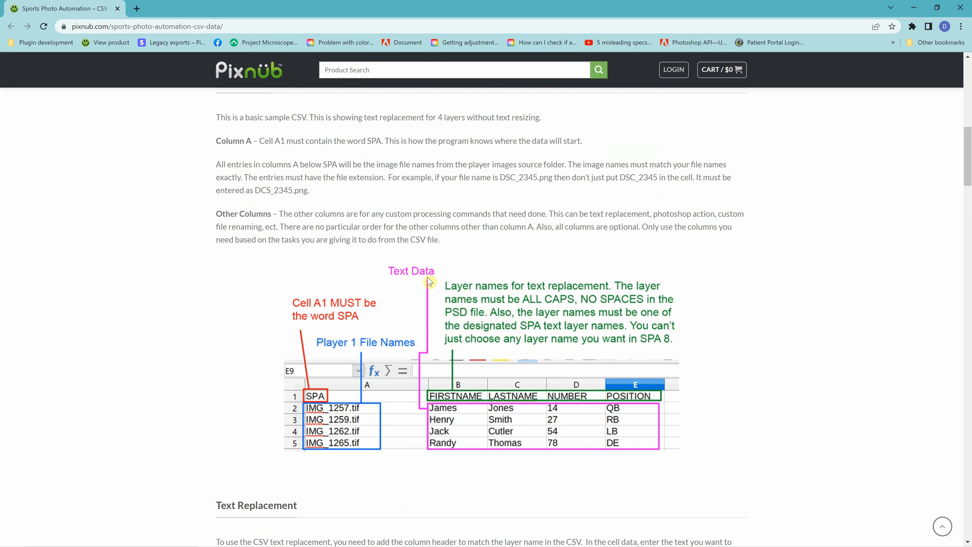
scroll(up, 3)
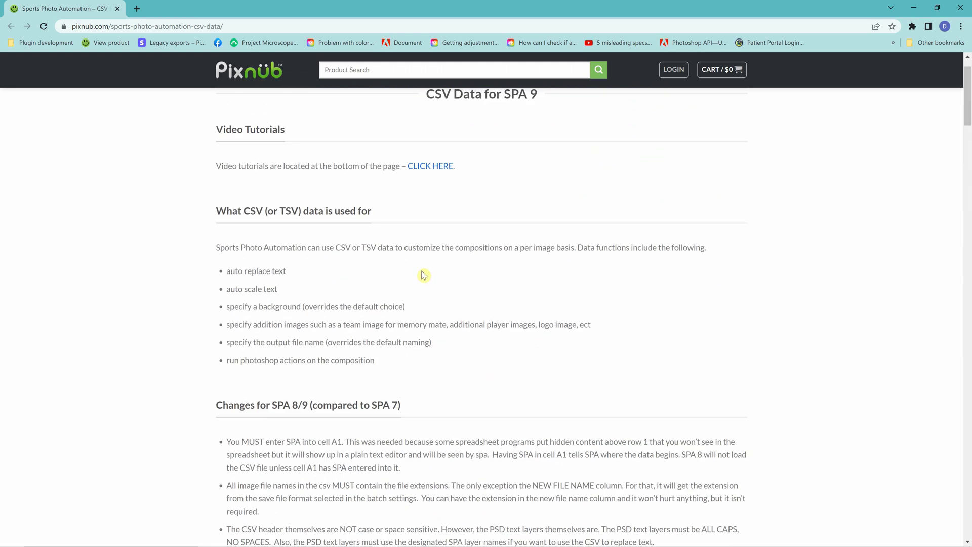
scroll(down, 3)
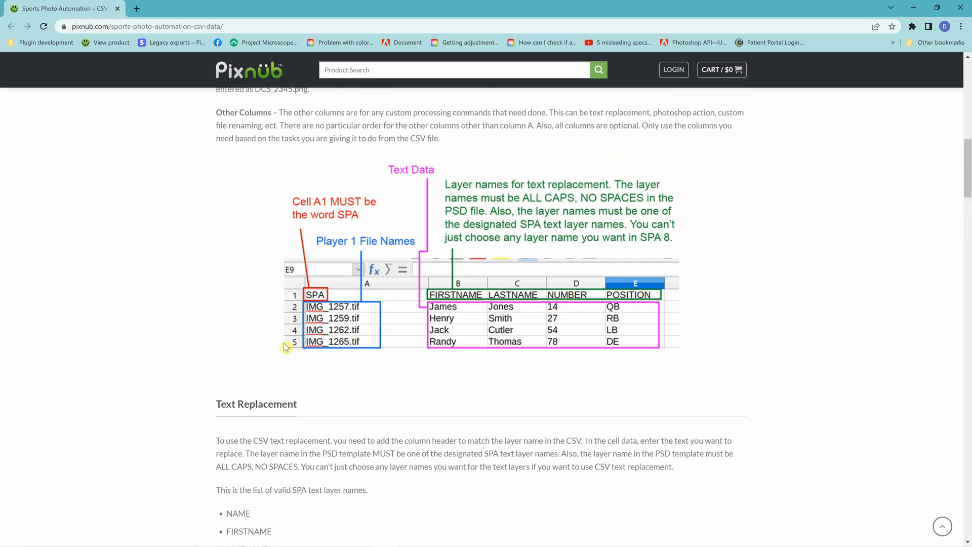
scroll(up, 3)
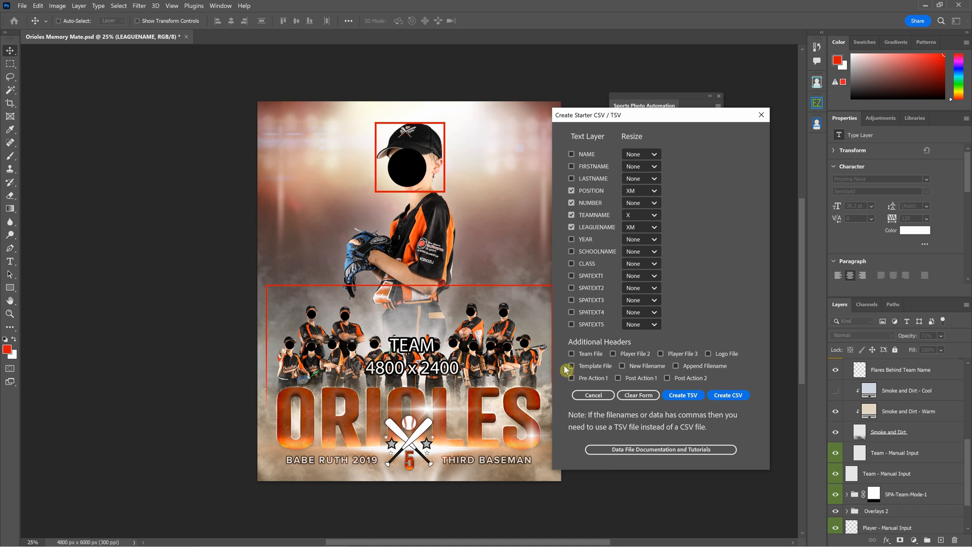
Step: Add the Team File header and create the starter file as TSV
click(571, 353)
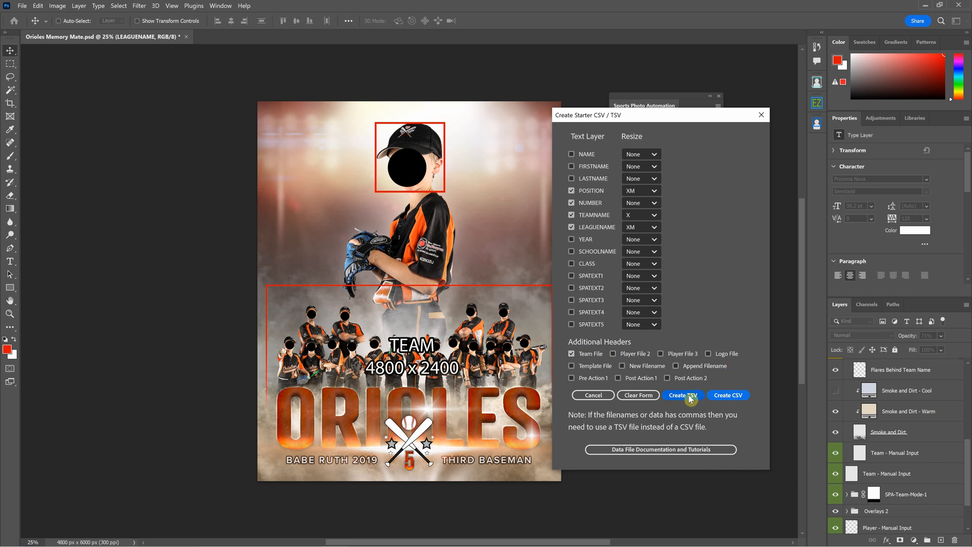
click(682, 395)
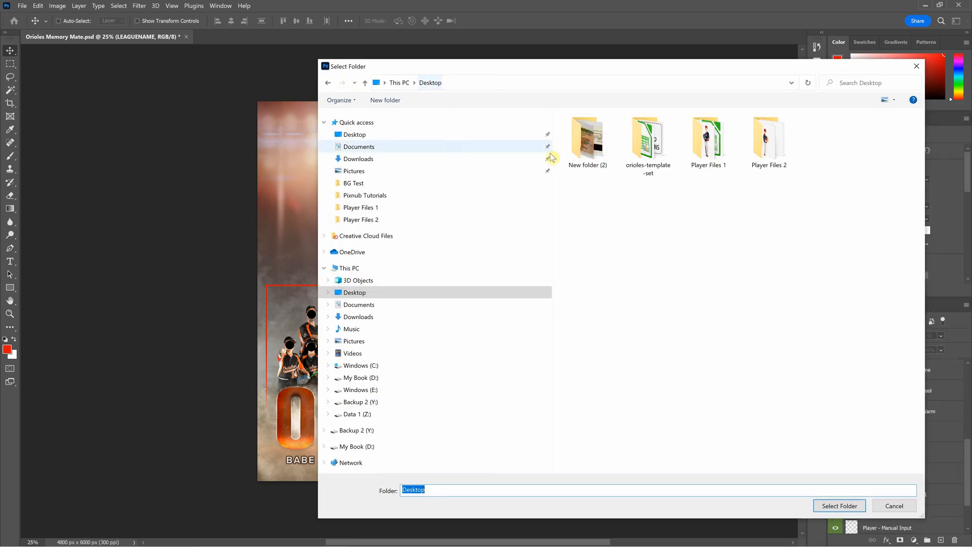
Step: Choose Player Files 1 as the image folder and acknowledge the data file was created
click(707, 140)
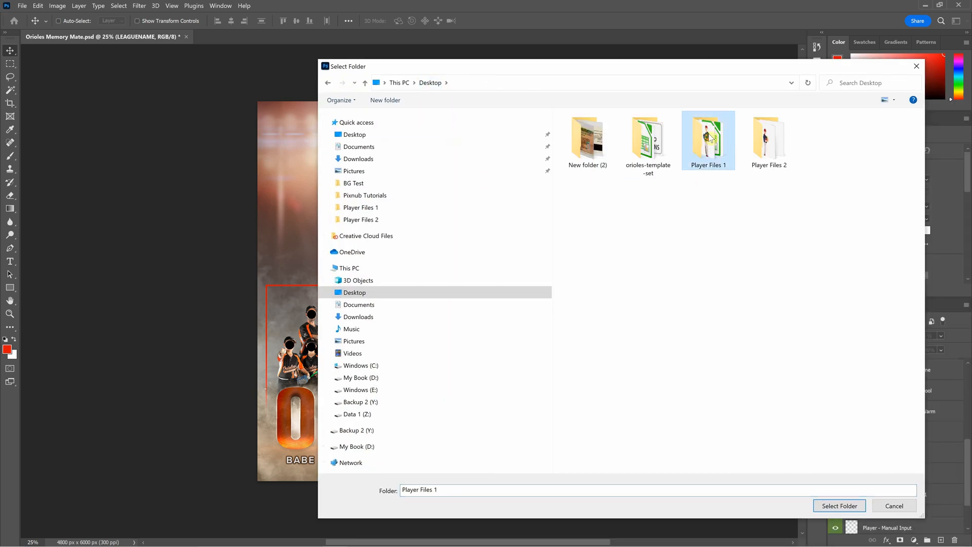
mouse_move(707, 136)
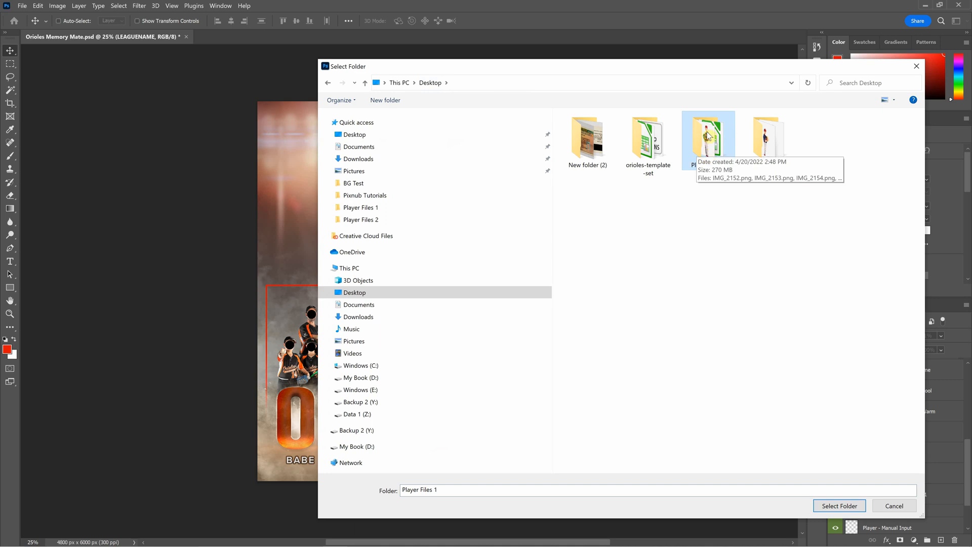
mouse_move(707, 137)
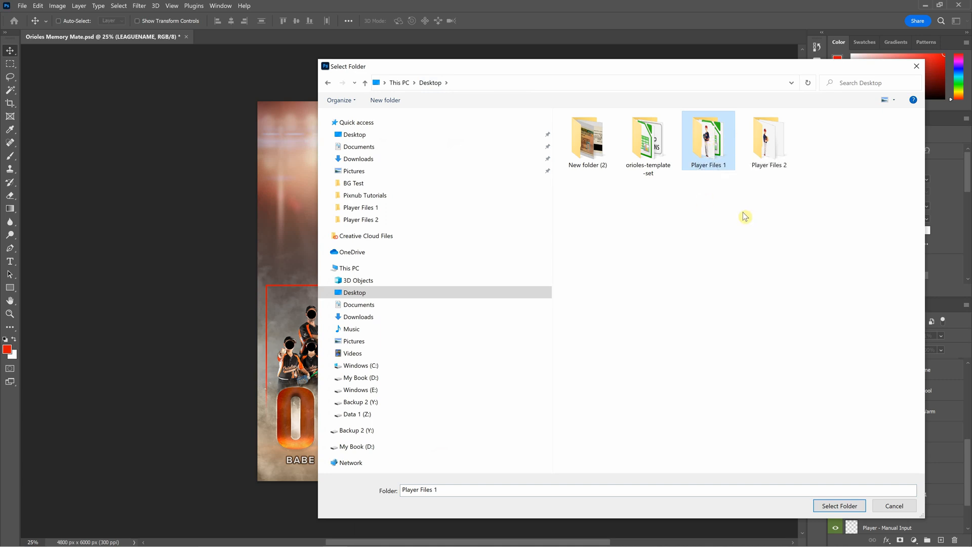
mouse_move(787, 334)
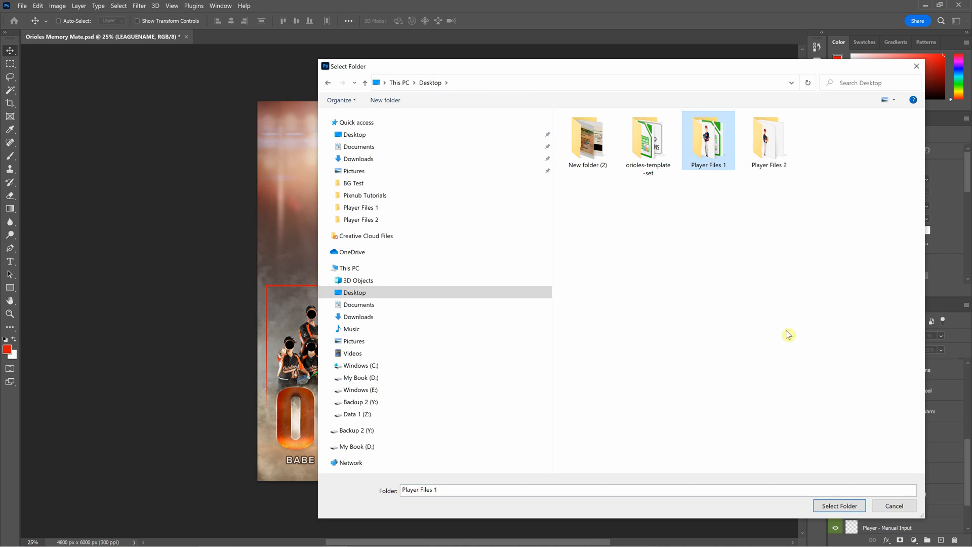
click(838, 505)
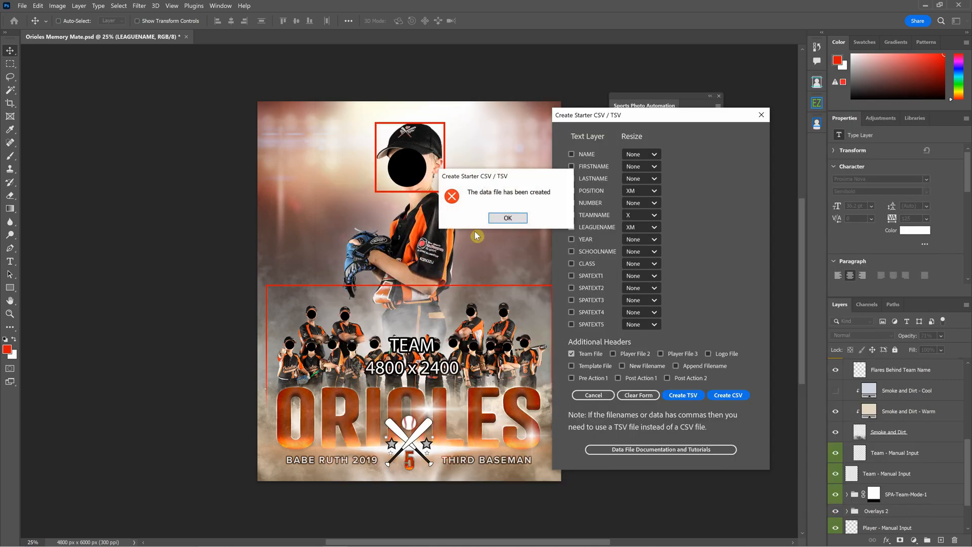
click(507, 218)
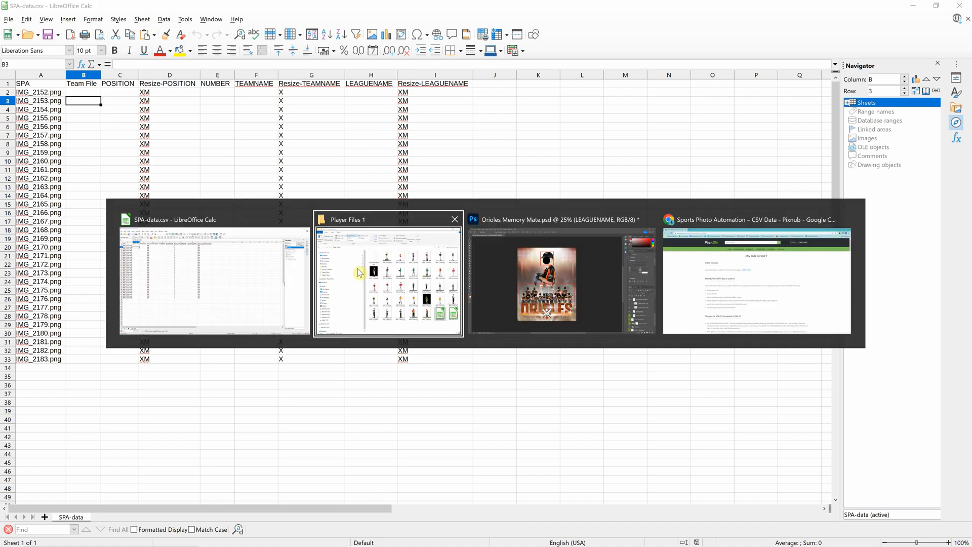
Step: Open SPA-data-2.csv from Player Files 1 in Calc, imported comma-separated
click(387, 273)
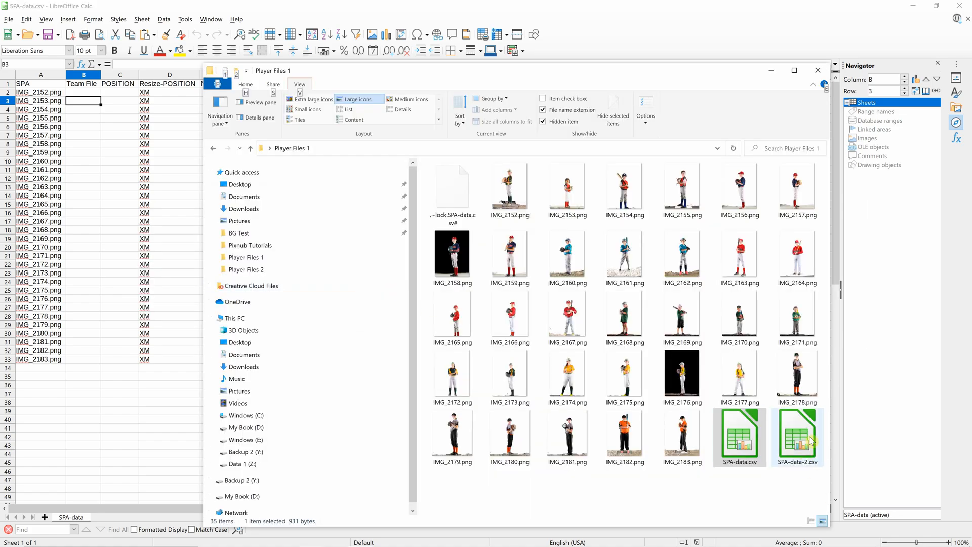
mouse_move(803, 464)
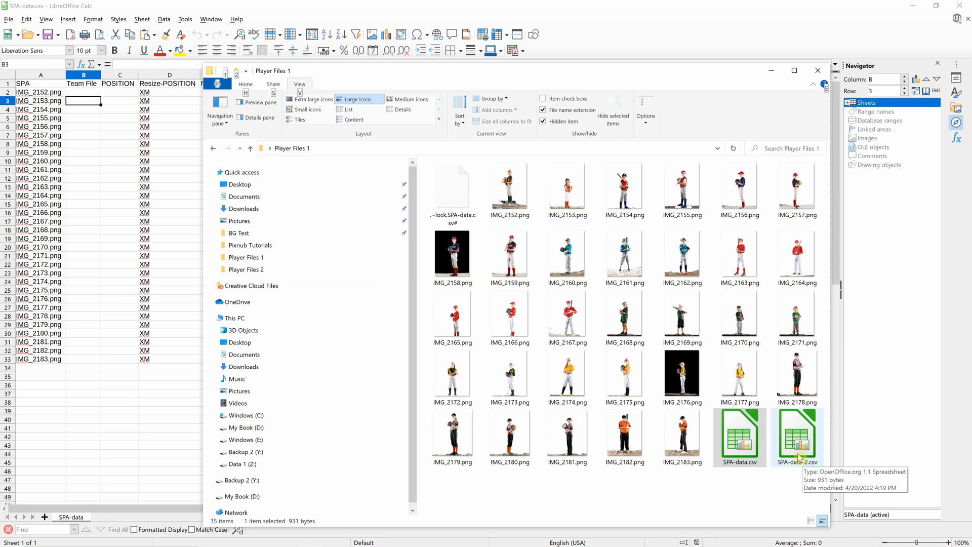
double_click(796, 437)
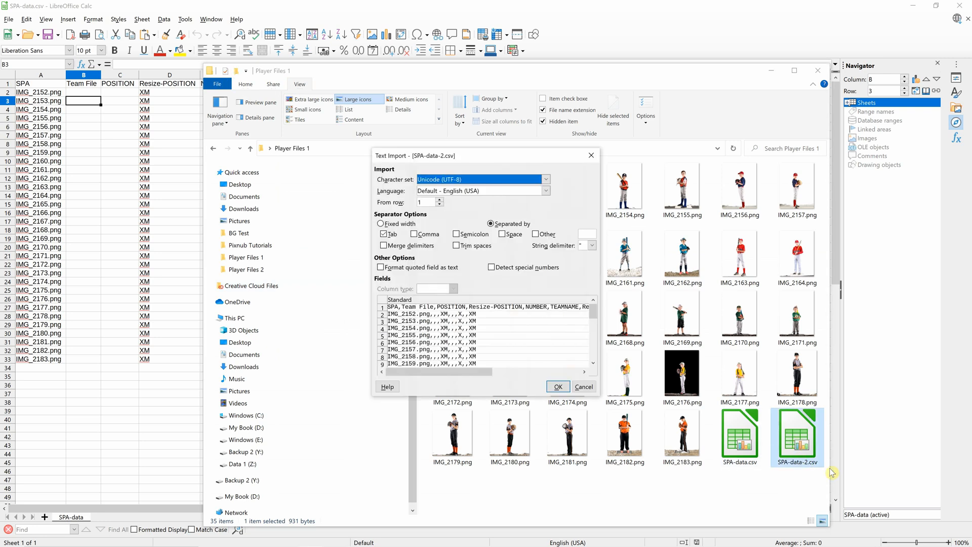
mouse_move(803, 478)
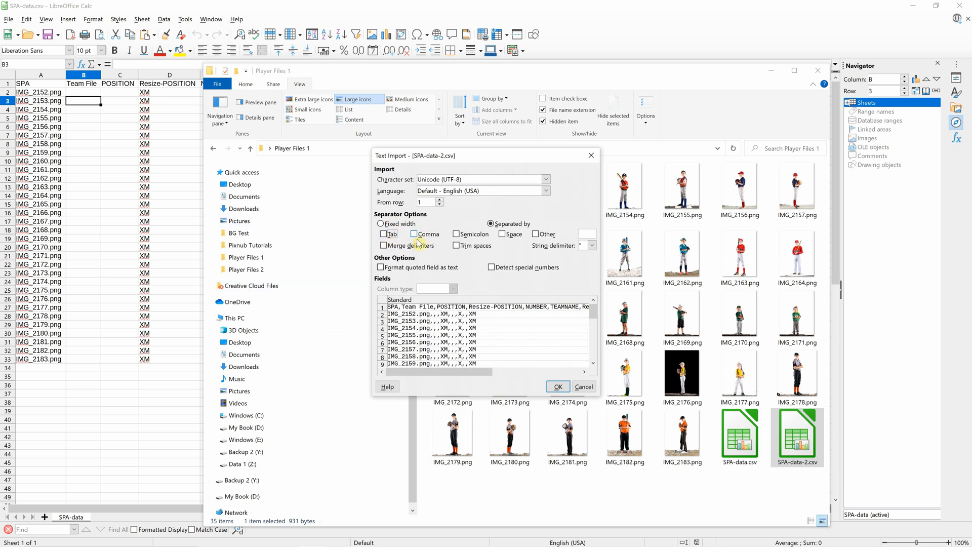
click(415, 234)
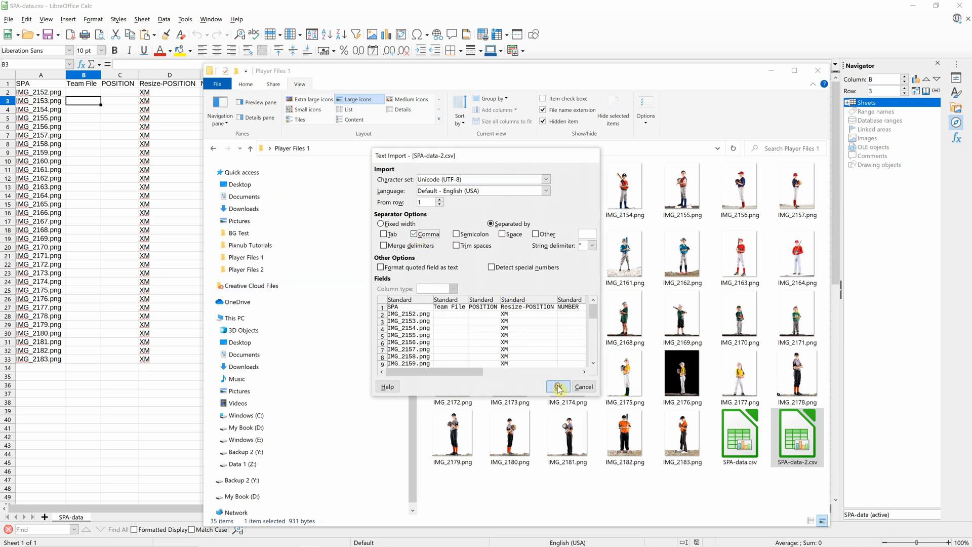
click(556, 387)
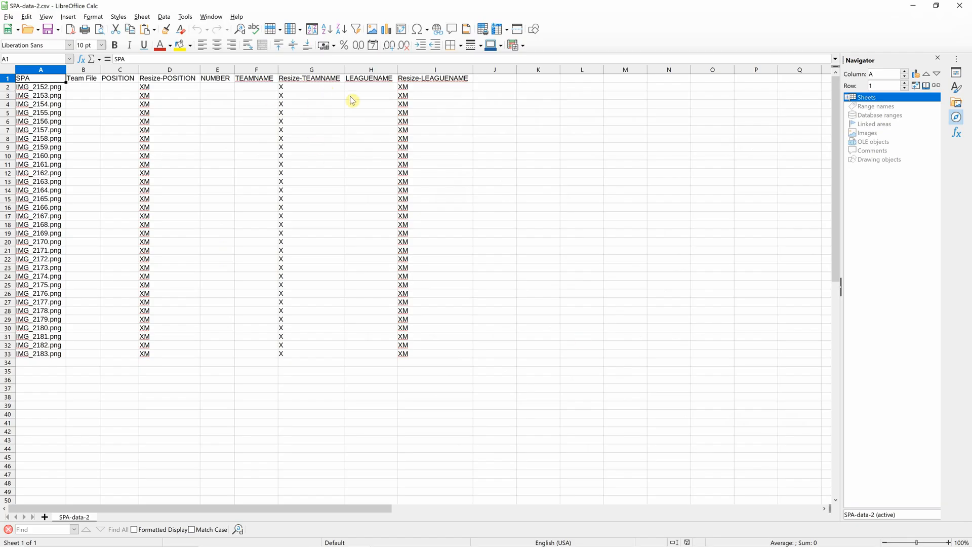
click(370, 155)
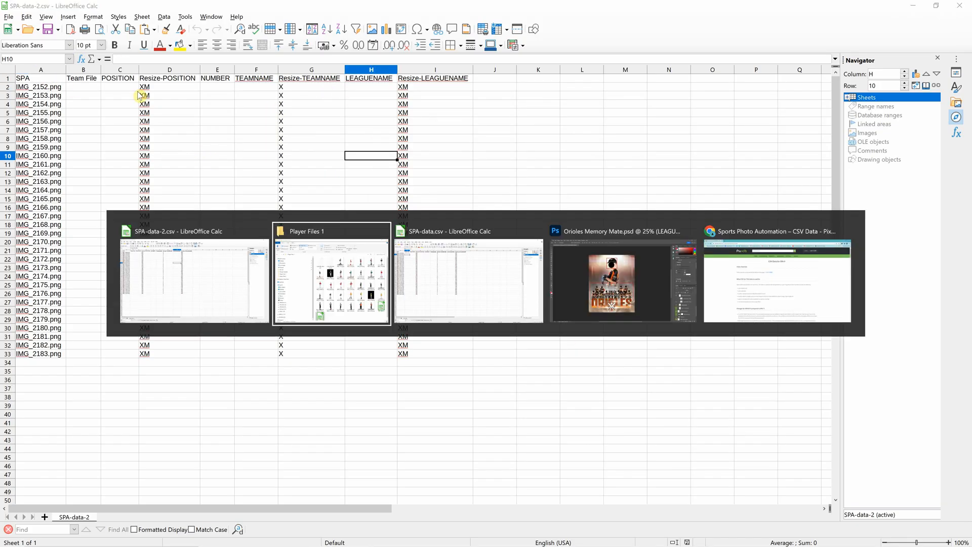
mouse_move(147, 95)
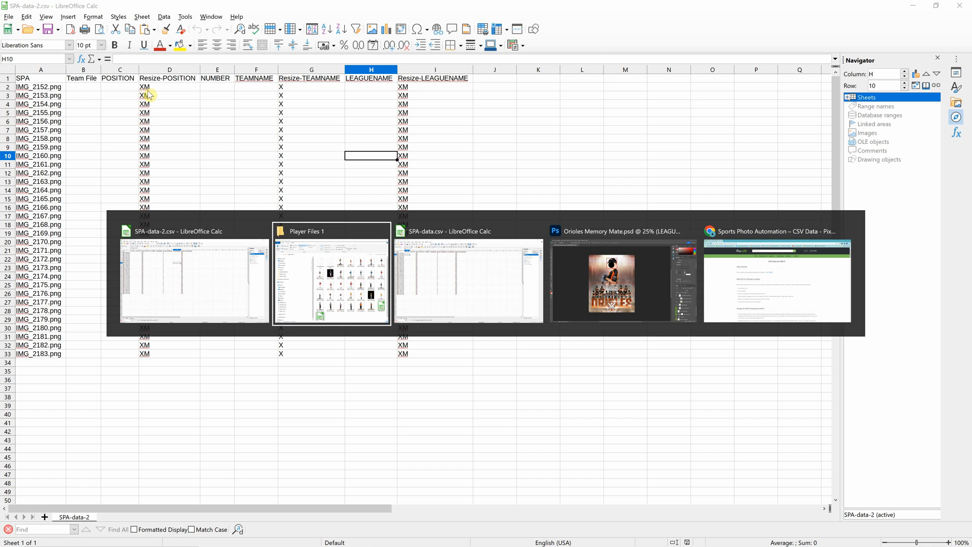
Step: Create the starter TSV data file in Player Files 1 so SPA-data.tsv appears beside the CSVs
click(621, 282)
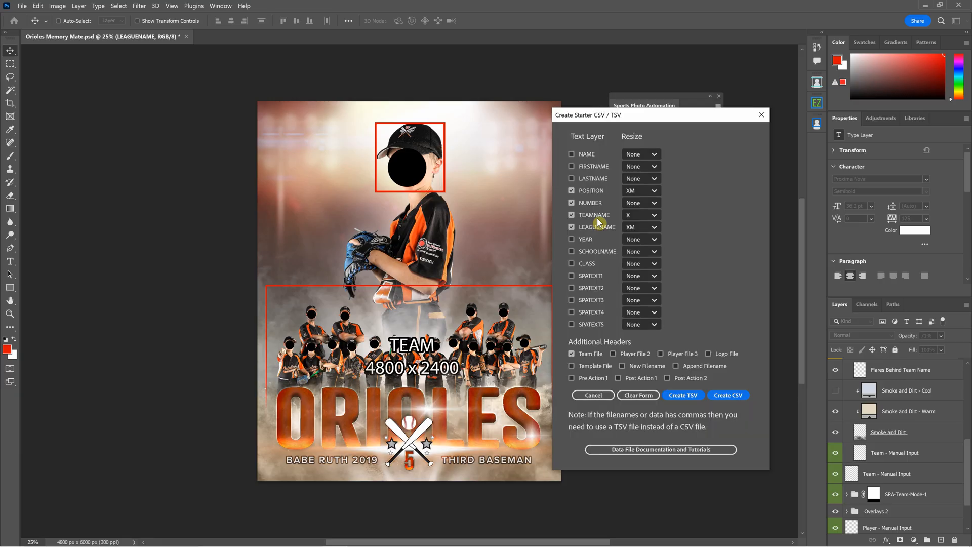
click(728, 395)
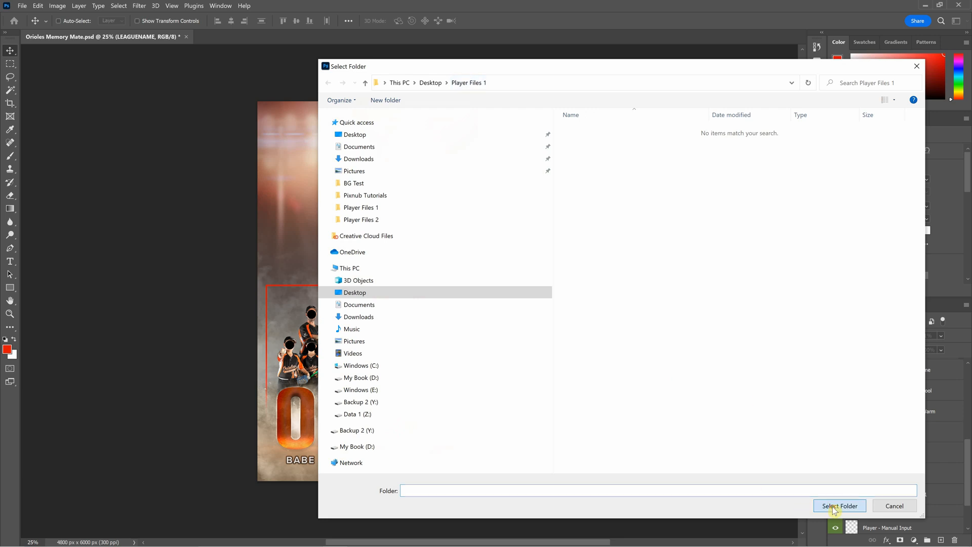
click(839, 505)
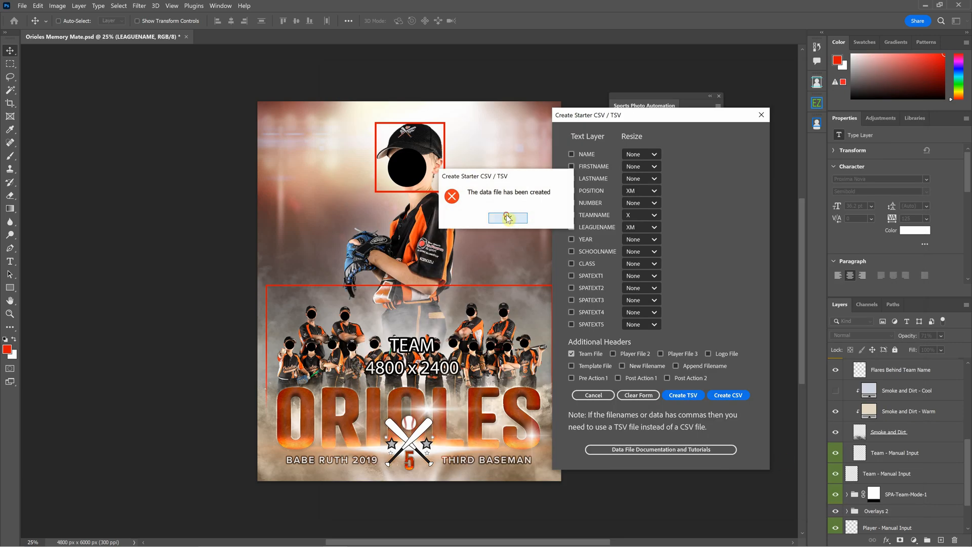
click(507, 218)
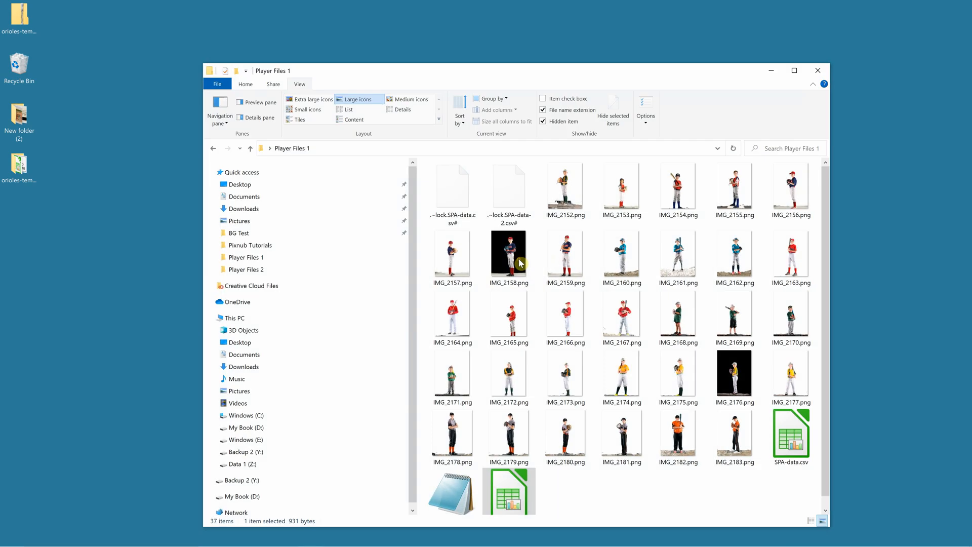
scroll(down, 3)
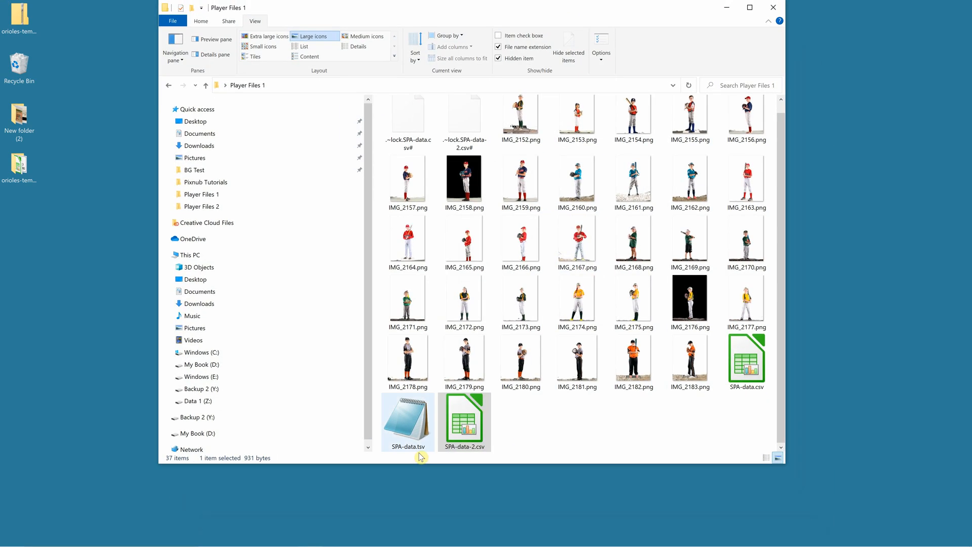
mouse_move(415, 449)
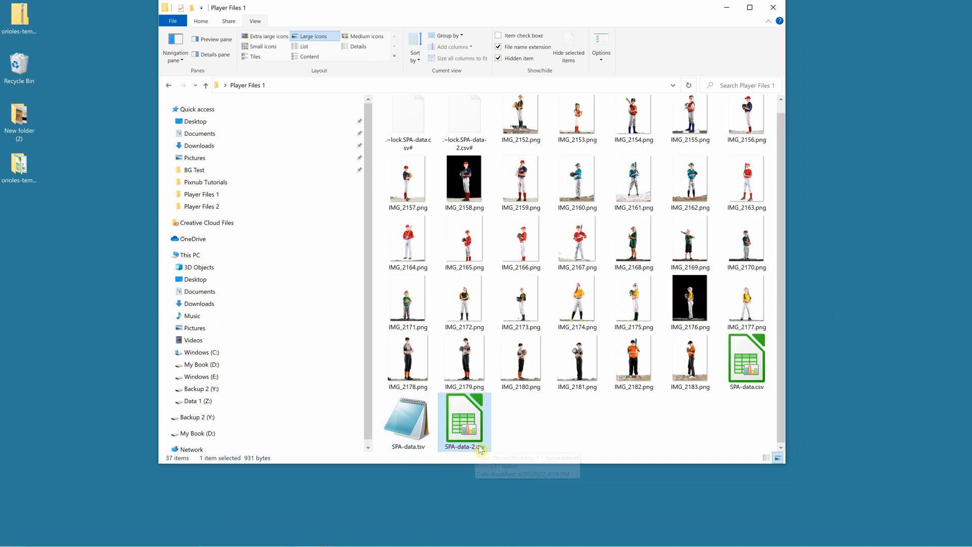
Step: Open SPA-data.tsv and SPA-data-2.csv as plain text in Notepad
right_click(464, 422)
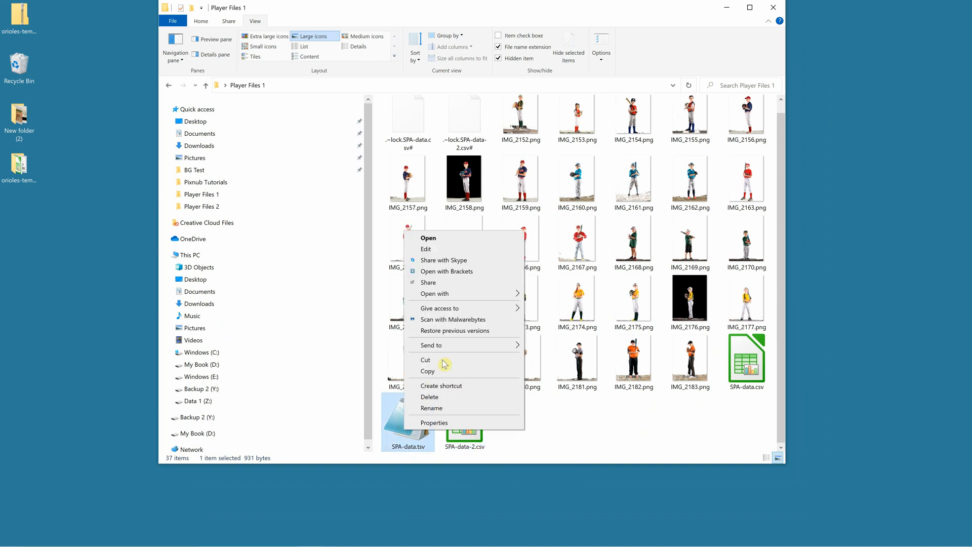
click(434, 293)
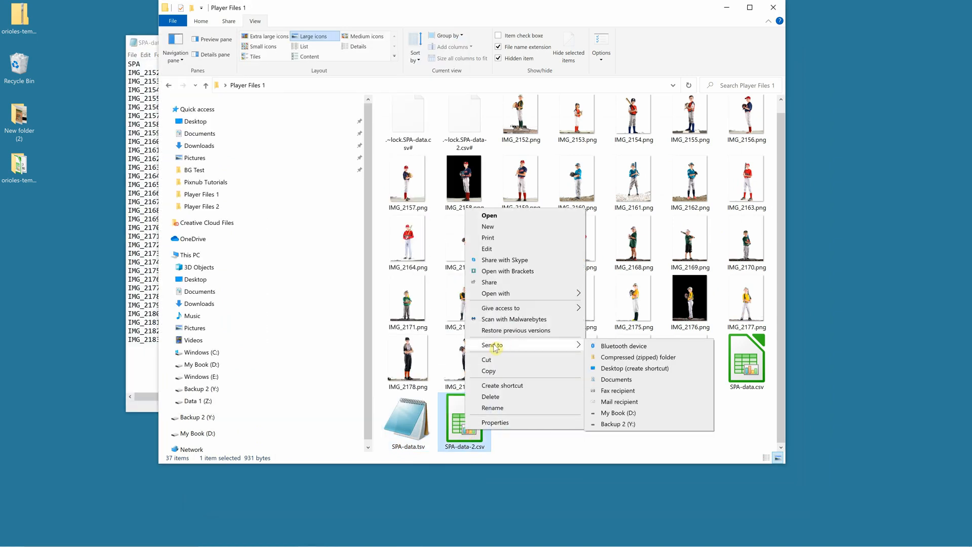
mouse_move(563, 345)
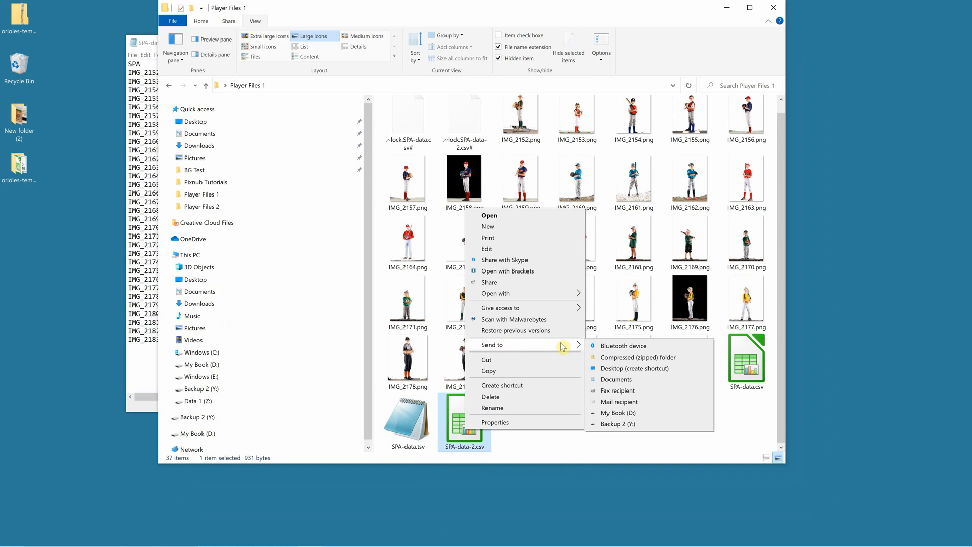
mouse_move(528, 334)
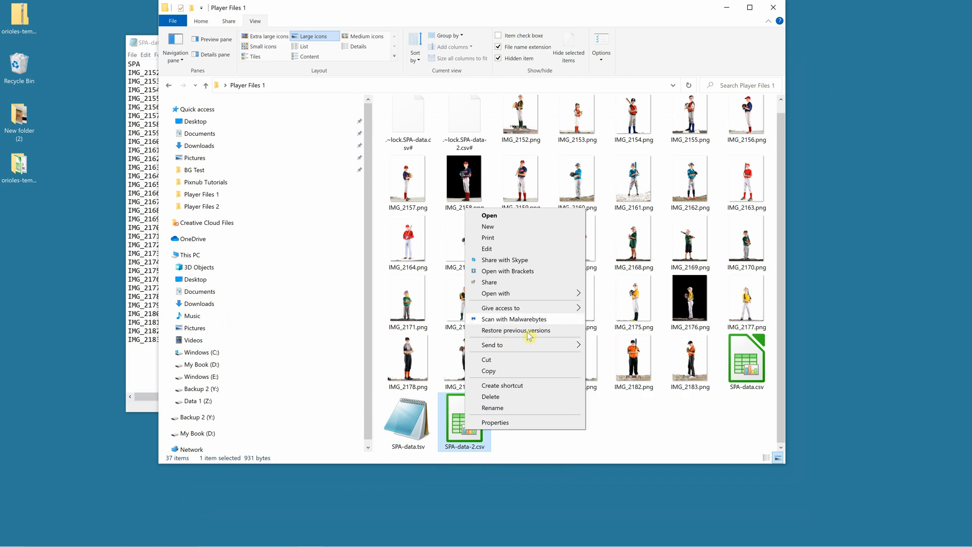
click(489, 215)
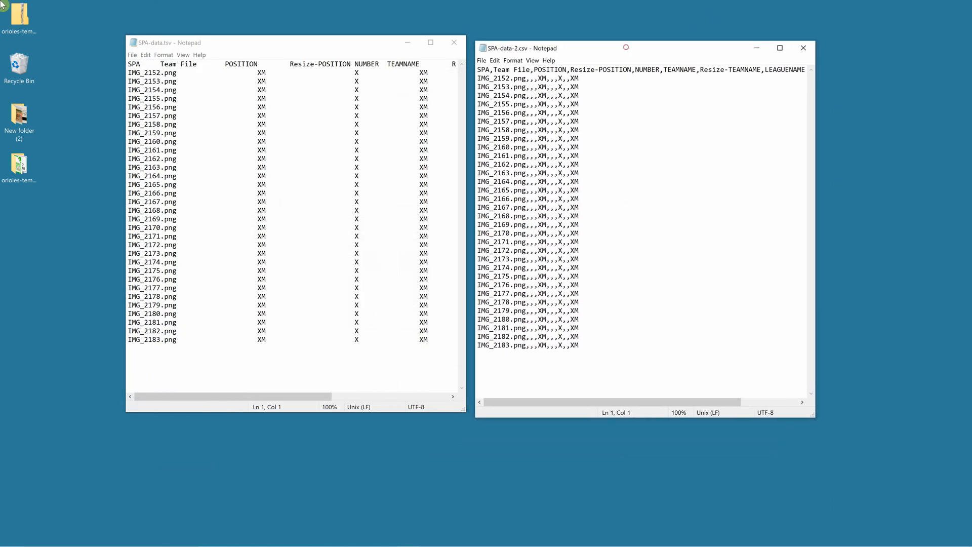
Step: Bring the TSV window forward and highlight the tab spacing between header names
click(526, 79)
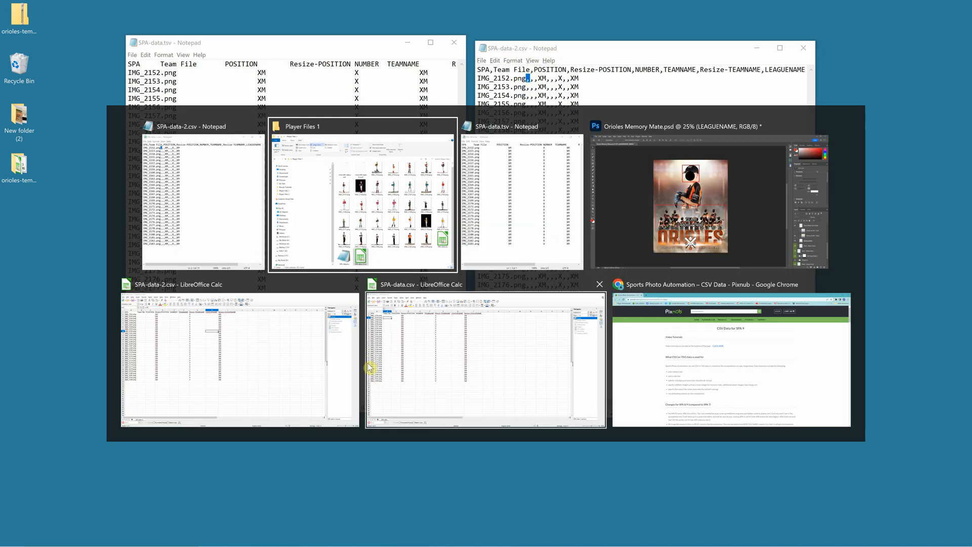
click(485, 359)
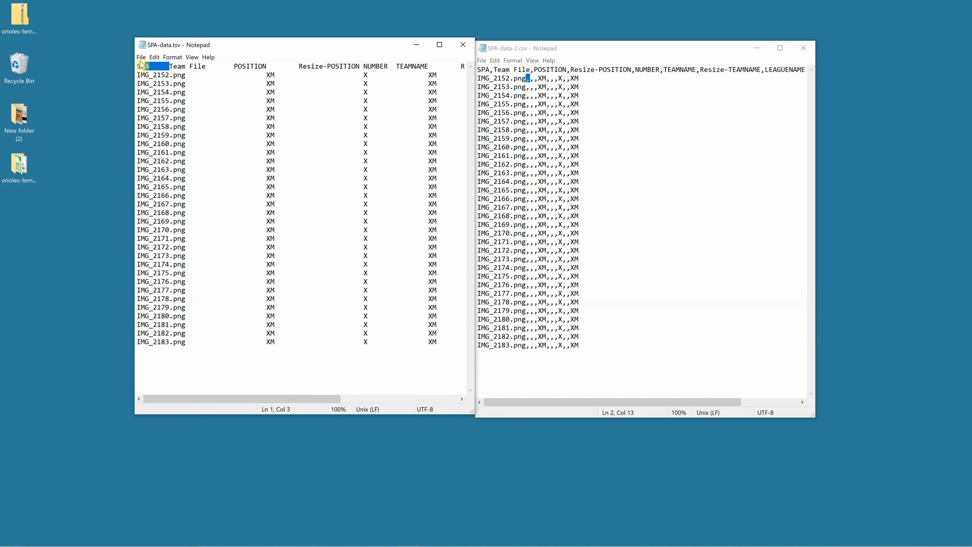
click(296, 66)
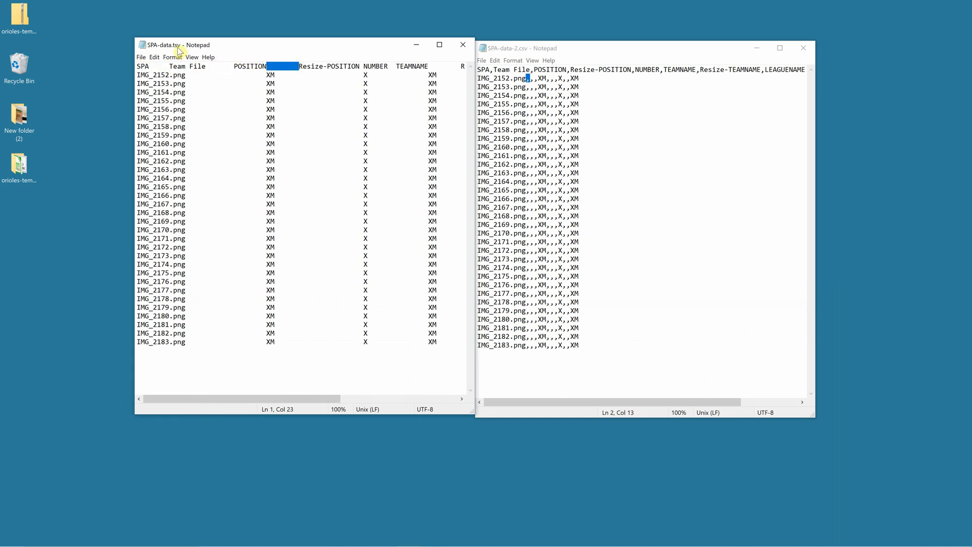
mouse_move(364, 251)
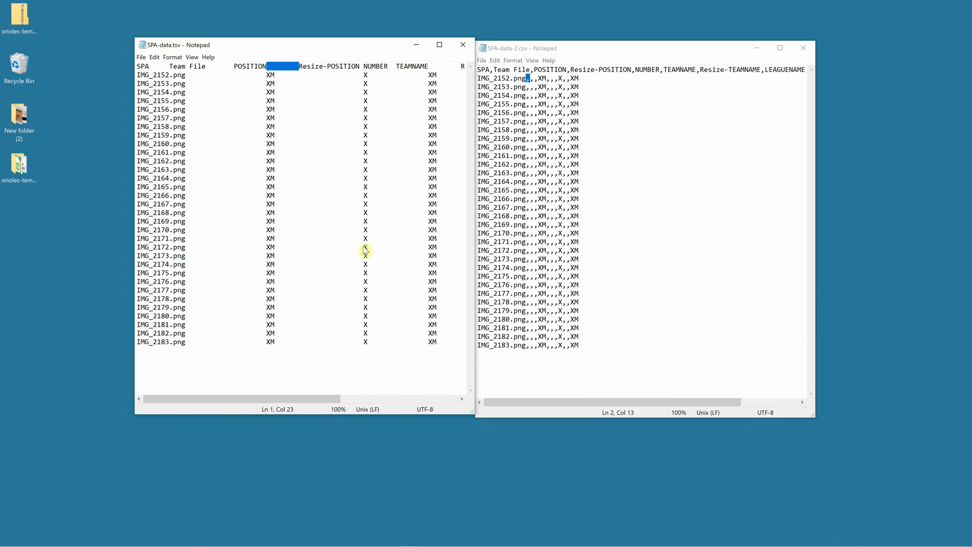
mouse_move(301, 135)
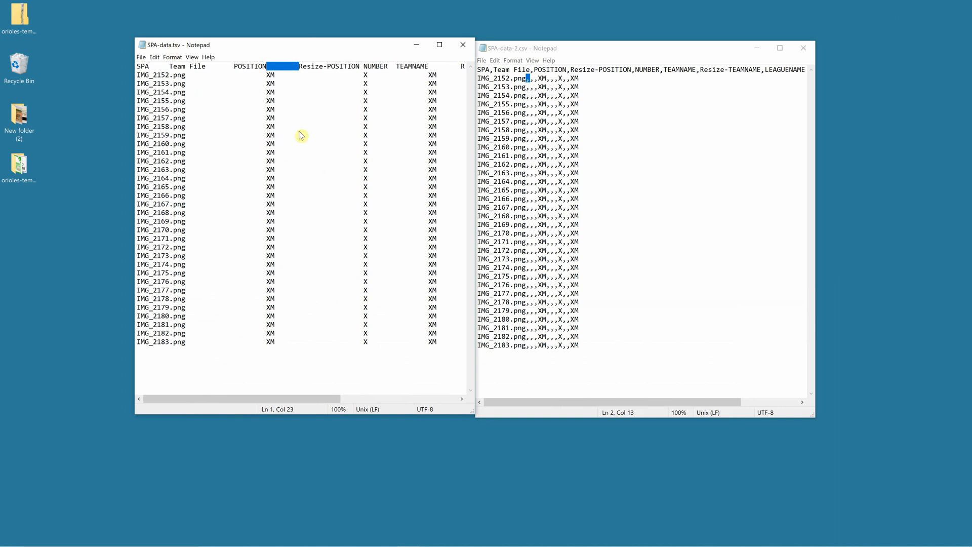
mouse_move(352, 279)
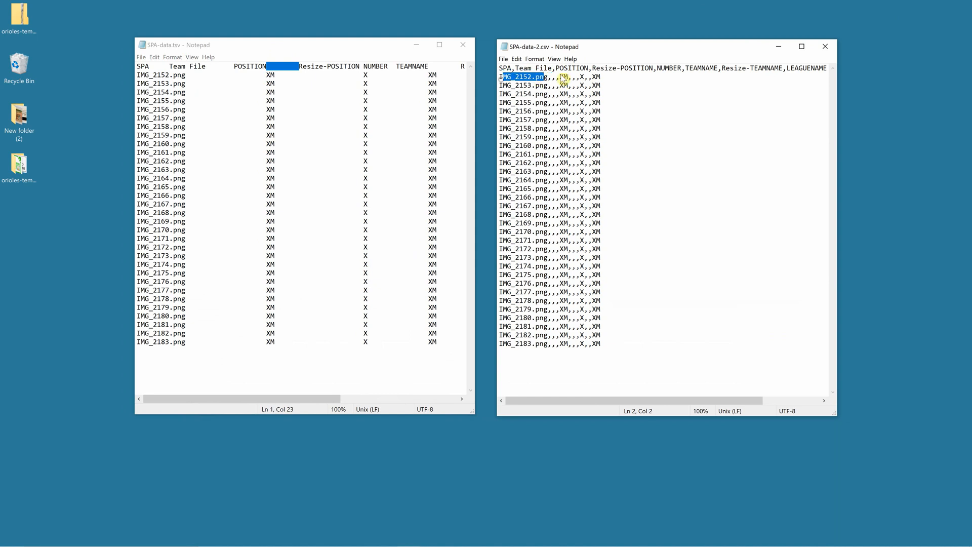
mouse_move(787, 92)
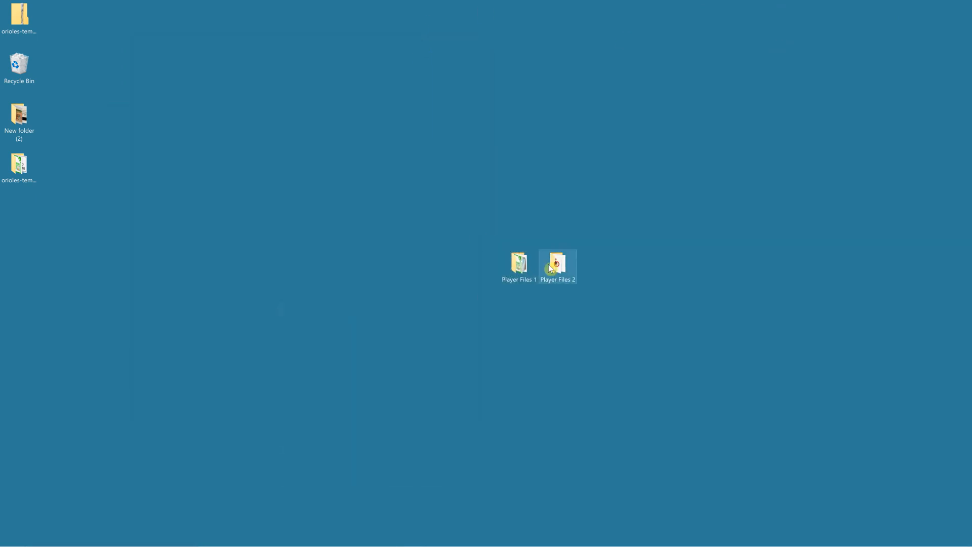
double_click(556, 262)
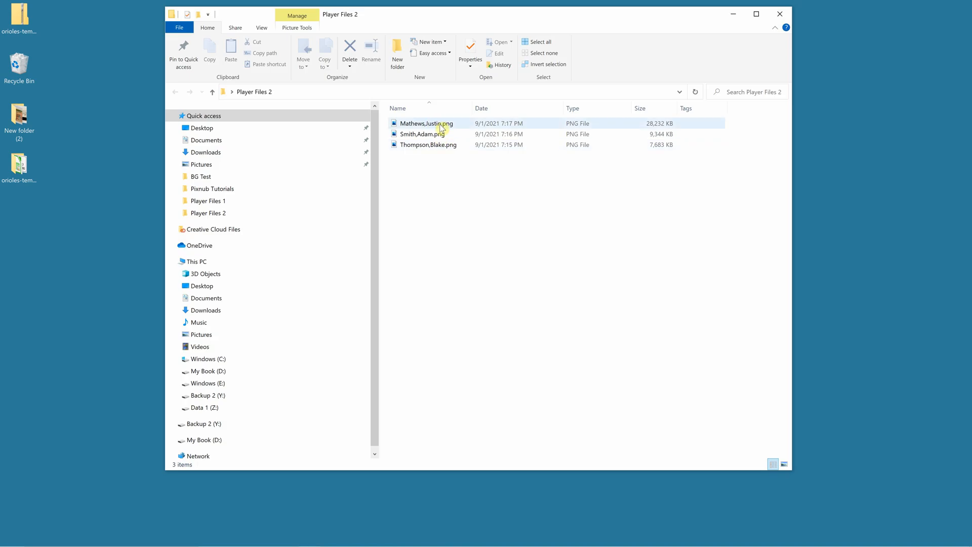
click(421, 134)
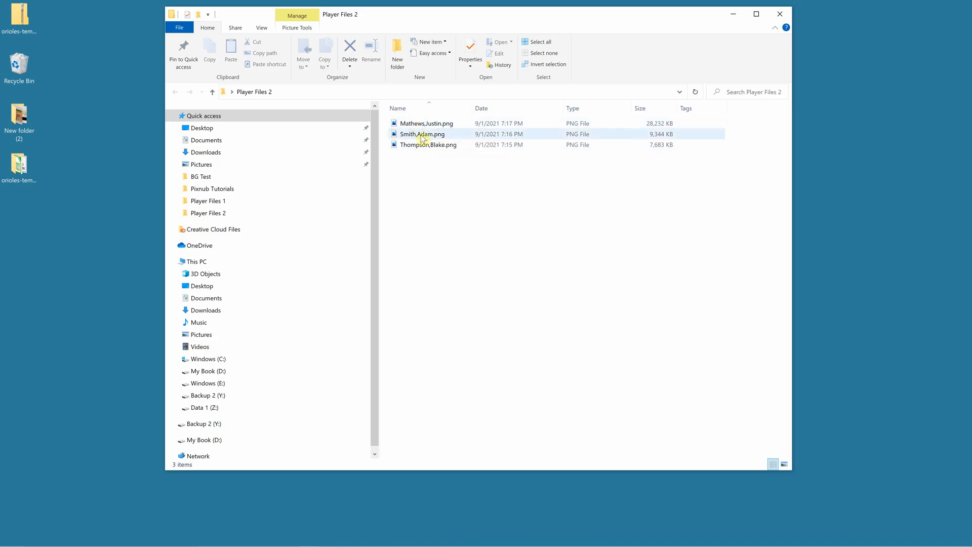
mouse_move(426, 124)
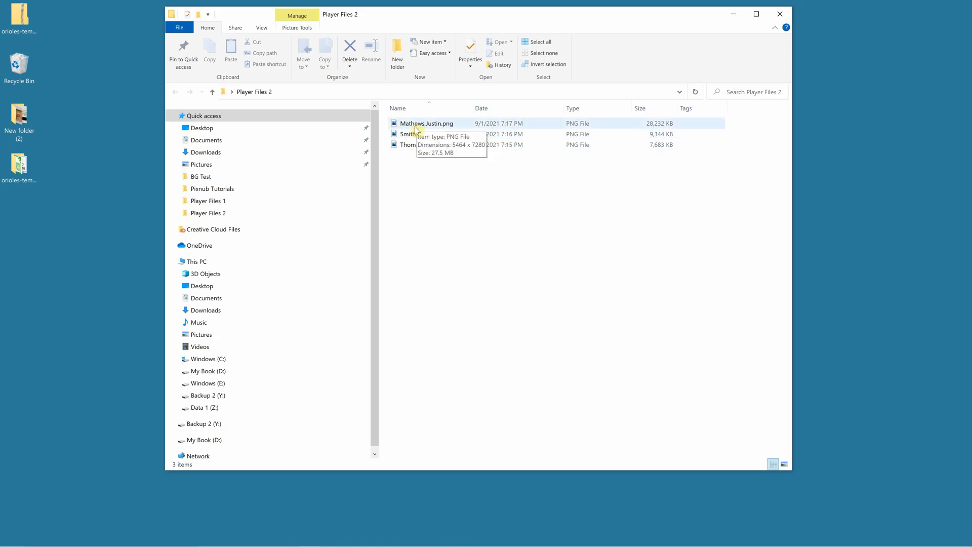
mouse_move(419, 127)
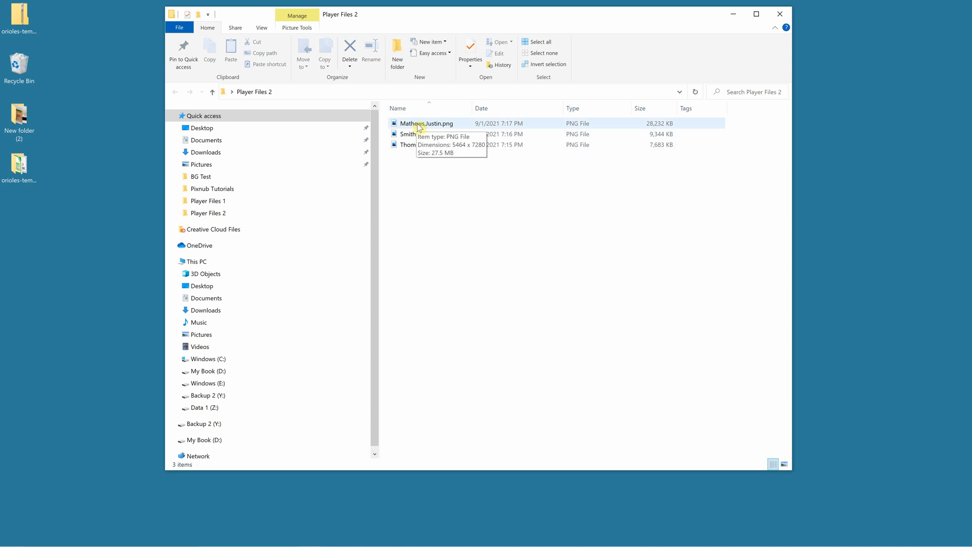
mouse_move(443, 127)
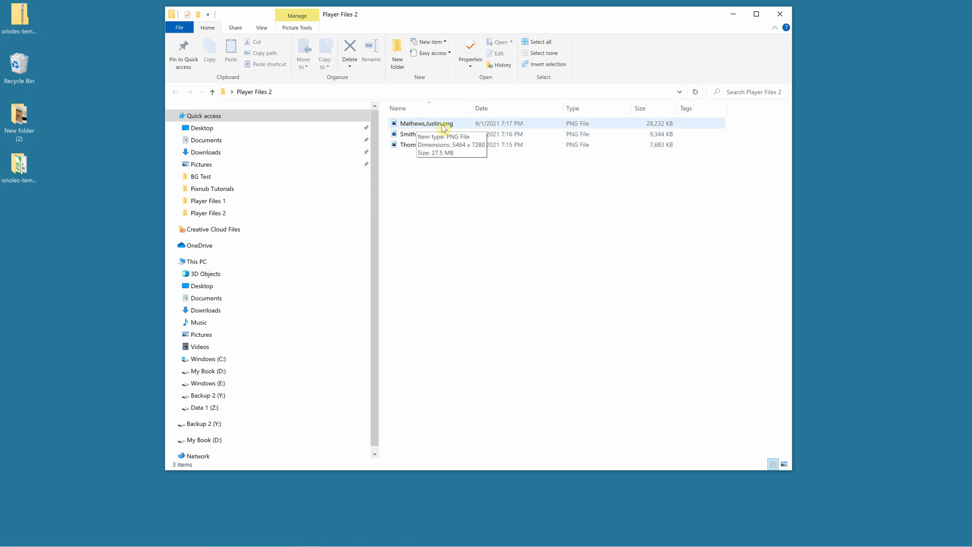
click(426, 122)
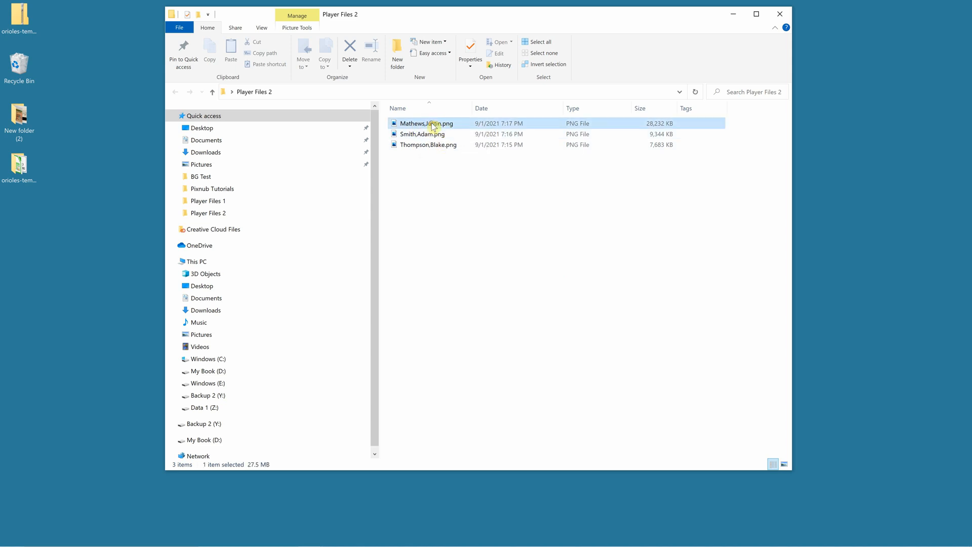
mouse_move(435, 135)
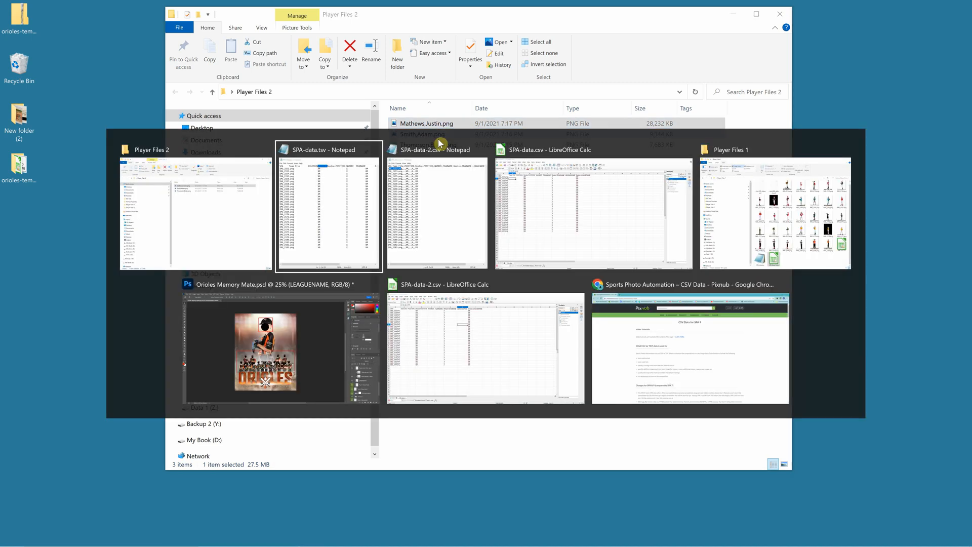
Step: Open Player Files 2's SPA-data.tsv in Notepad via its Open with options
click(280, 347)
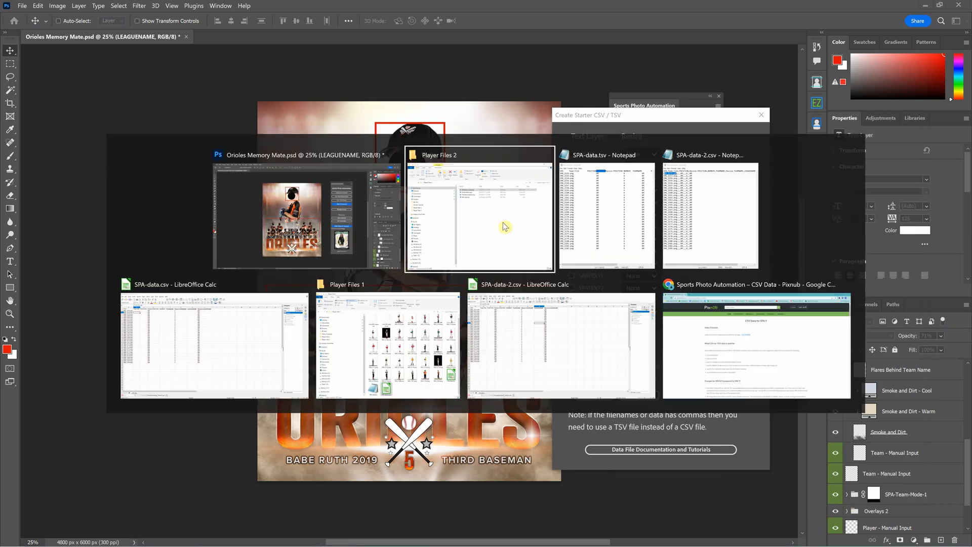
right_click(427, 155)
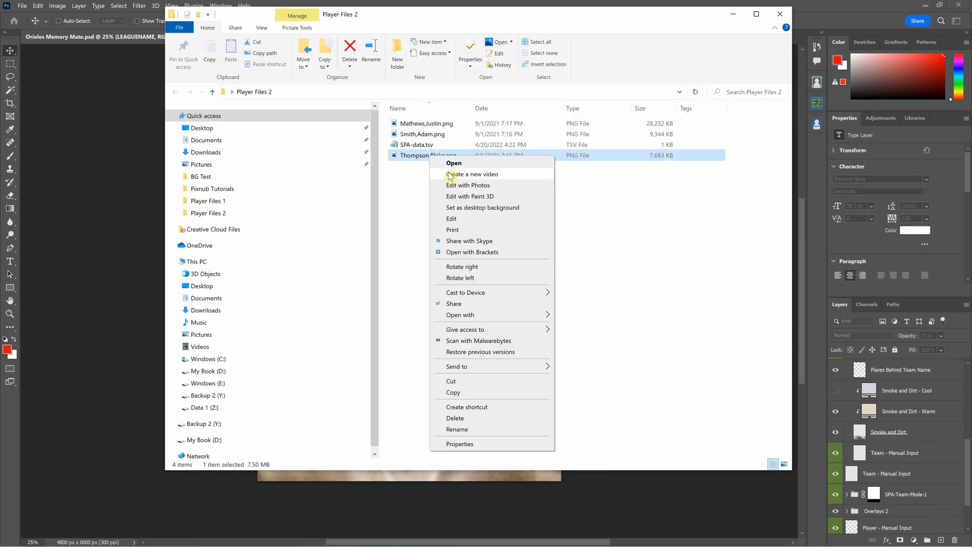
right_click(417, 144)
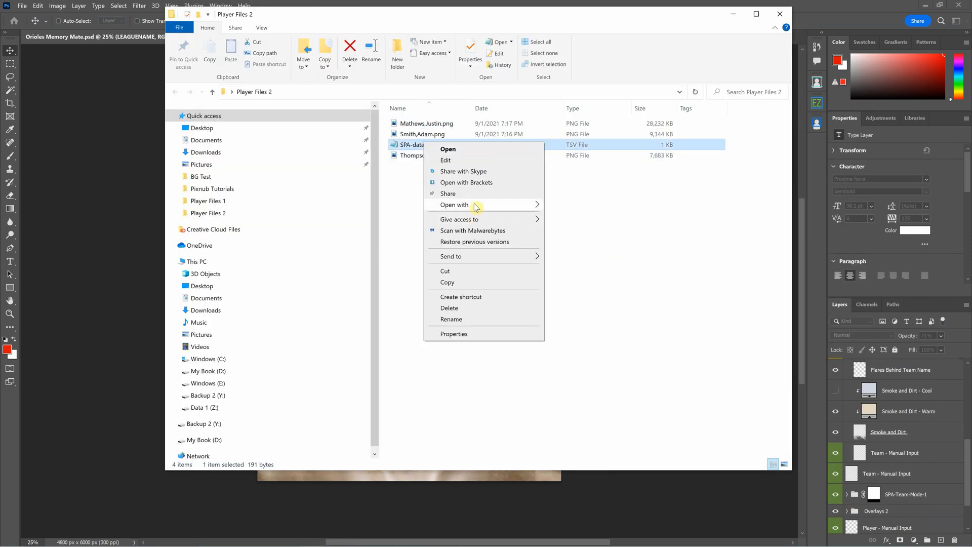
click(447, 149)
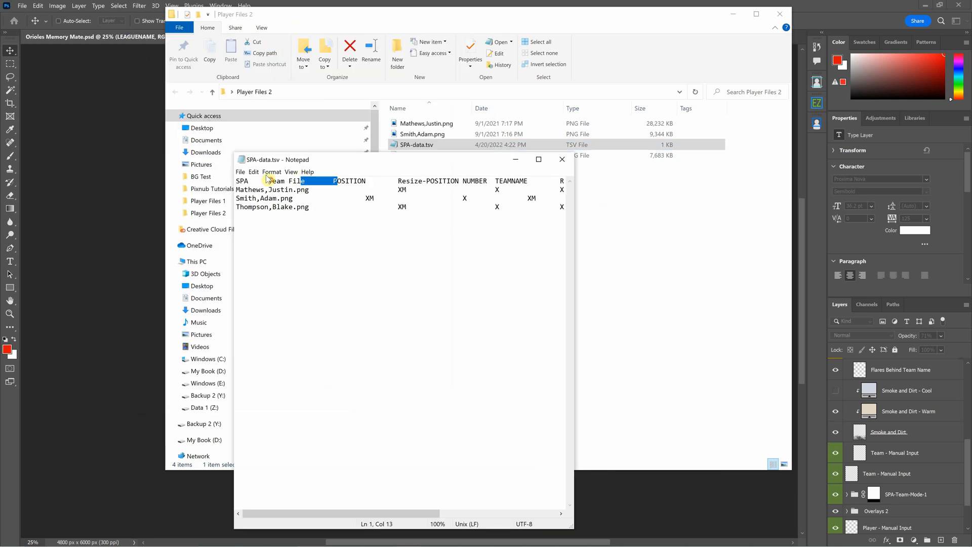
Step: Highlight the tab gap after Team File and the end of the first image name
click(304, 189)
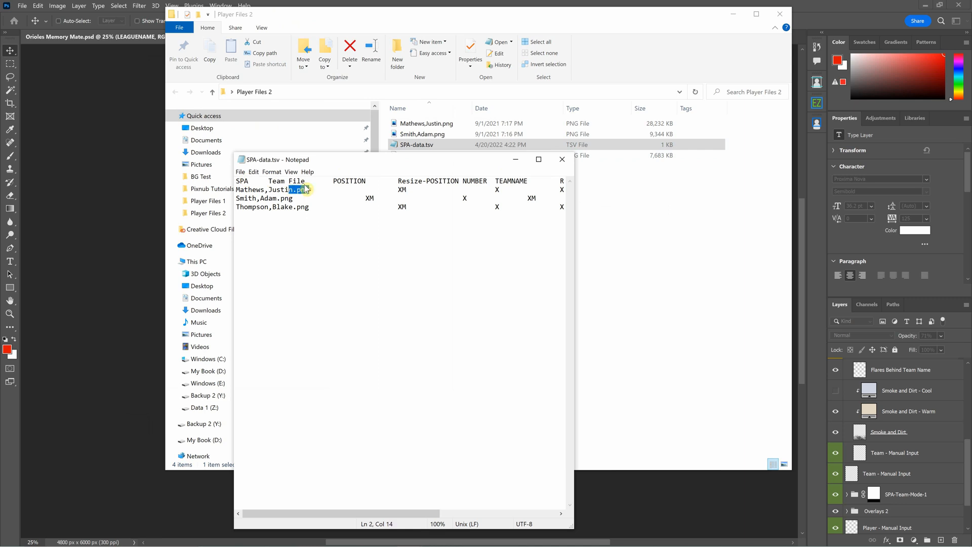
click(262, 189)
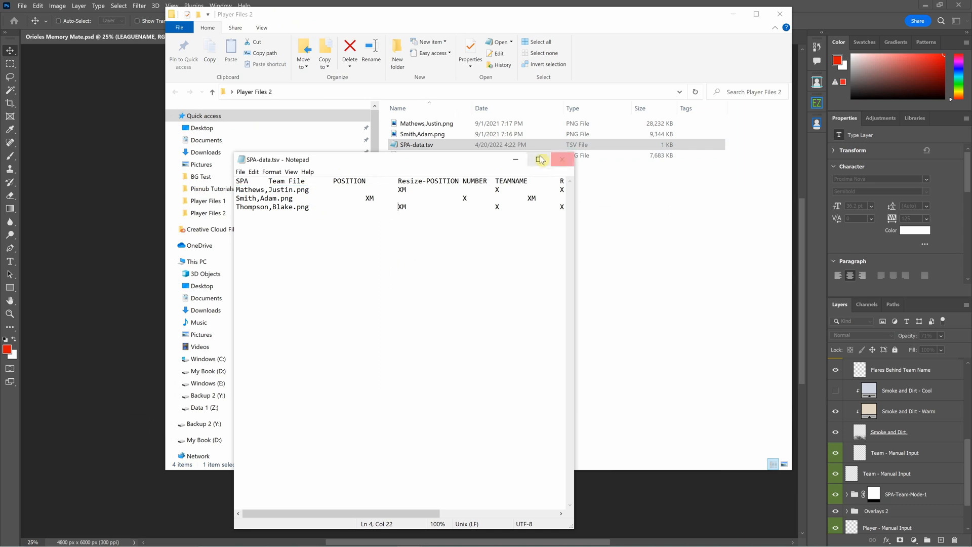
key(alt+tab)
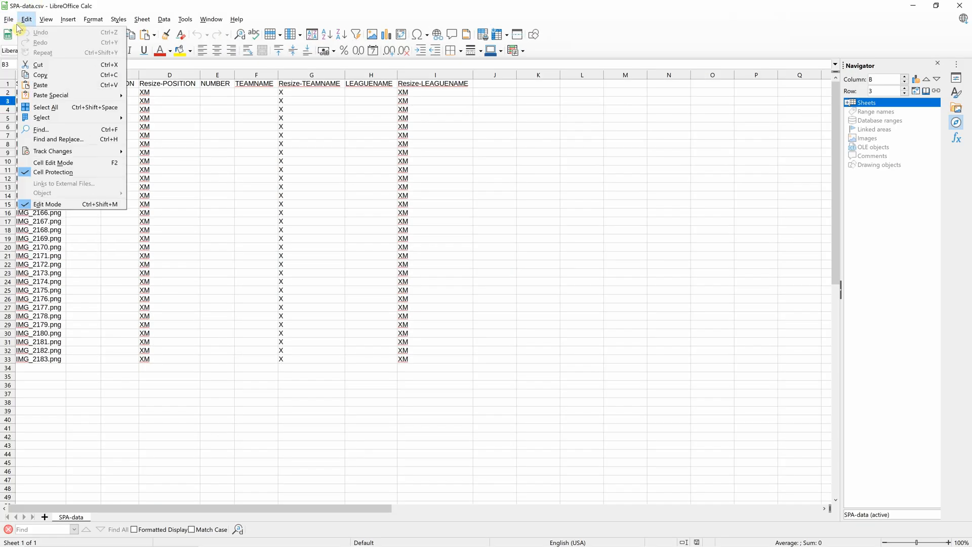
Step: Open SPA-data.tsv in Calc with Comma checked and Tab unchecked as separators
click(9, 19)
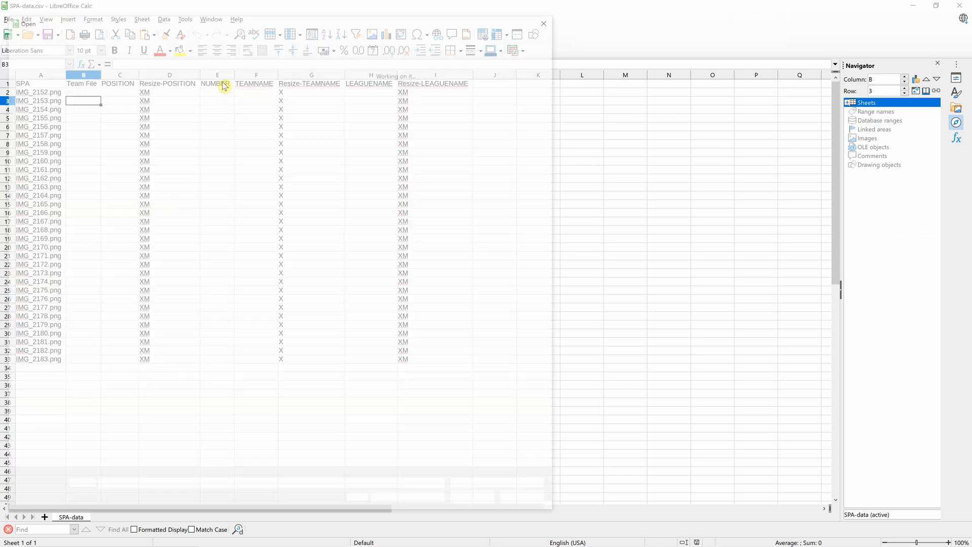
click(48, 35)
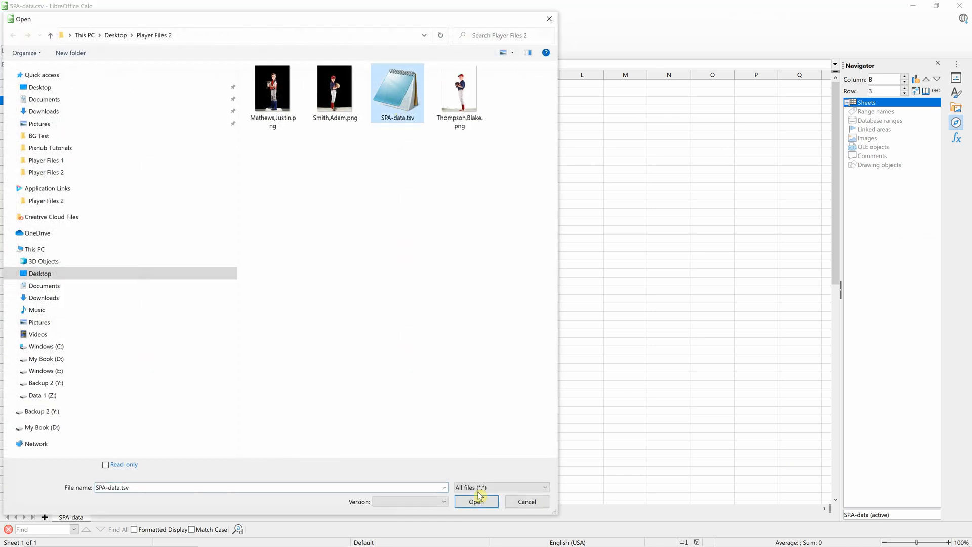
click(475, 502)
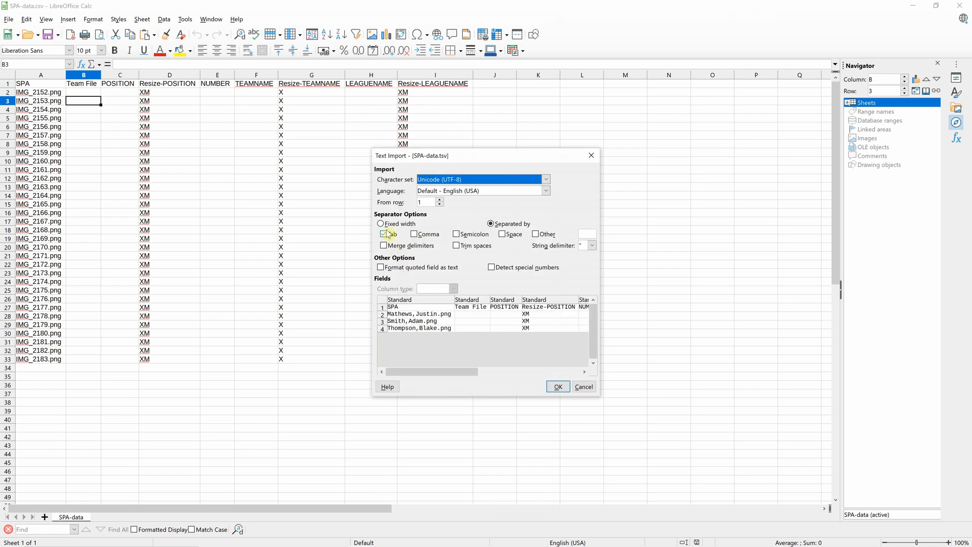
click(414, 234)
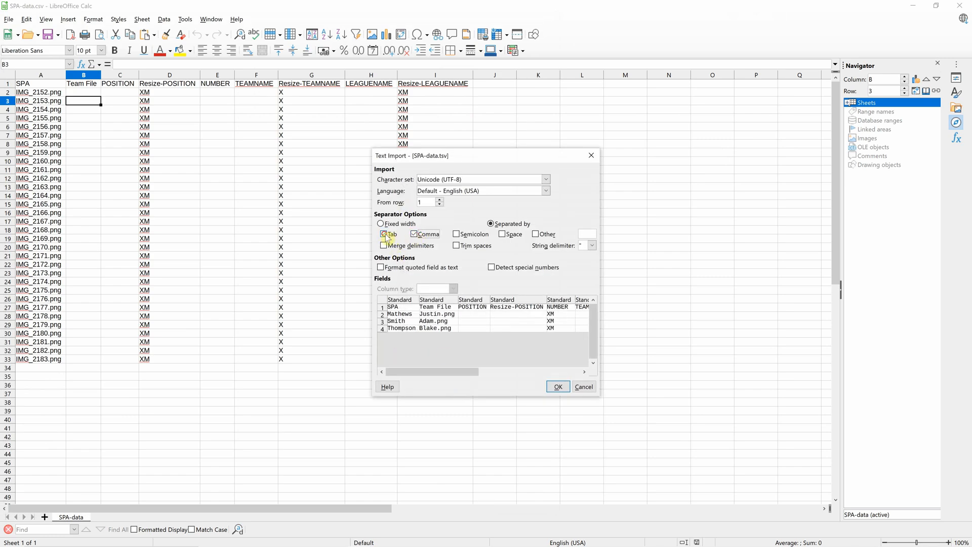
click(384, 234)
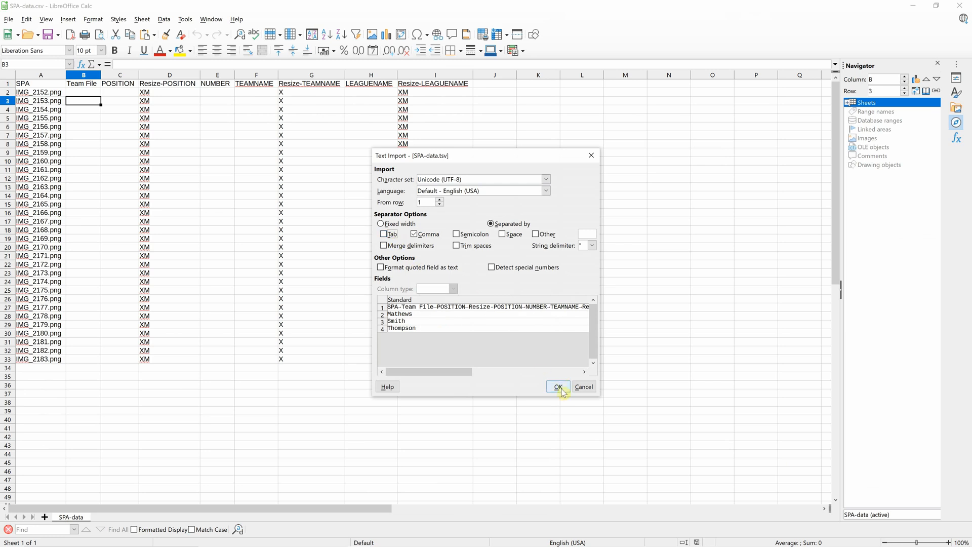
click(557, 386)
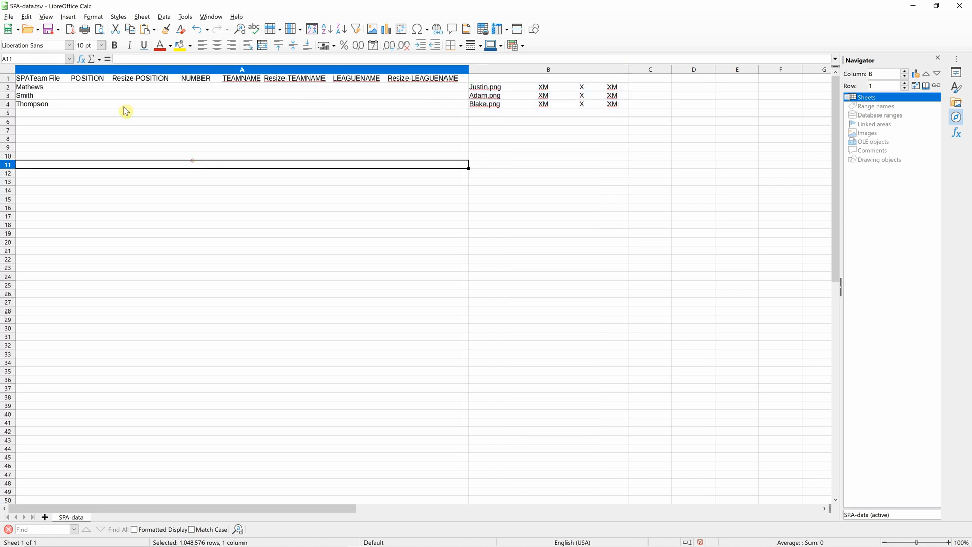
Step: Inspect the split-off name cells, then reload SPA-data.tsv imported at tabs only
click(37, 77)
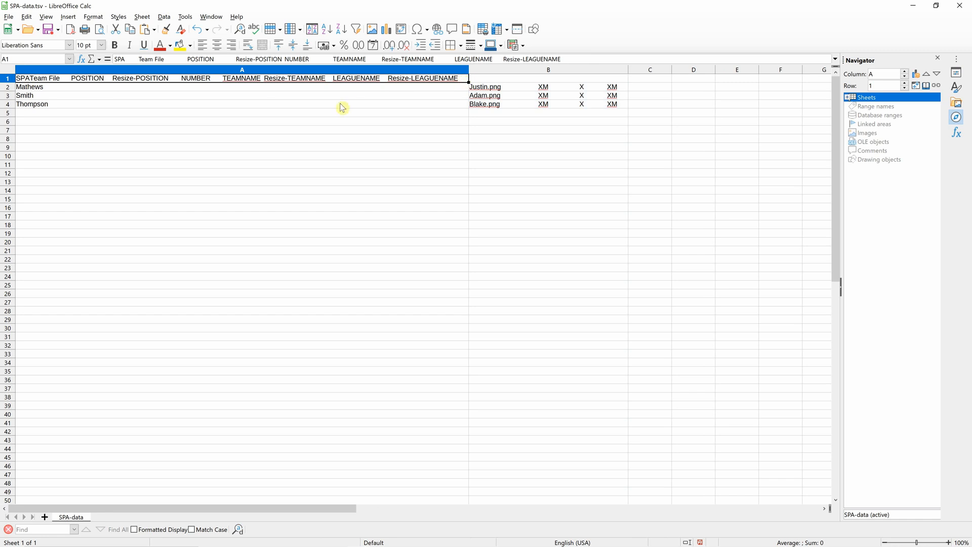
click(25, 95)
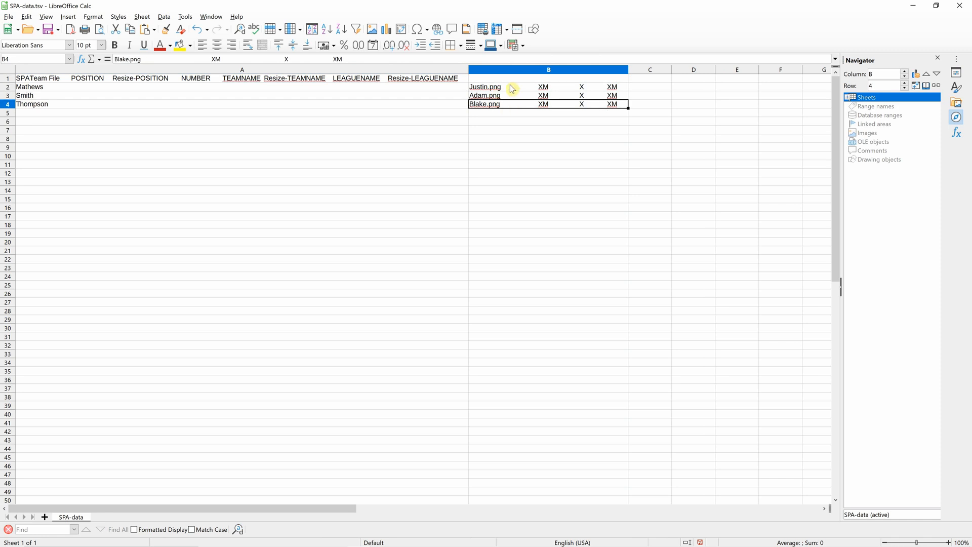
click(485, 87)
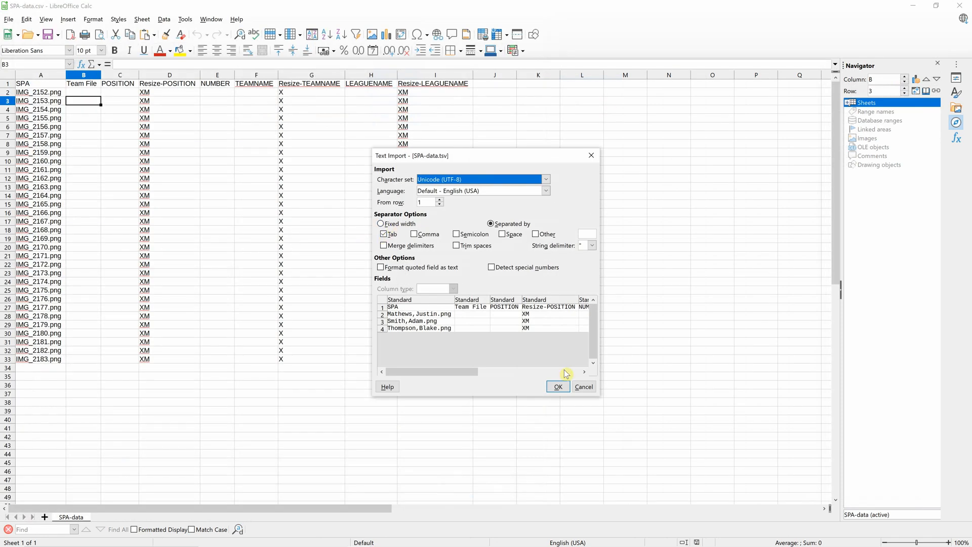
click(556, 386)
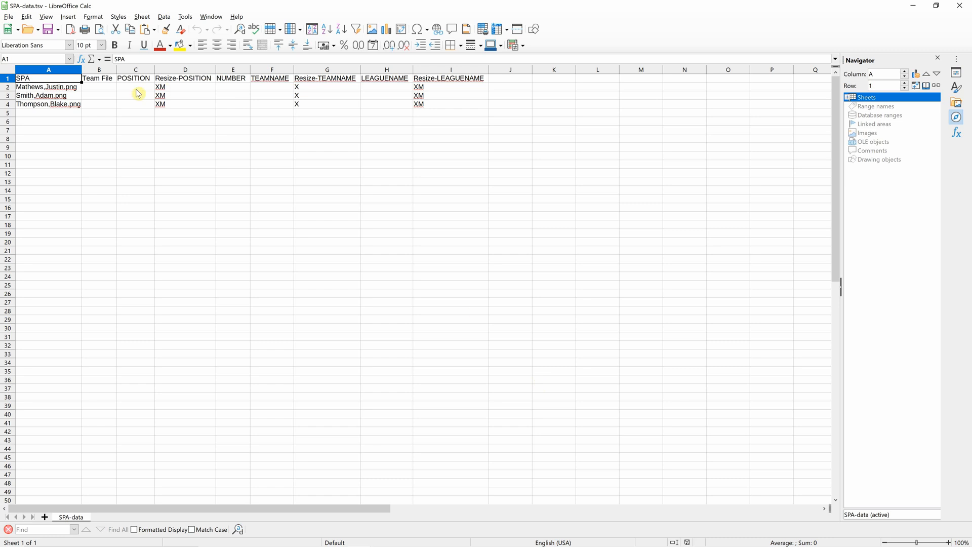
mouse_move(111, 91)
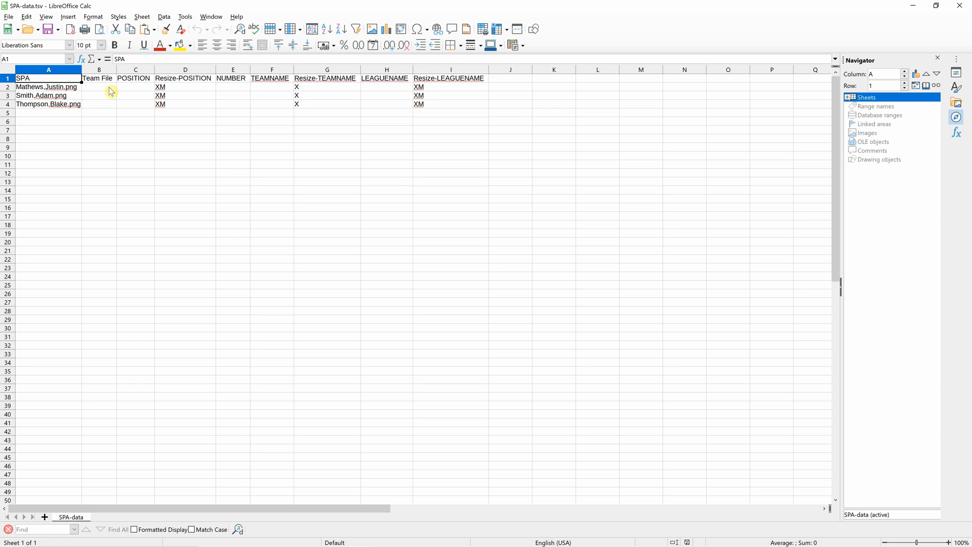
mouse_move(5, 147)
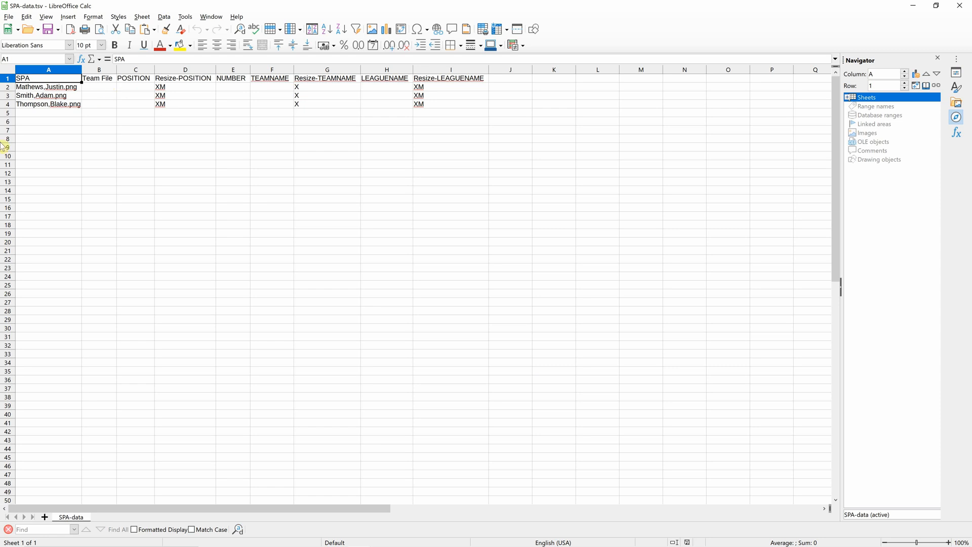
mouse_move(538, 81)
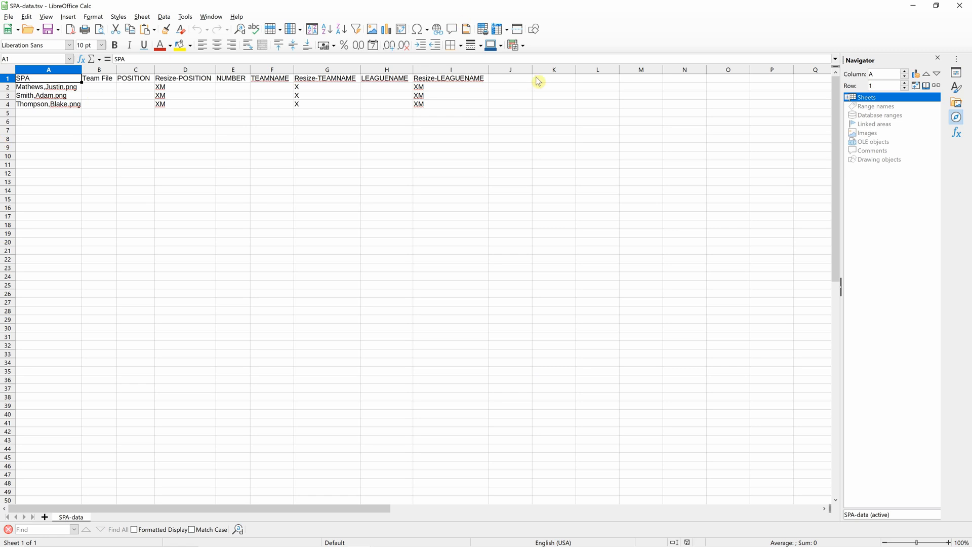
mouse_move(107, 92)
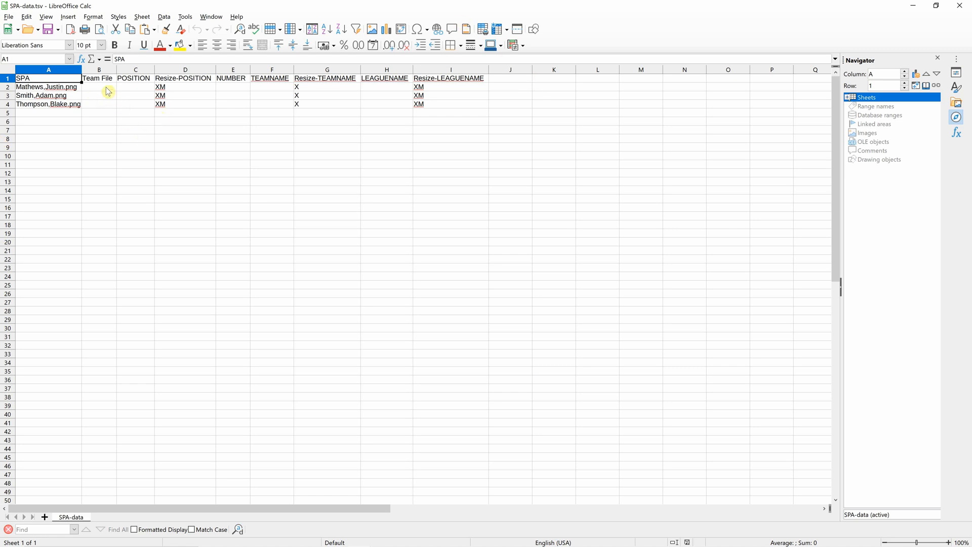
click(48, 86)
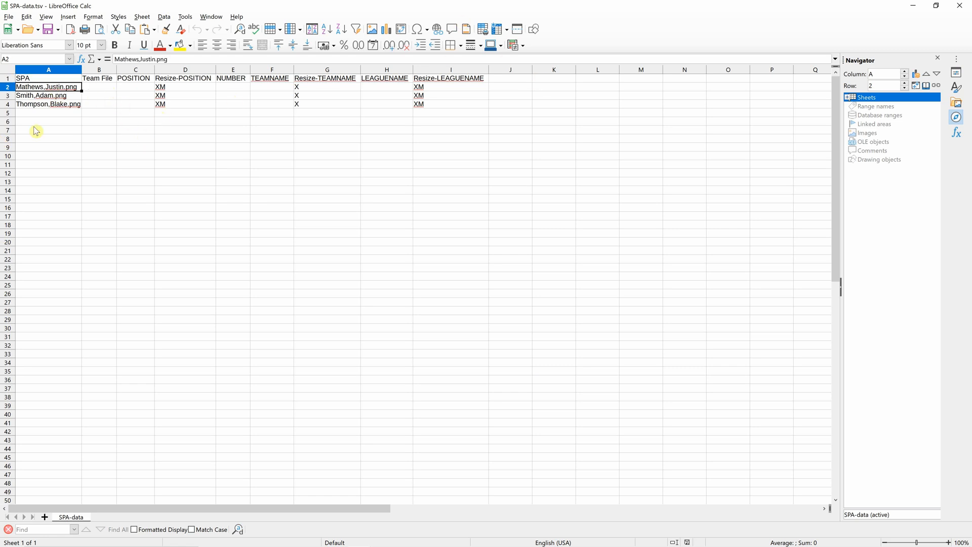
mouse_move(433, 92)
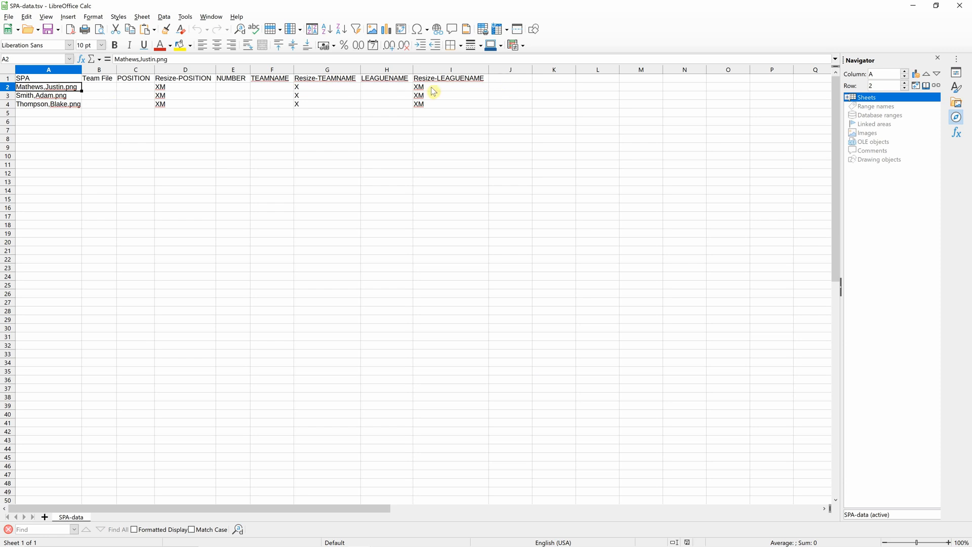
click(386, 86)
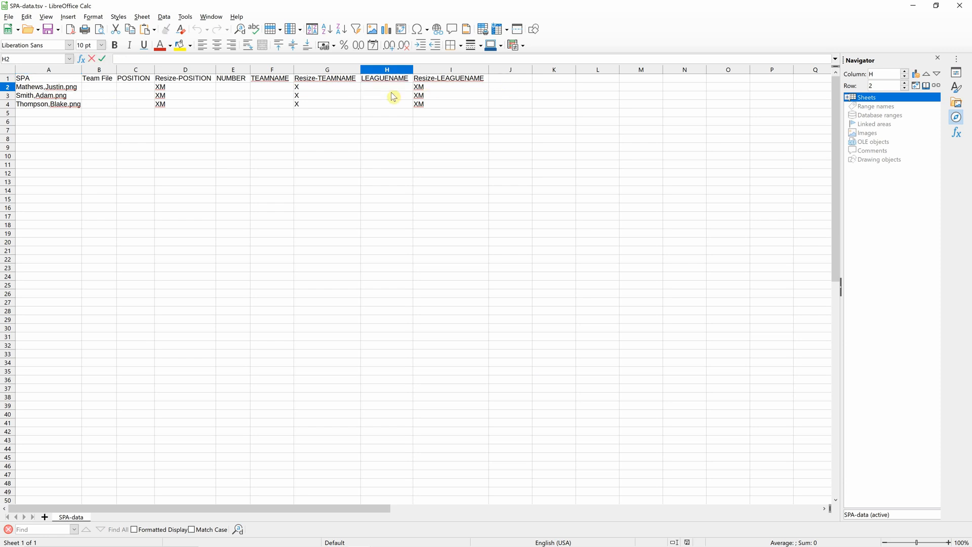
text(Boid)
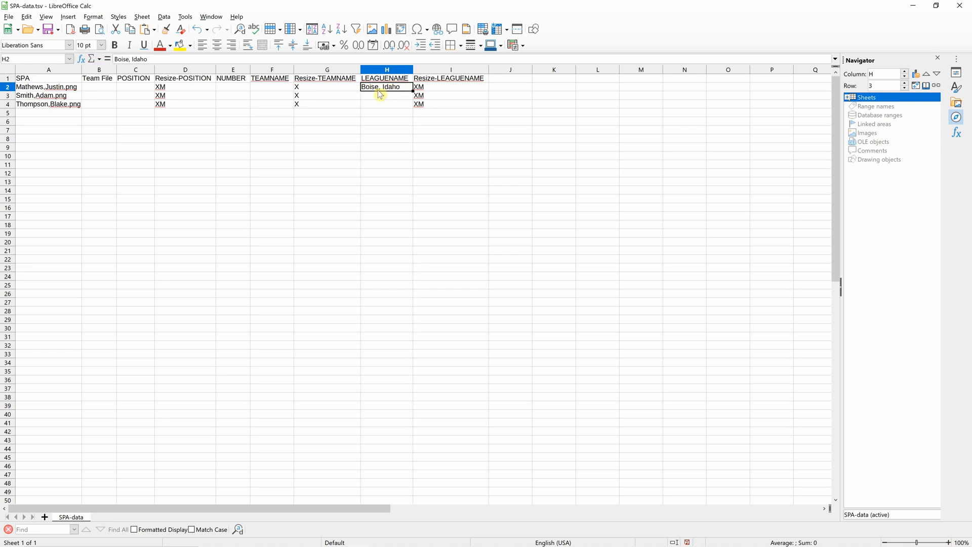
mouse_move(378, 110)
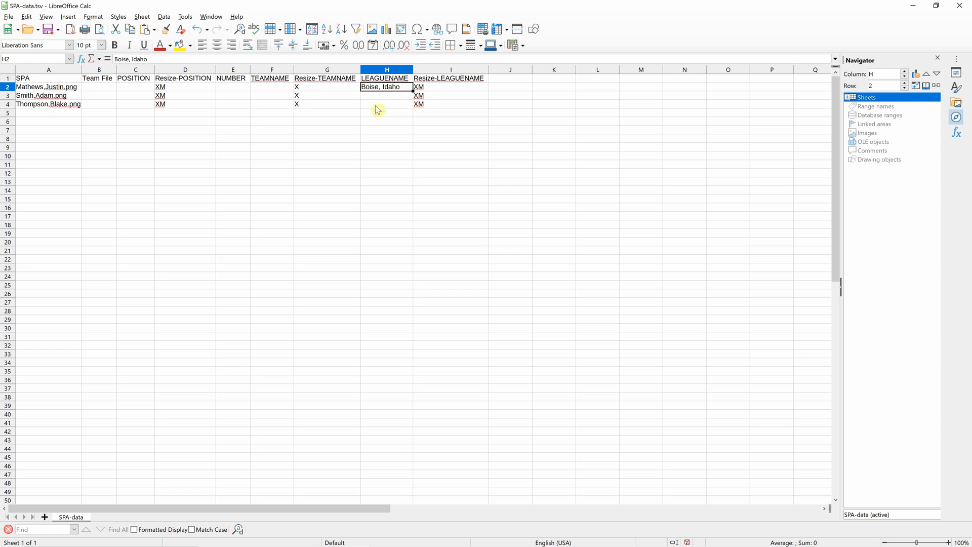
mouse_move(393, 118)
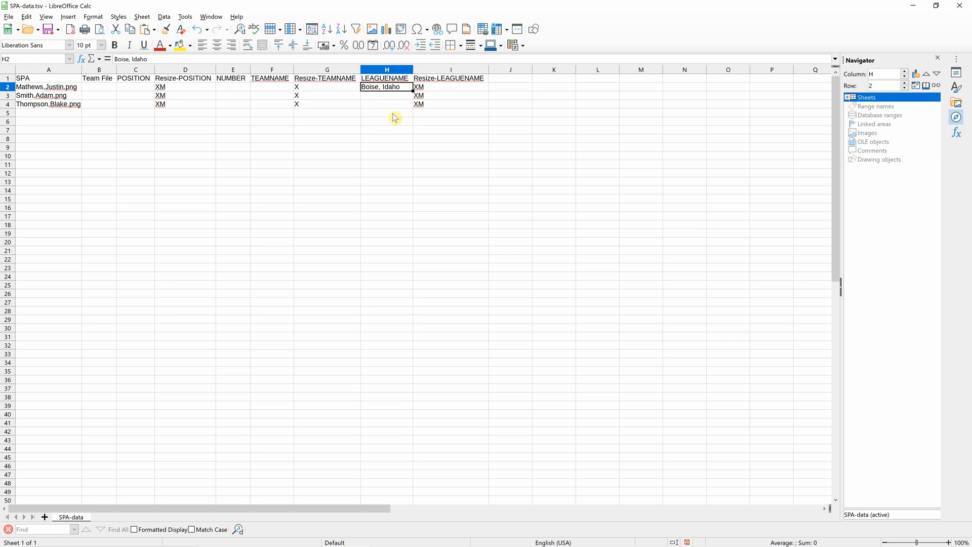
mouse_move(384, 116)
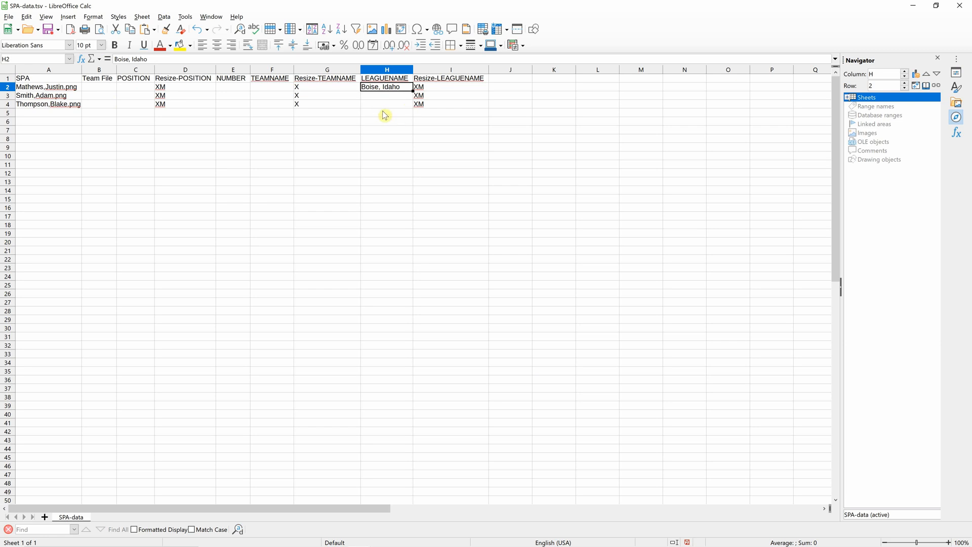
mouse_move(252, 143)
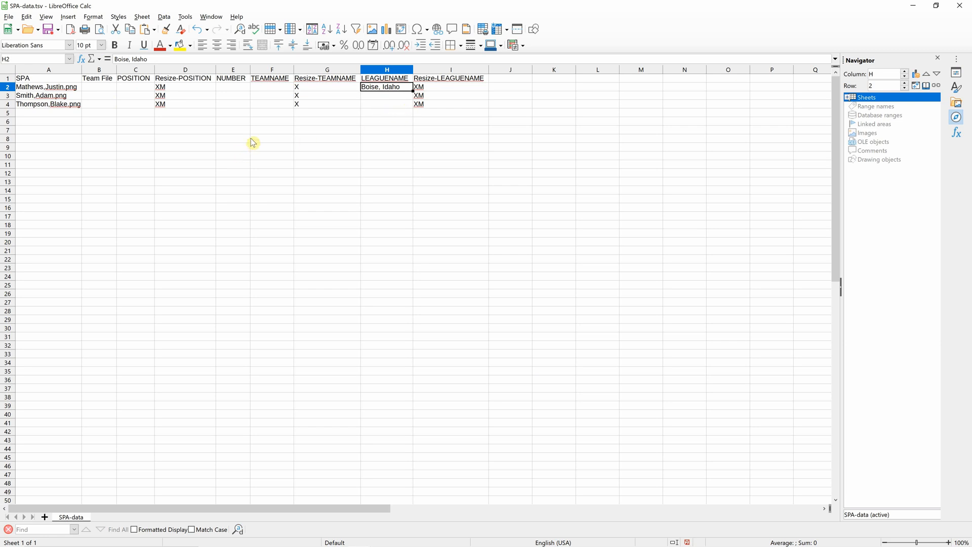
mouse_move(254, 137)
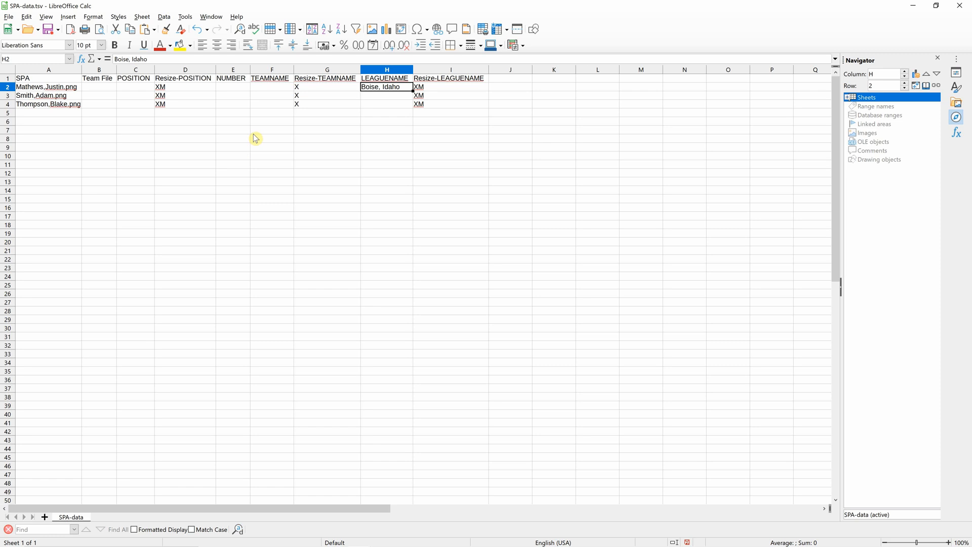
Step: Tick the Team File header and untick Player File 2 under Additional Headers
key(alt+tab)
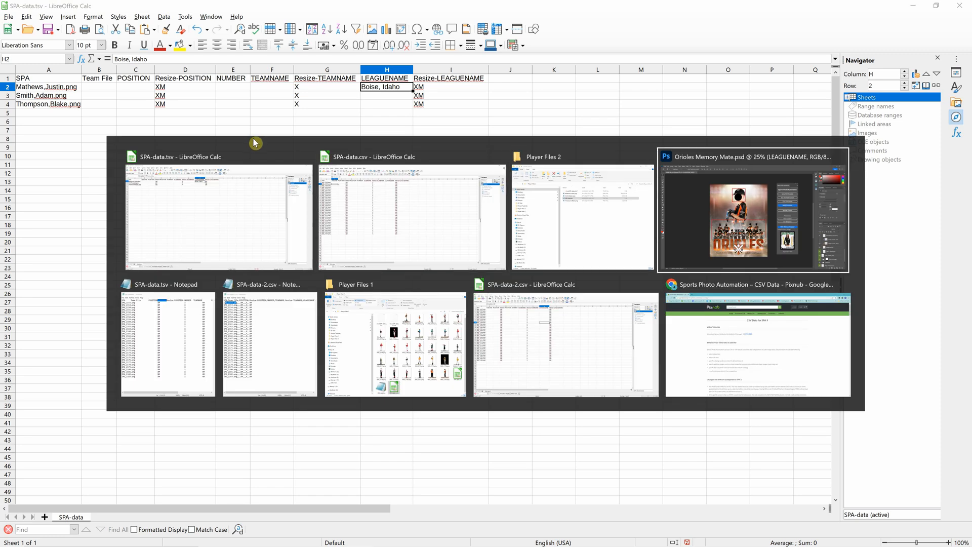
click(753, 211)
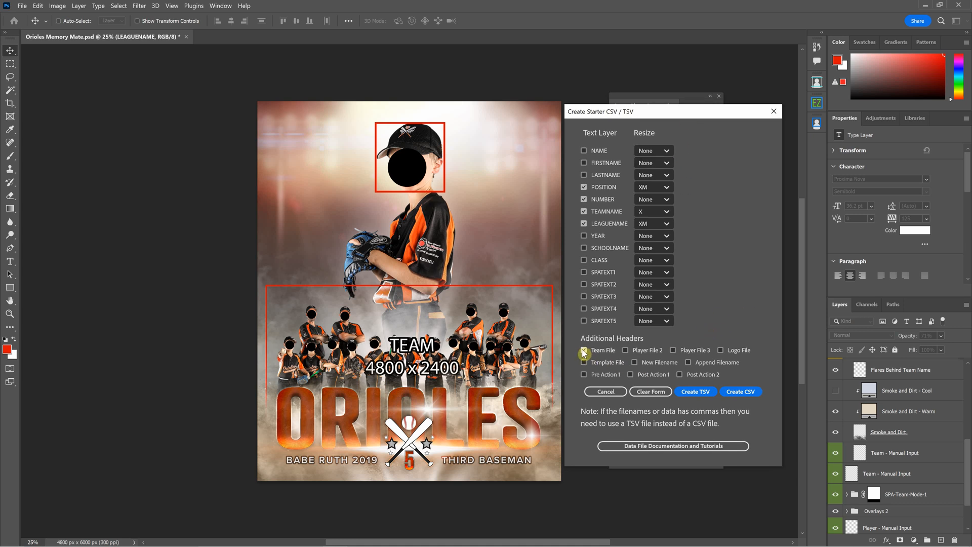
click(721, 350)
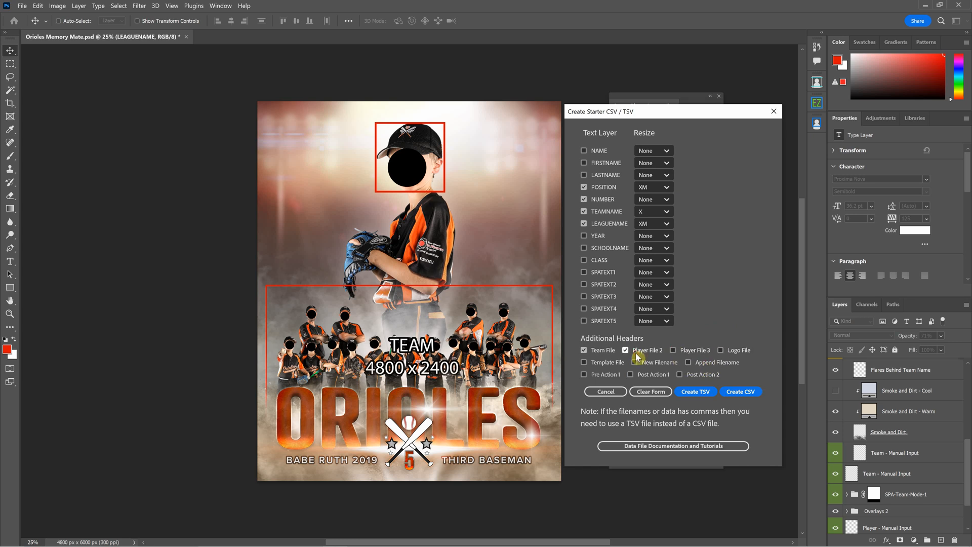
click(625, 350)
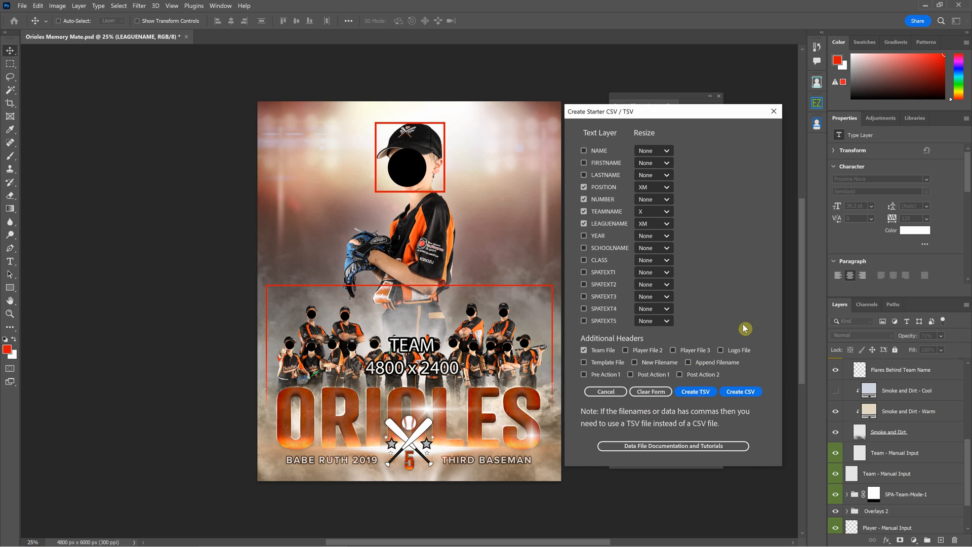
mouse_move(723, 333)
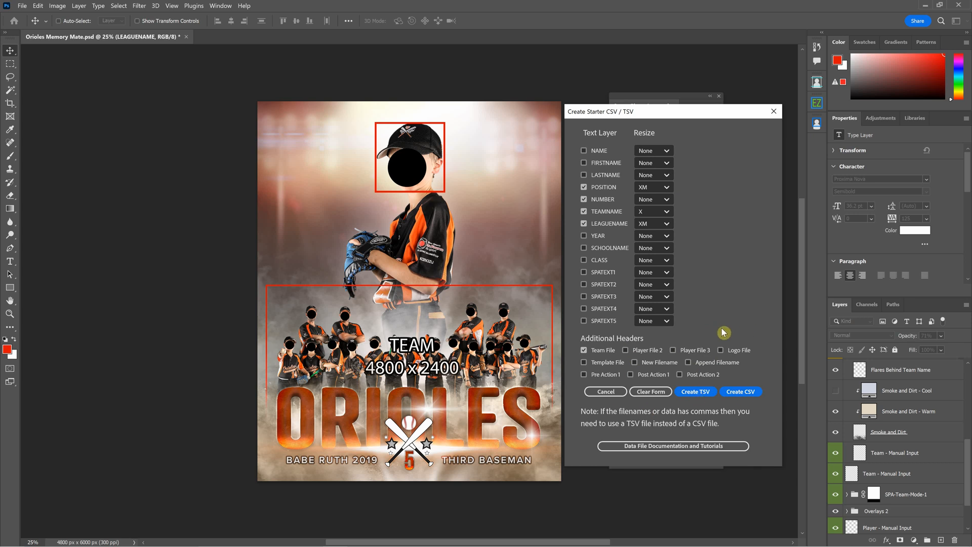
mouse_move(688, 326)
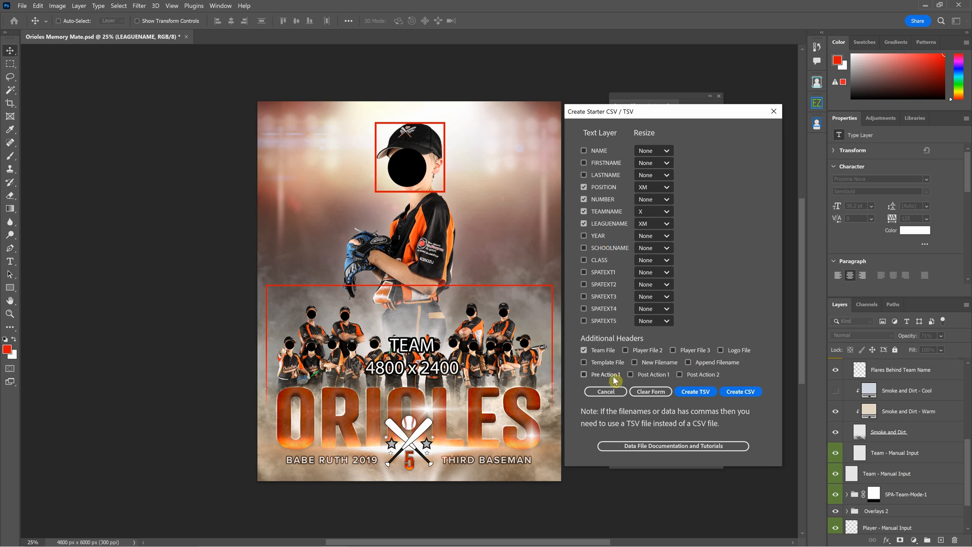
mouse_move(715, 274)
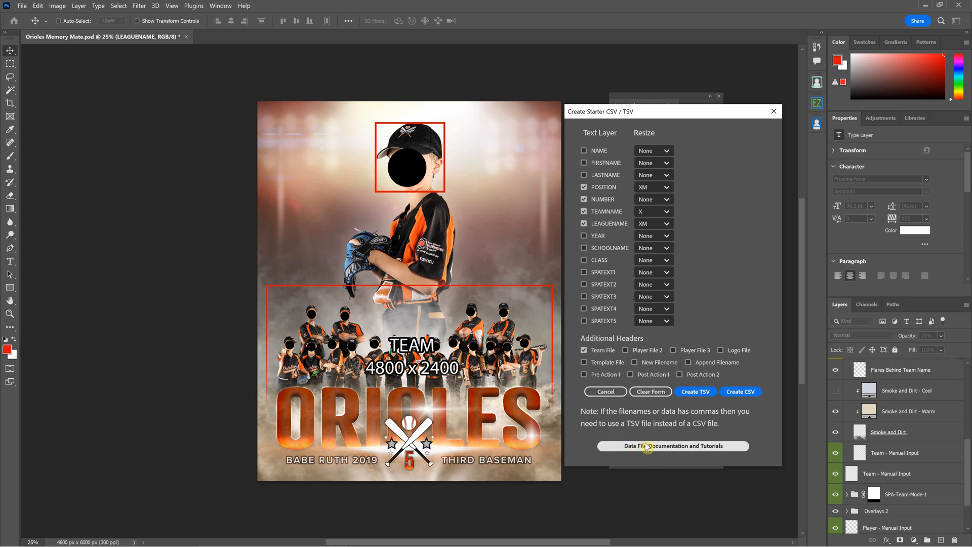
mouse_move(617, 455)
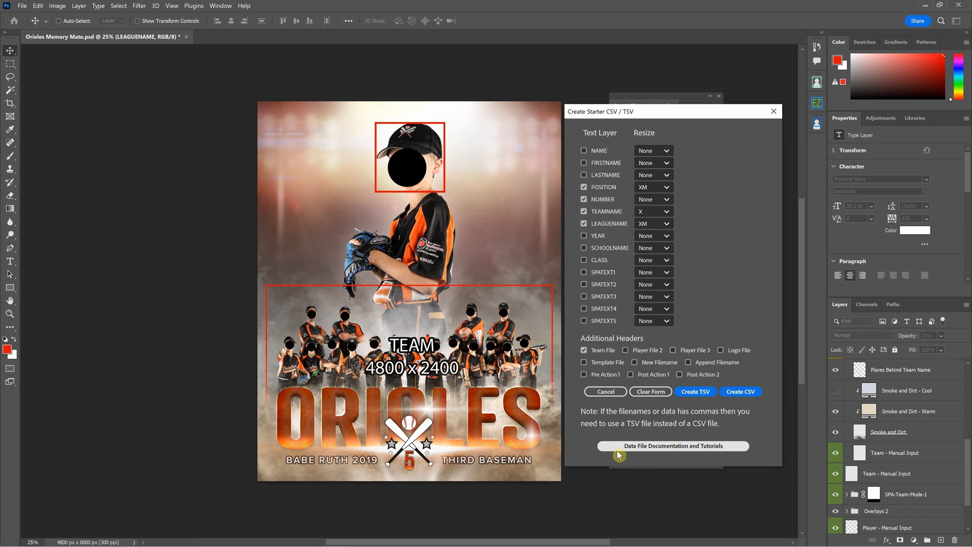
Step: Browse the CSV Data for SPA 9 page down through its resize methods and team-image examples
click(673, 445)
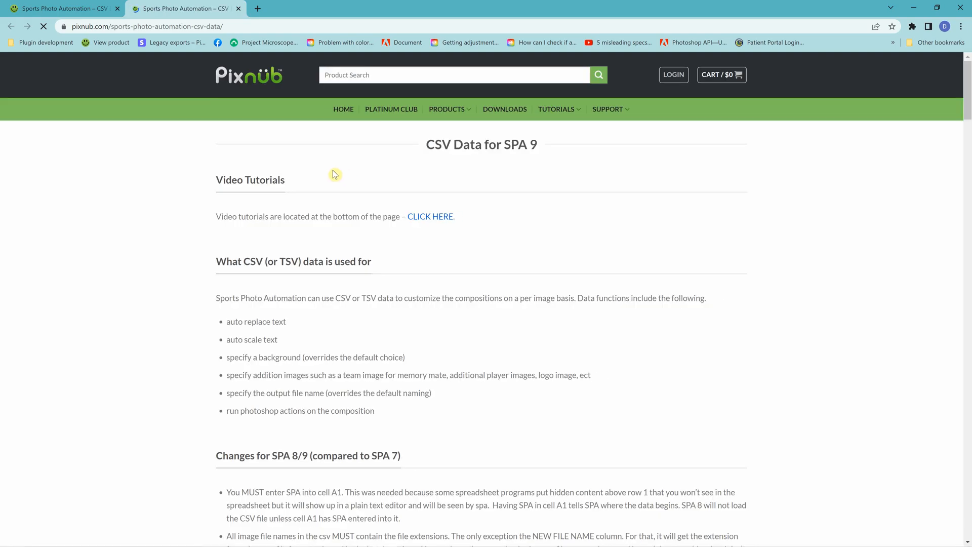
scroll(down, 3)
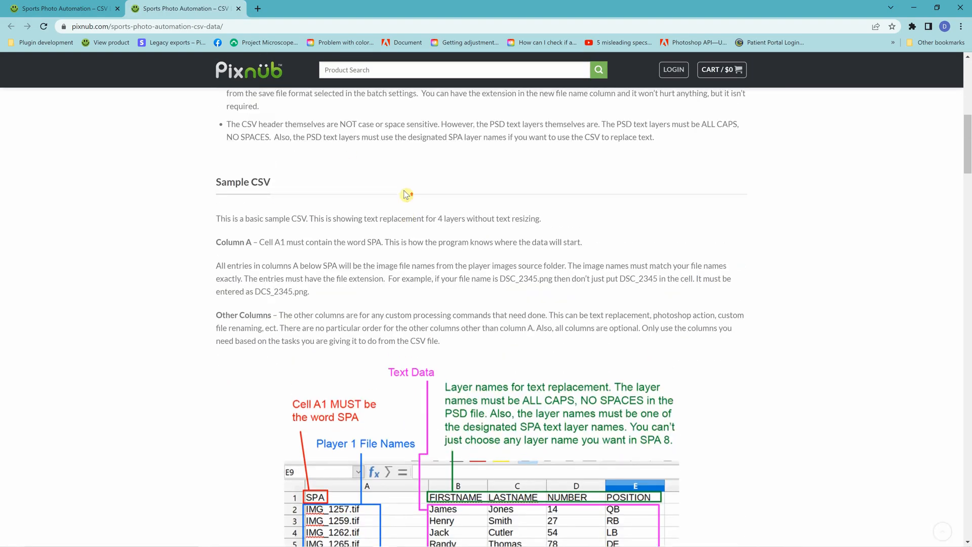
scroll(up, 3)
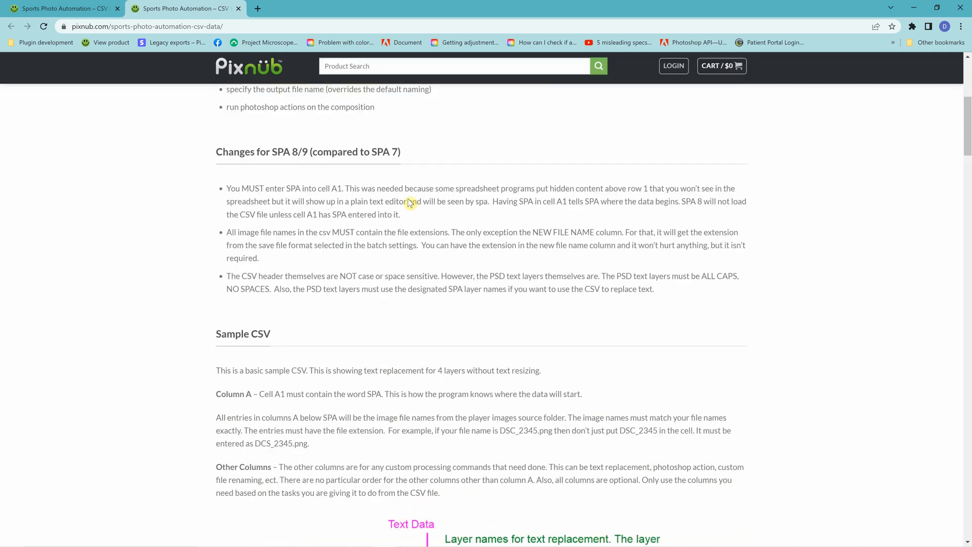
scroll(down, 3)
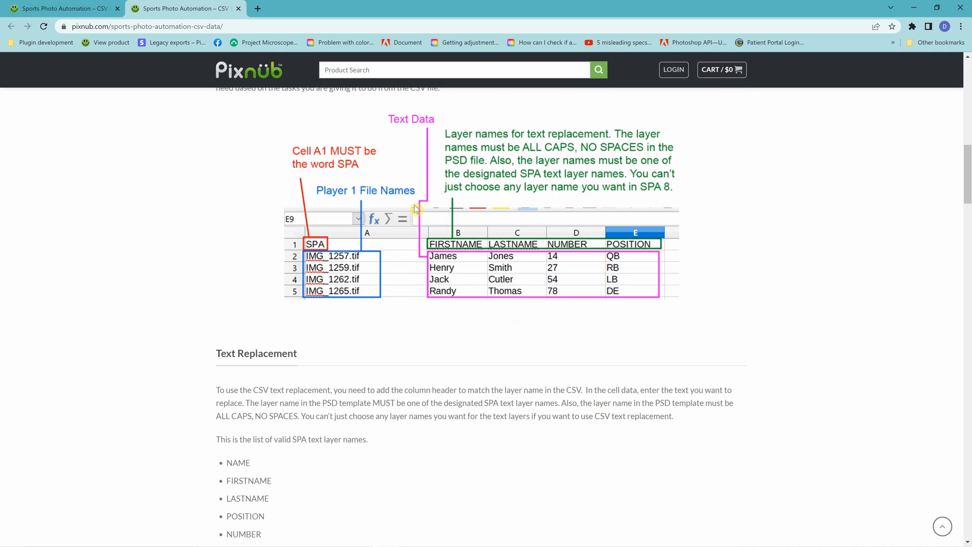
scroll(down, 3)
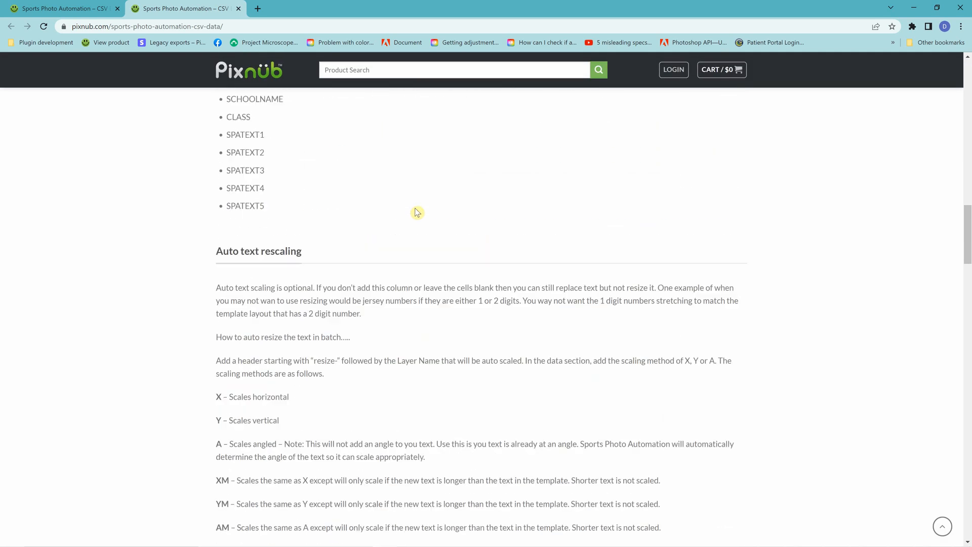
scroll(down, 3)
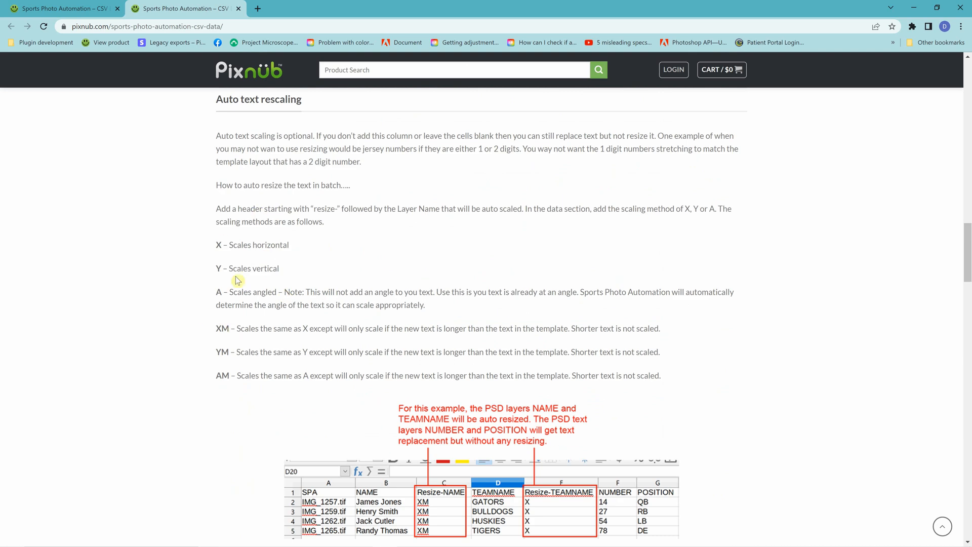
scroll(down, 3)
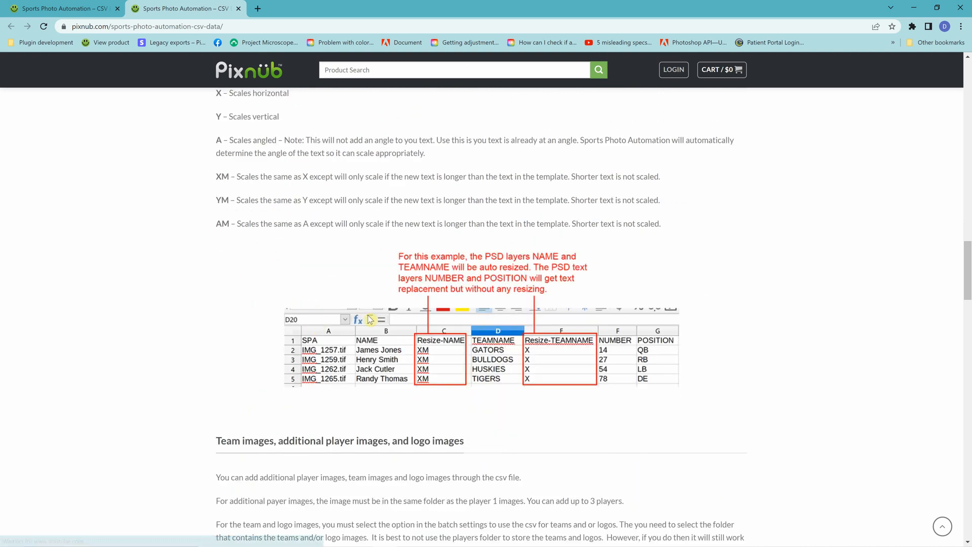
scroll(down, 3)
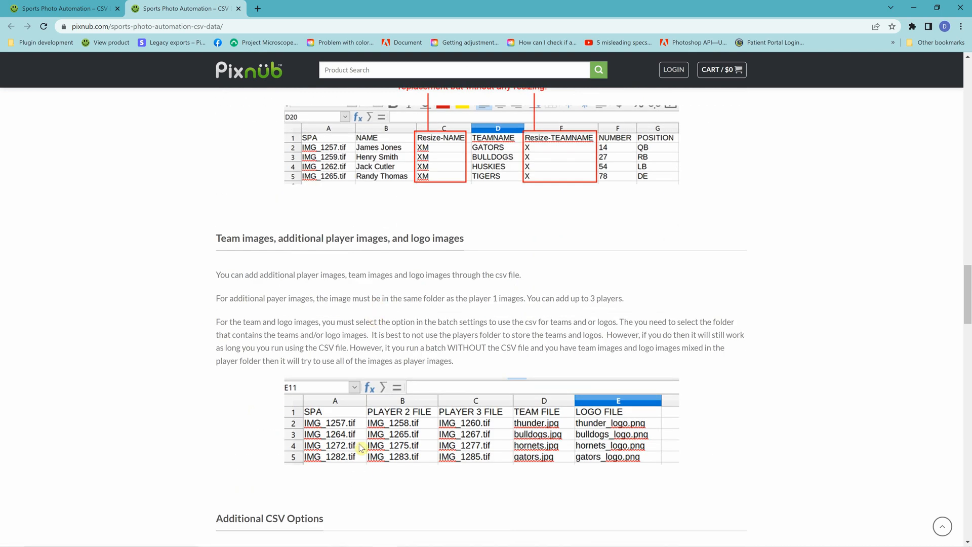
Step: Scroll back over the sample spreadsheets and header rules toward the top of the page
scroll(up, 3)
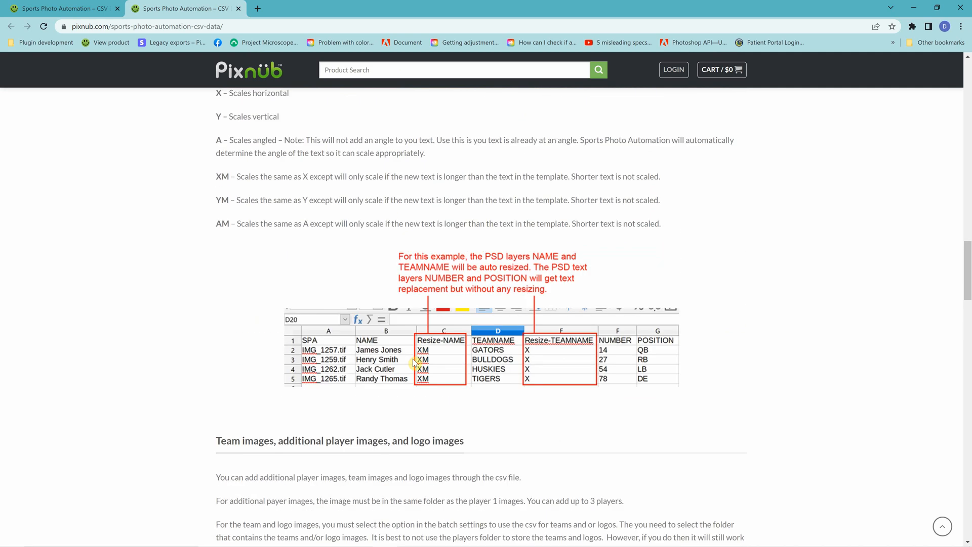
scroll(up, 3)
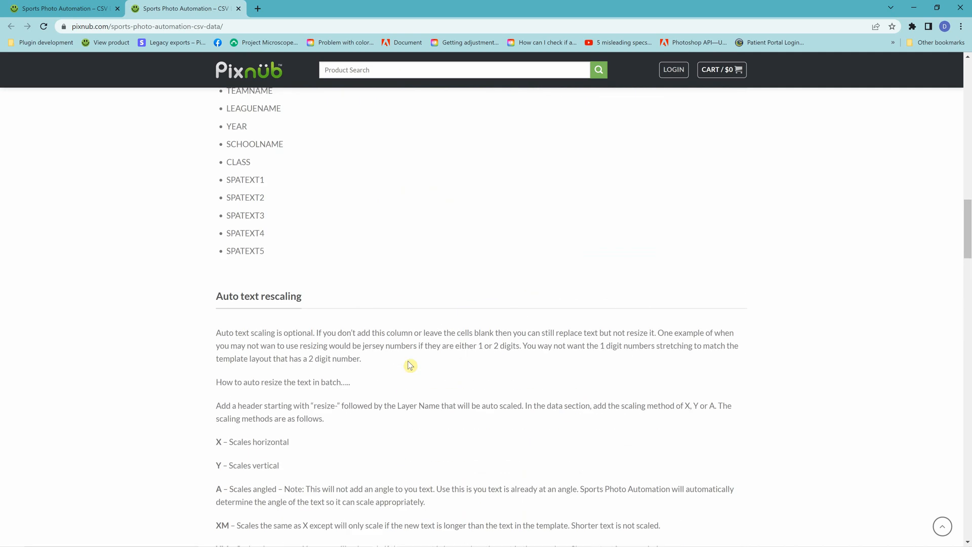
scroll(up, 3)
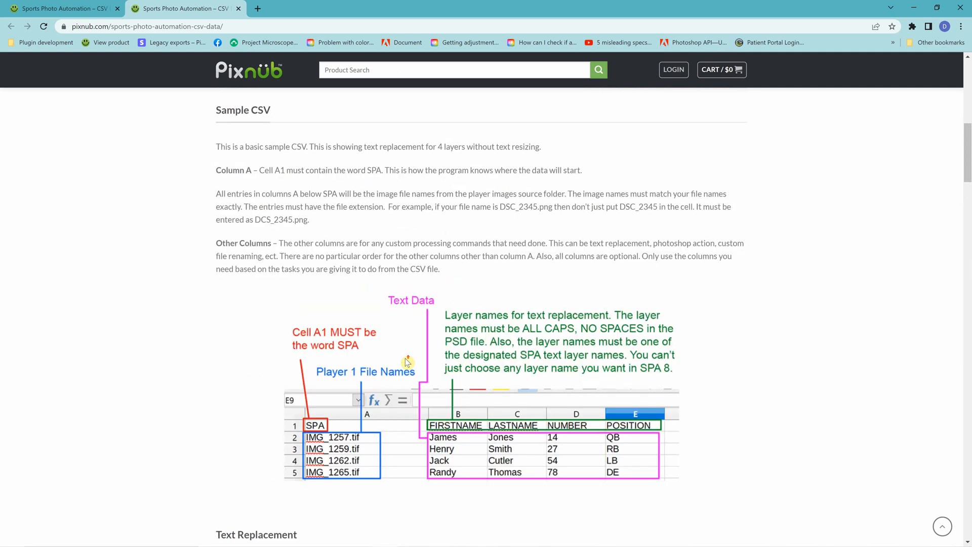
scroll(down, 3)
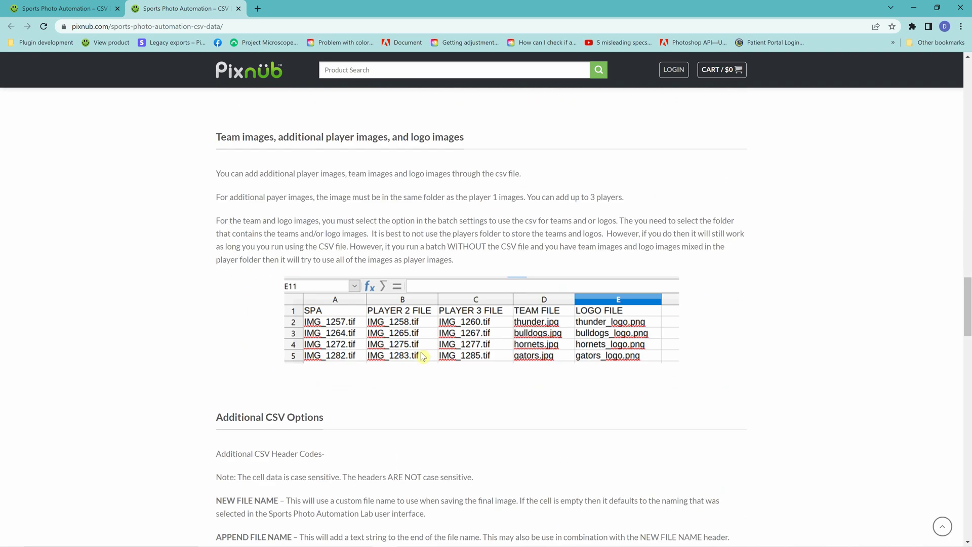
scroll(down, 3)
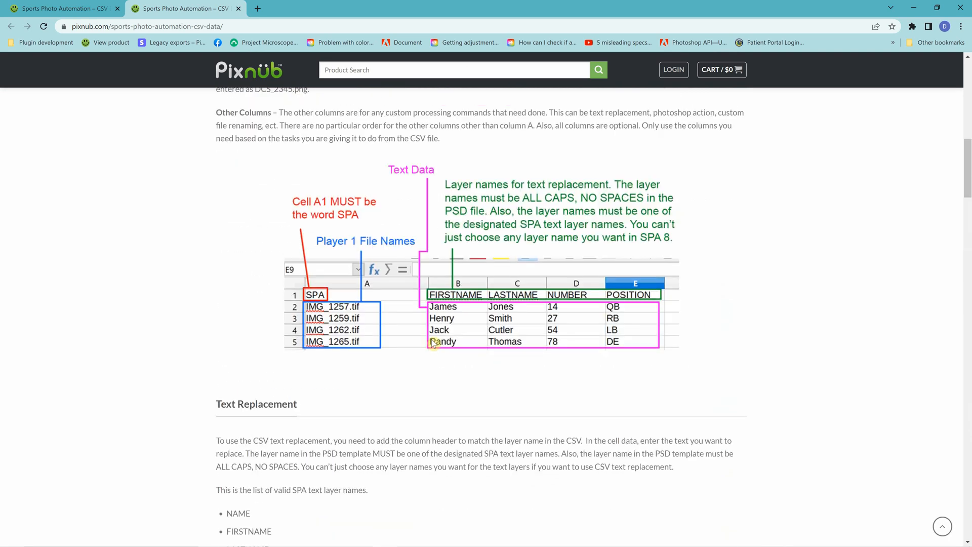
scroll(up, 3)
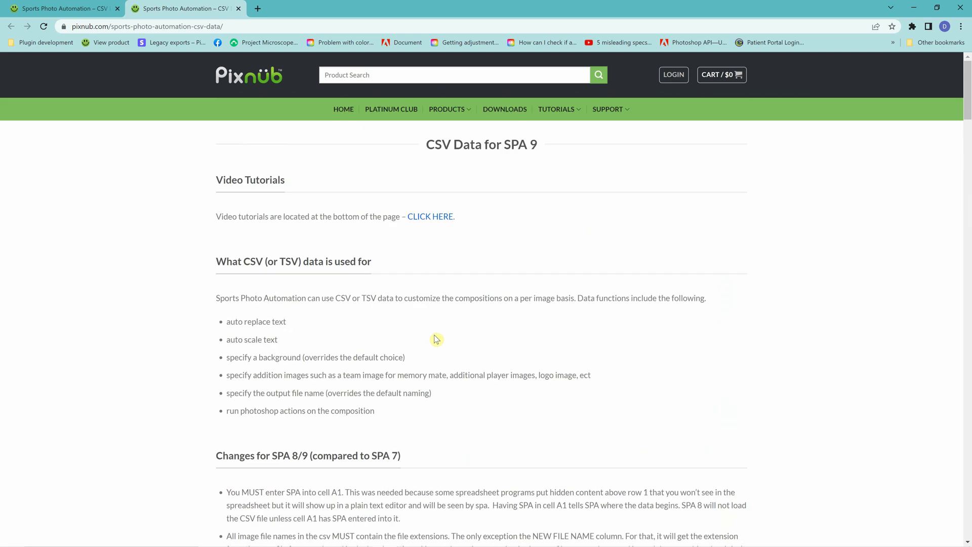
mouse_move(420, 345)
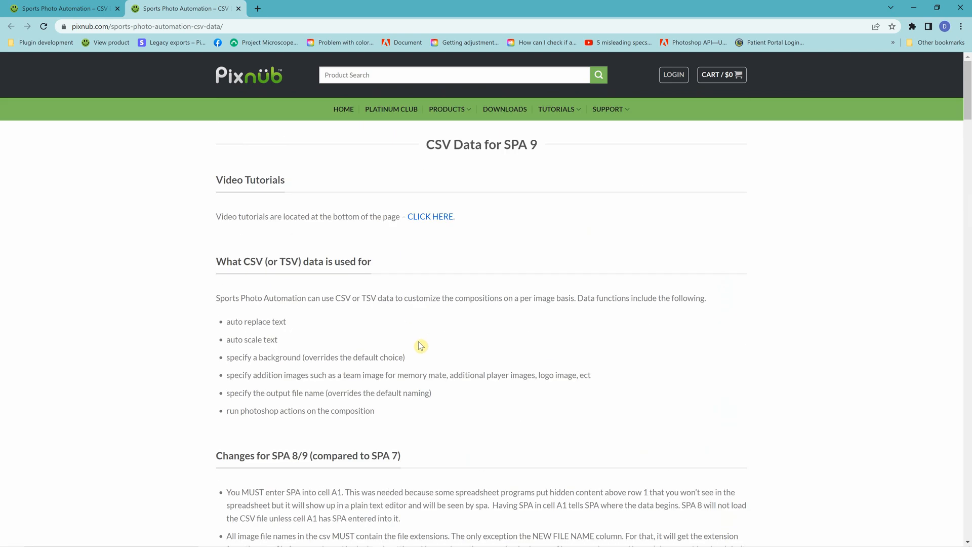
Step: Switch back to the Orioles Memory Mate.psd Photoshop window via Alt+Tab
key(alt+tab)
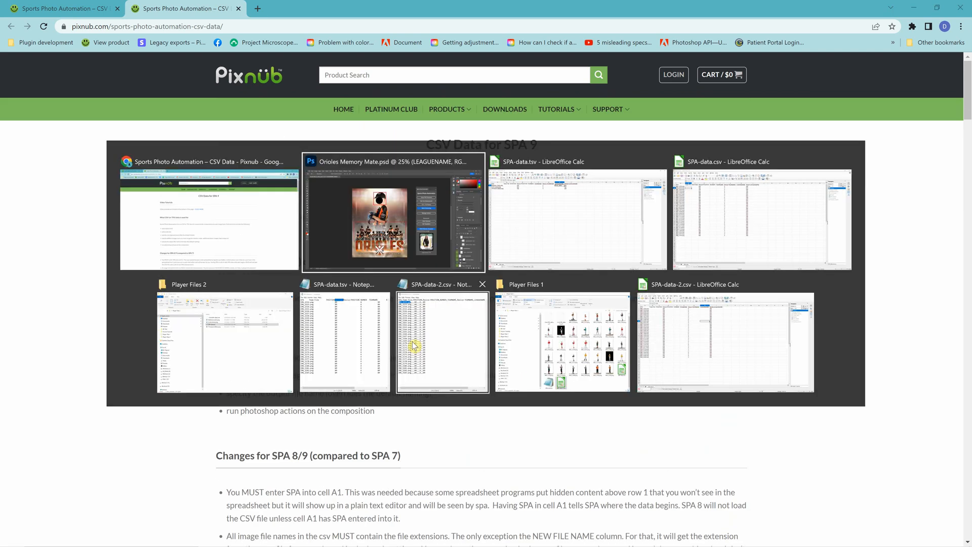
click(393, 214)
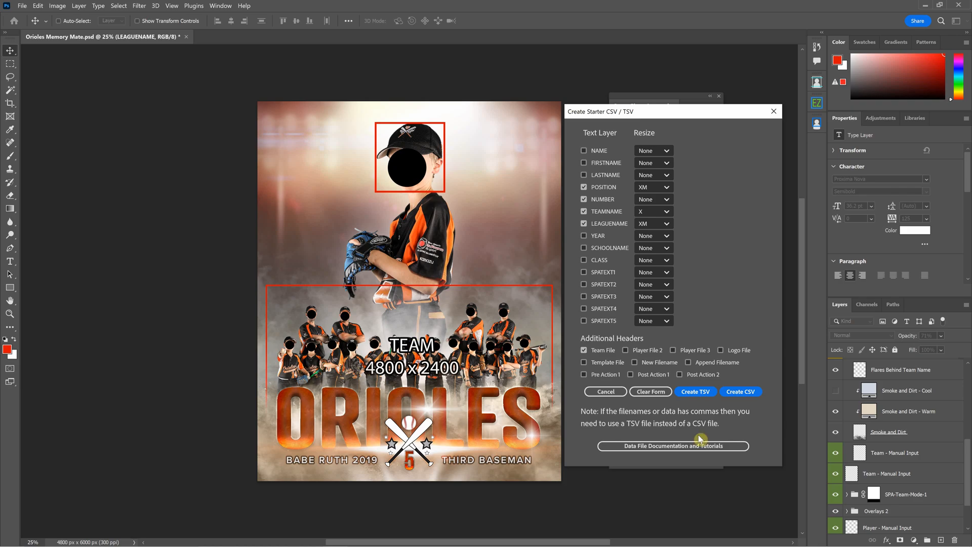
mouse_move(627, 419)
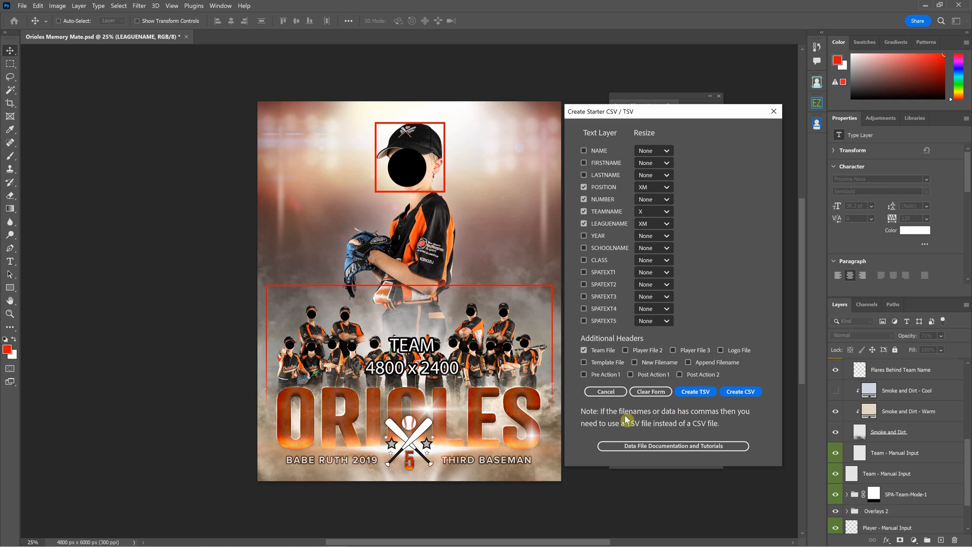